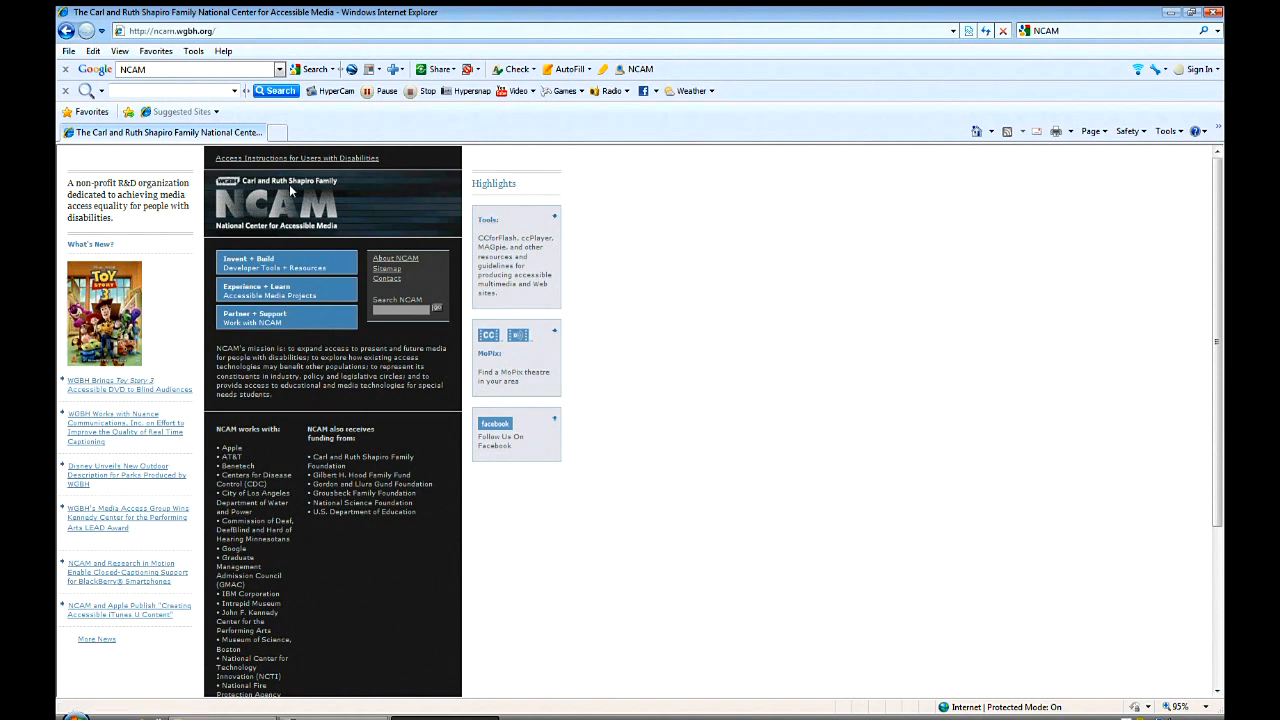
{"action": "mouse_move", "coordinate": [360, 224]}
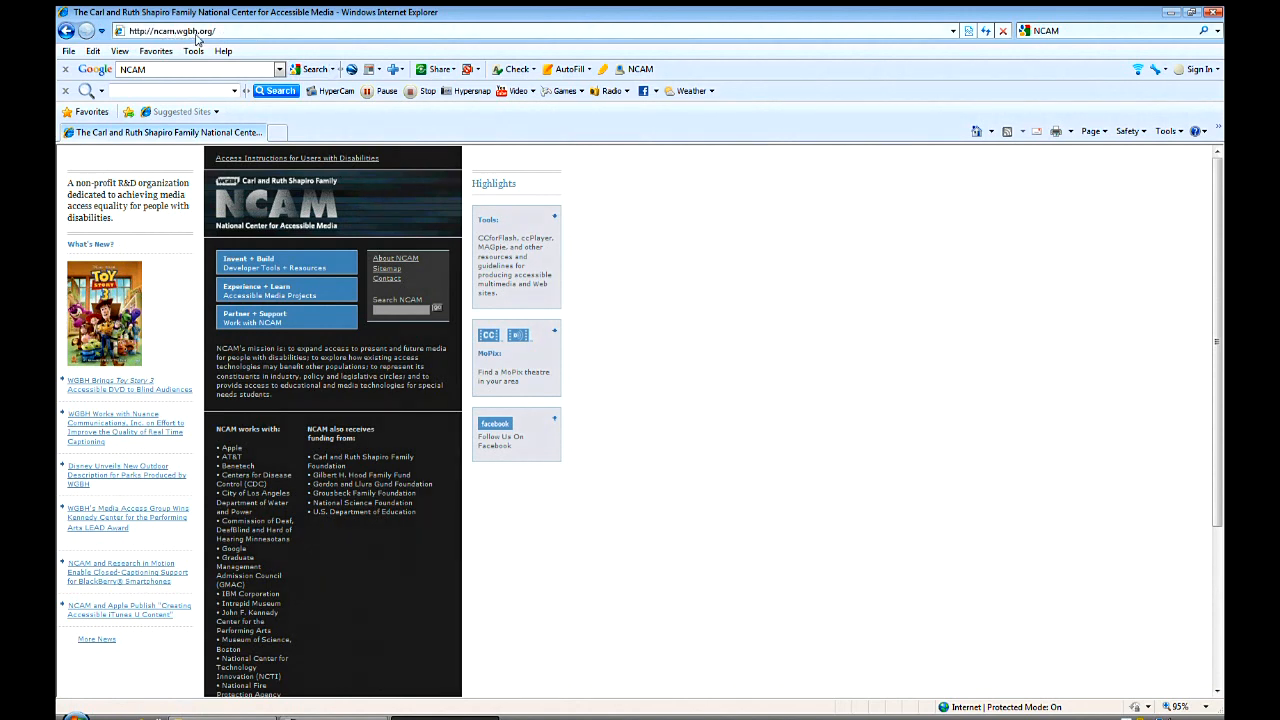
{"action": "mouse_move", "coordinate": [590, 165]}
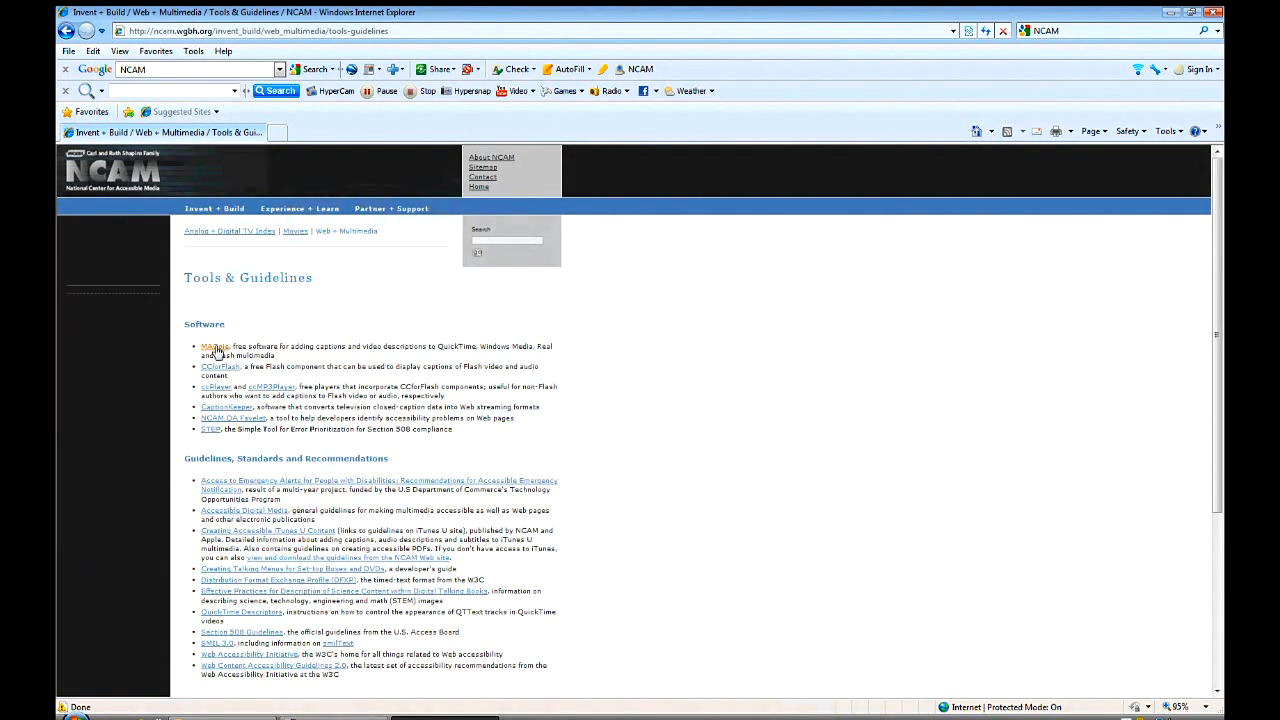
Open the MAGpie home page from Tools & Guidelines and scroll through it.
{"action": "left_click", "coordinate": [215, 346]}
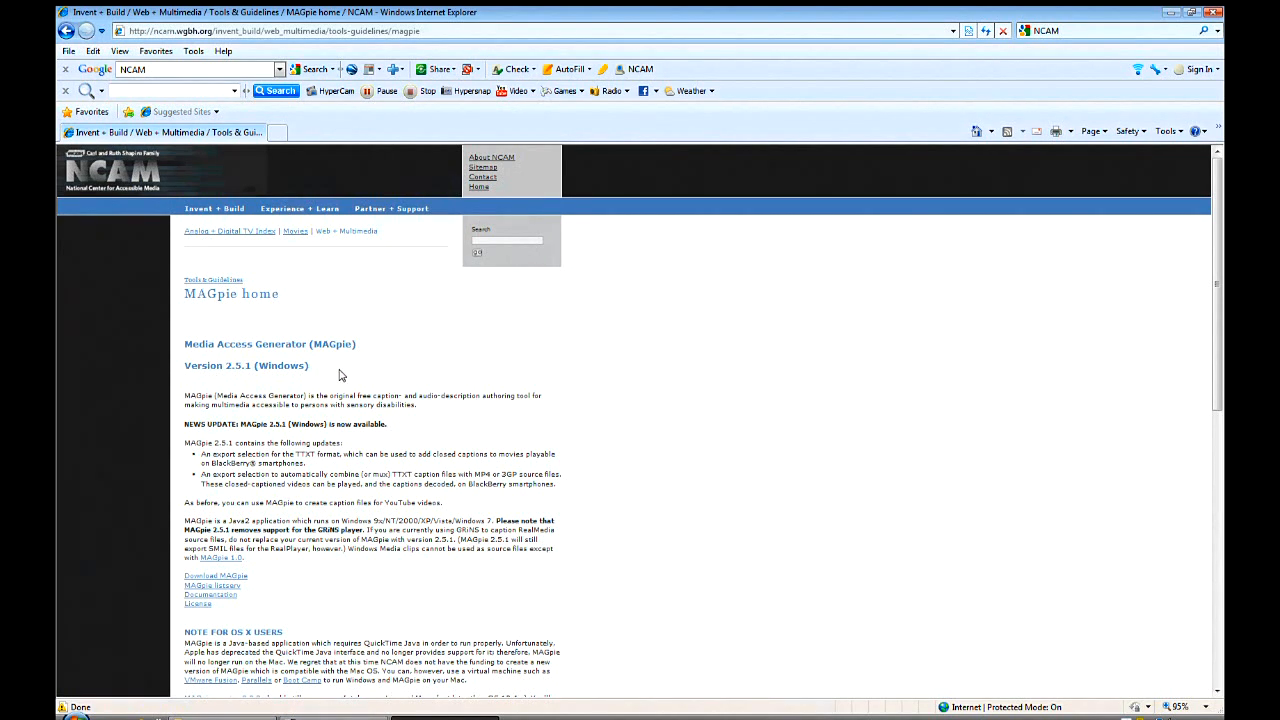
{"action": "scroll", "scroll_direction": "down", "scroll_amount": 3}
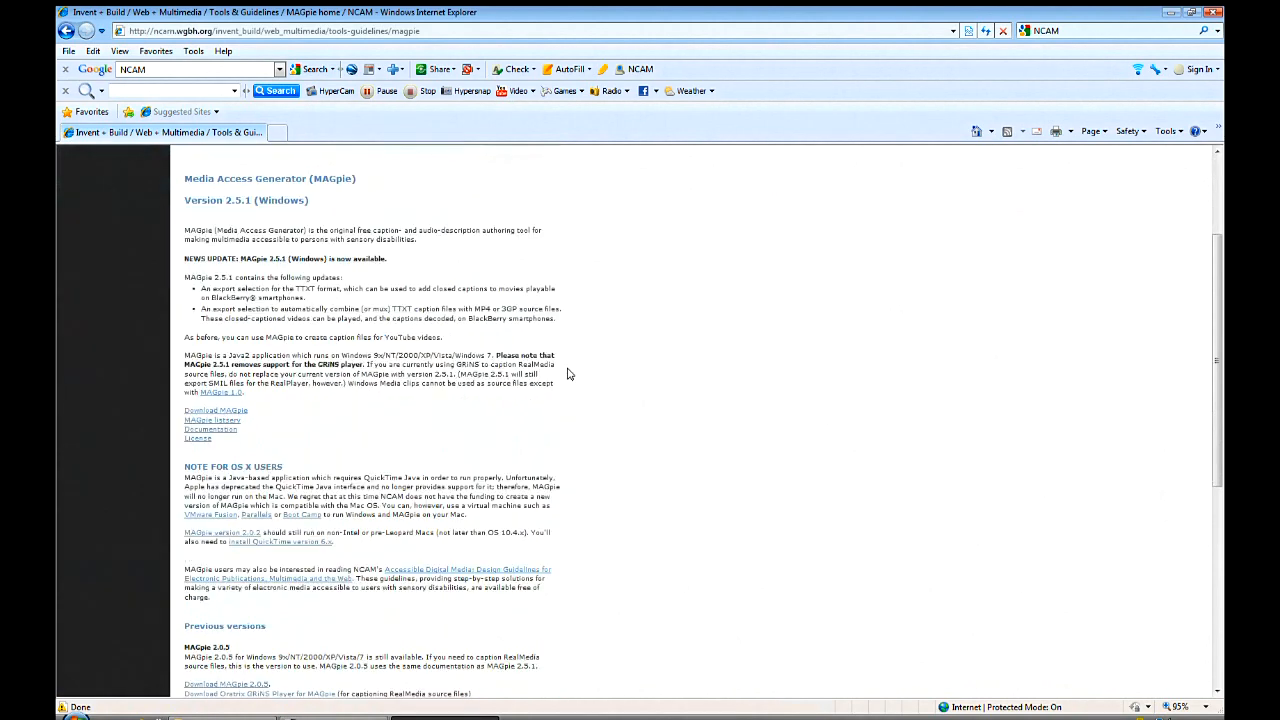
{"action": "scroll", "scroll_direction": "down", "scroll_amount": 3}
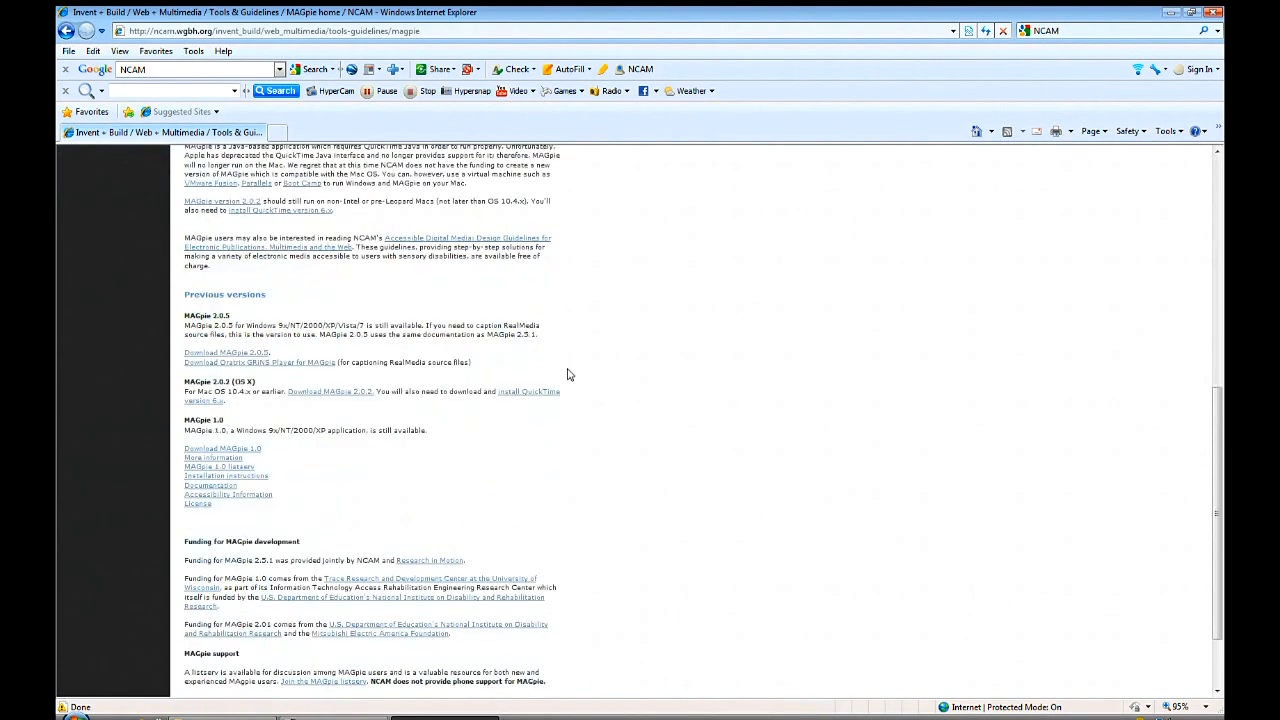
{"action": "mouse_move", "coordinate": [225, 353]}
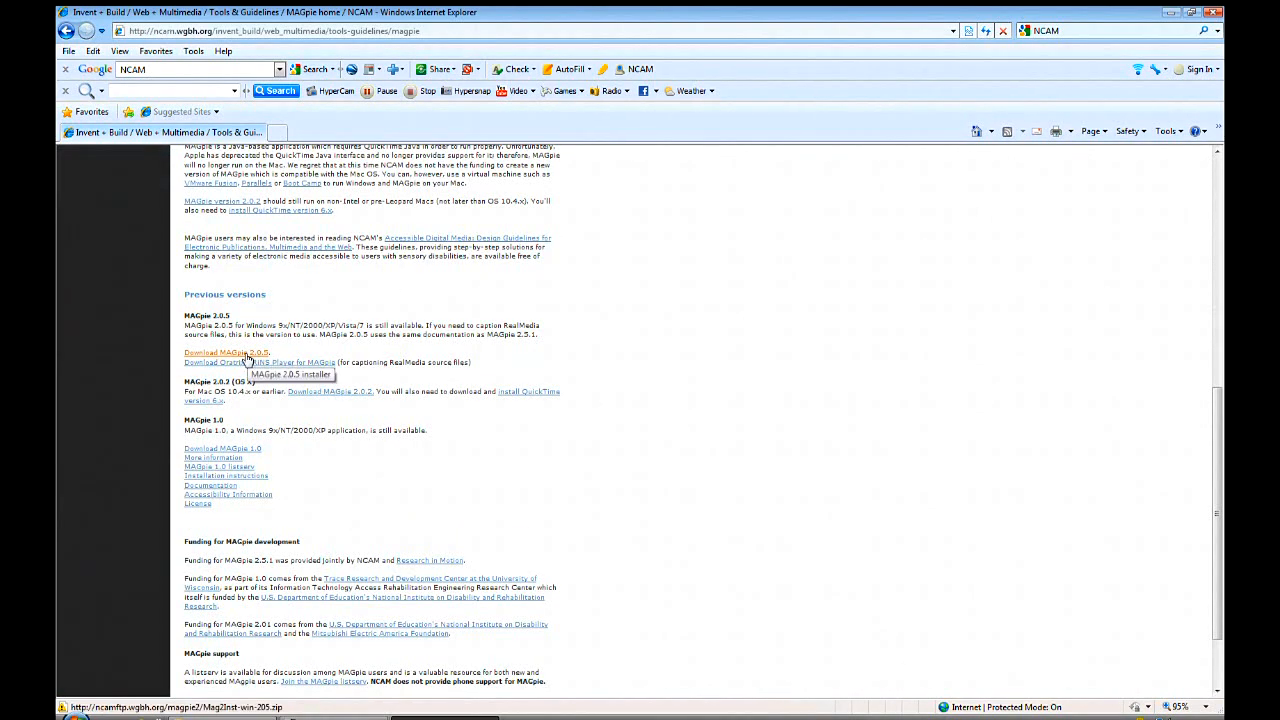
{"action": "scroll", "scroll_direction": "up", "scroll_amount": 3}
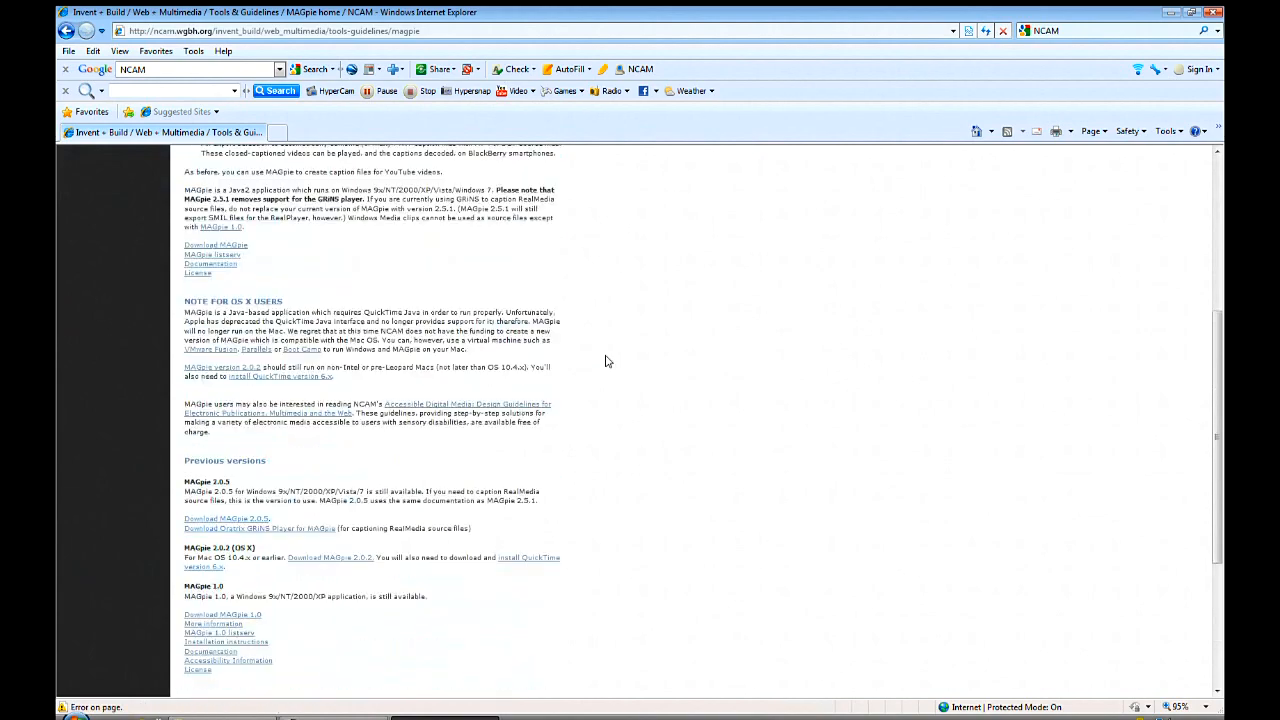
{"action": "scroll", "scroll_direction": "up", "scroll_amount": 3}
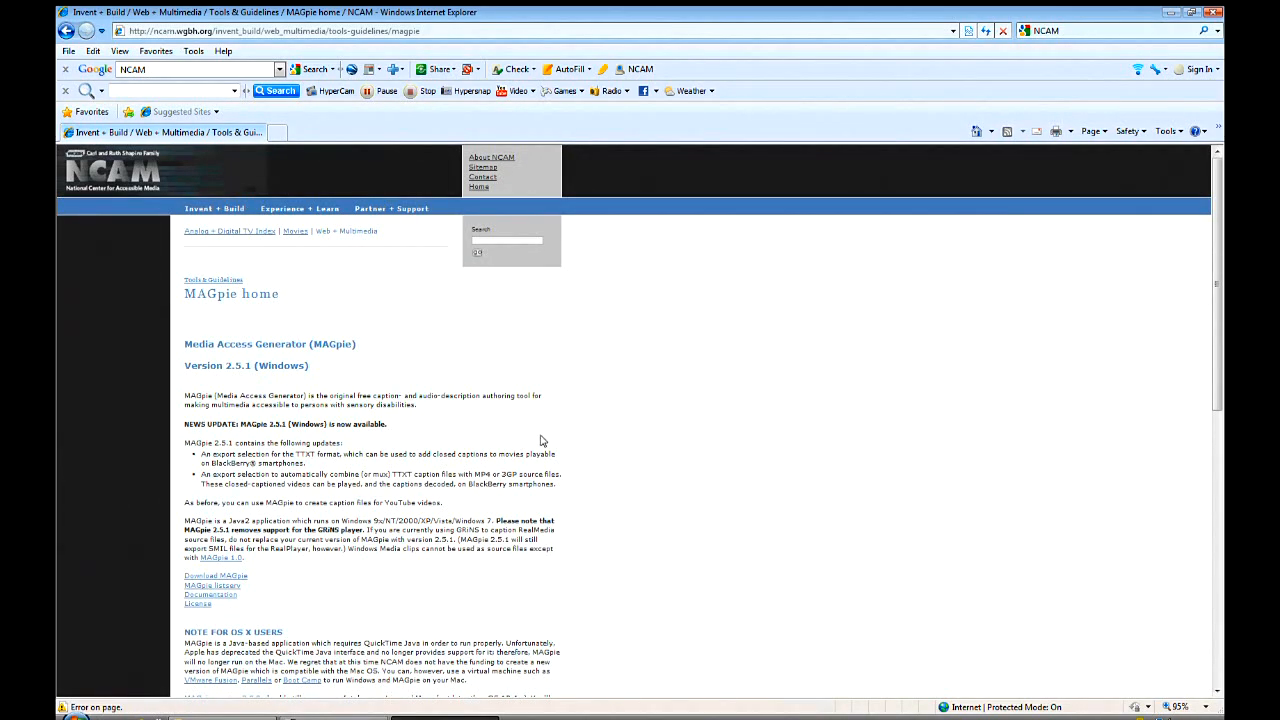
On the Download MAGpie page, open the Java and QuickTime links in new tabs.
{"action": "left_click", "coordinate": [215, 574]}
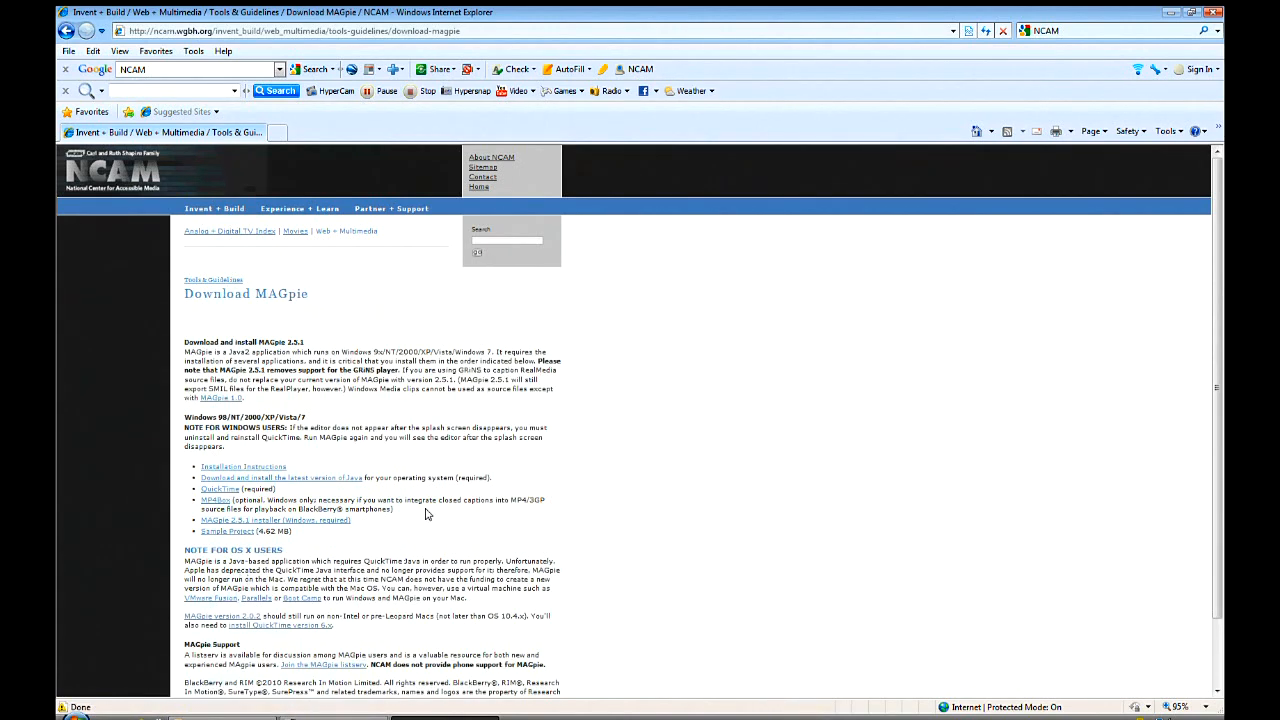
{"action": "right_click", "coordinate": [281, 477]}
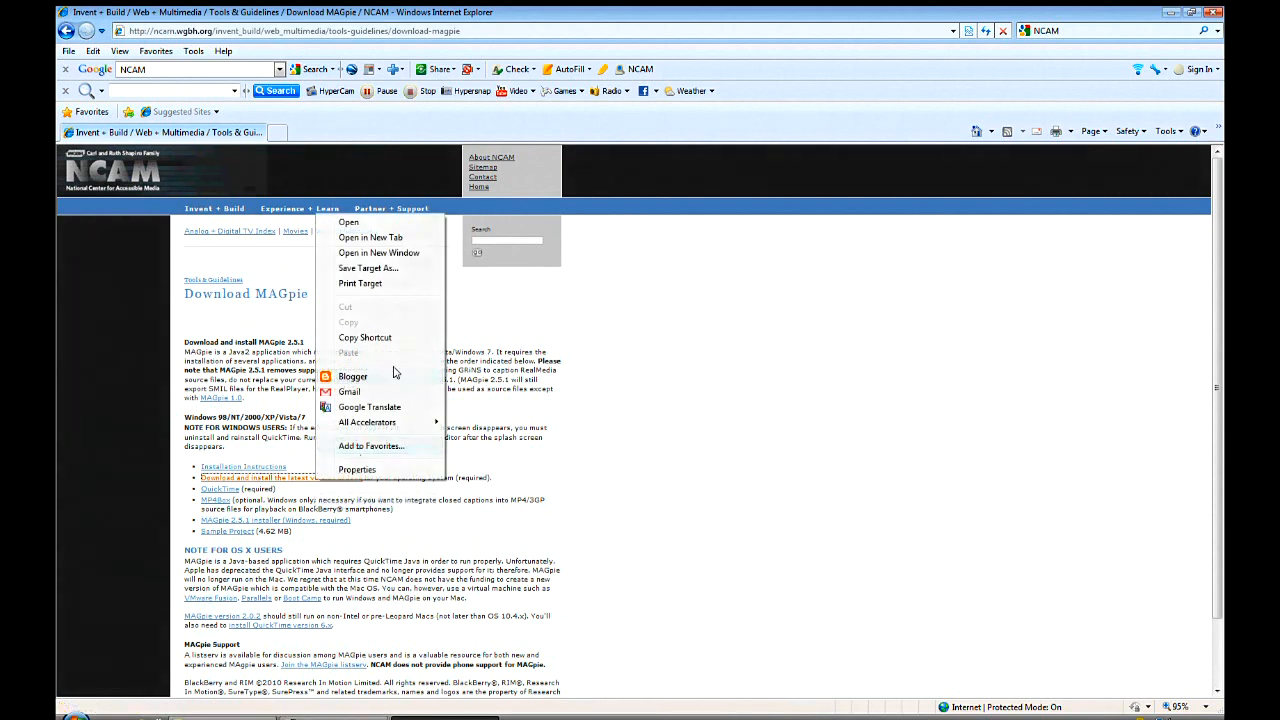
{"action": "left_click", "coordinate": [370, 237]}
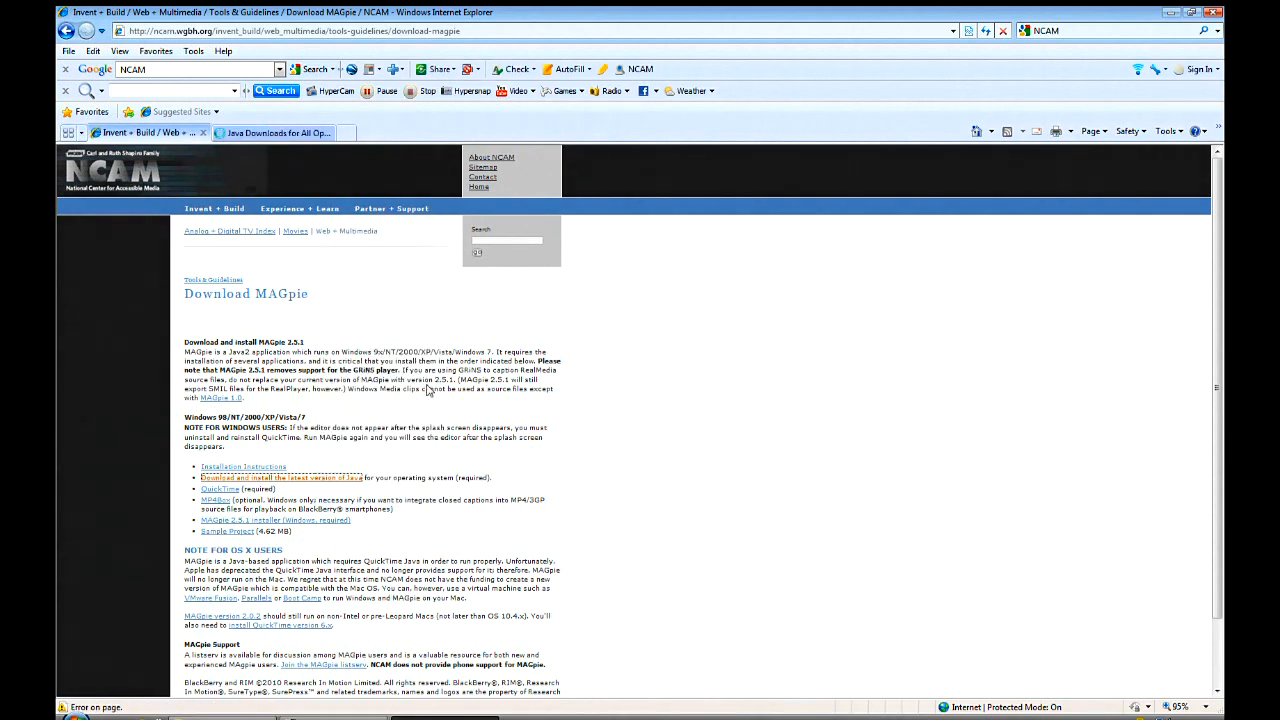
{"action": "right_click", "coordinate": [280, 477]}
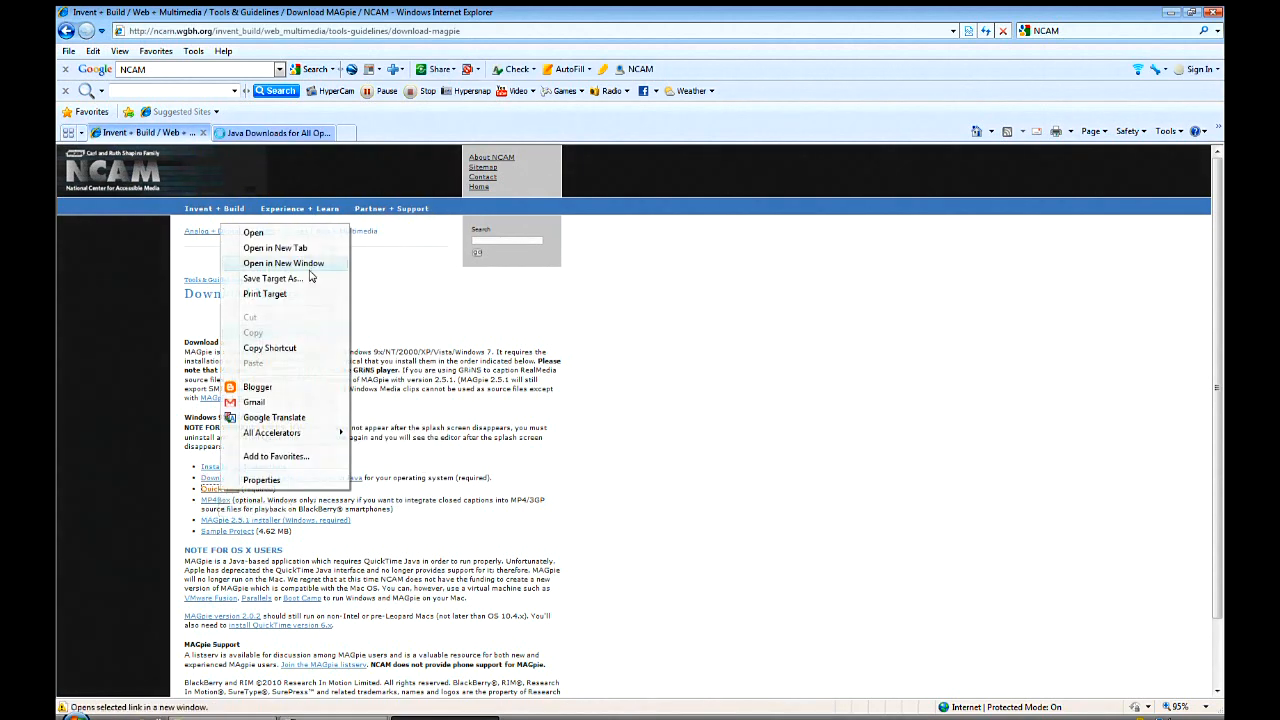
{"action": "left_click", "coordinate": [274, 247]}
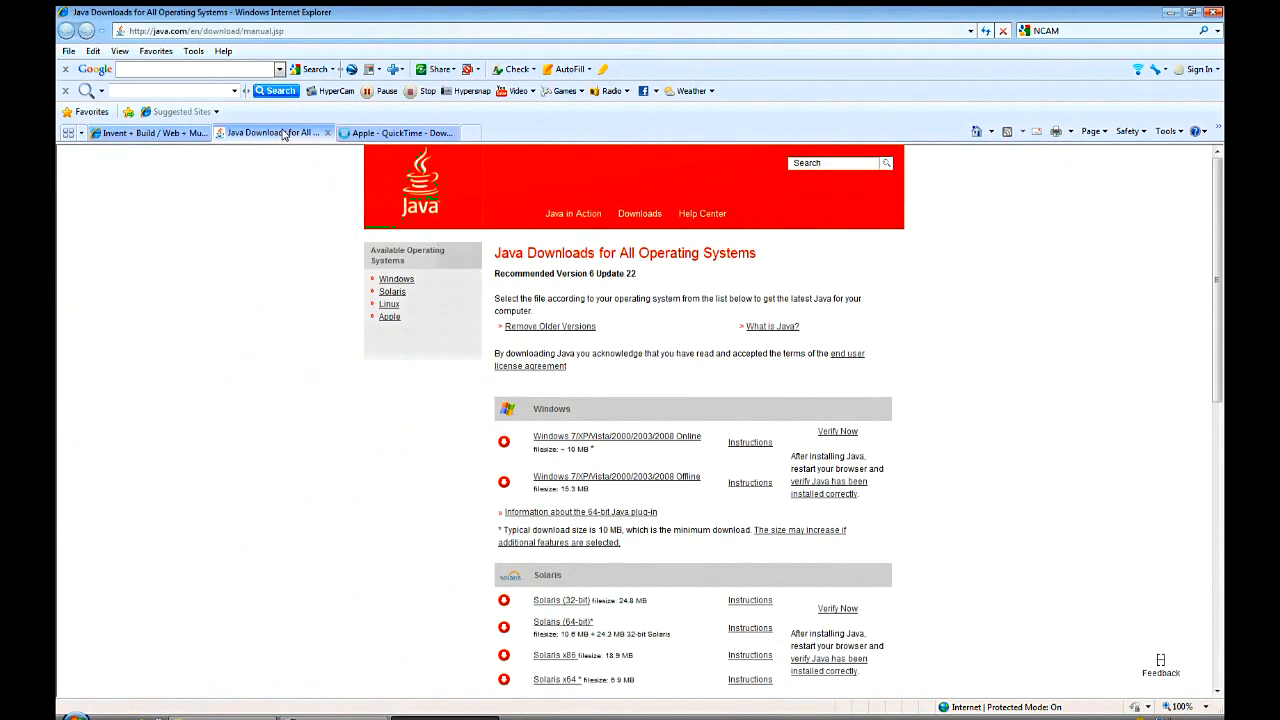
Check the QuickTime page, then download the MAGpie 2.5.1 installer.
{"action": "left_click", "coordinate": [395, 132]}
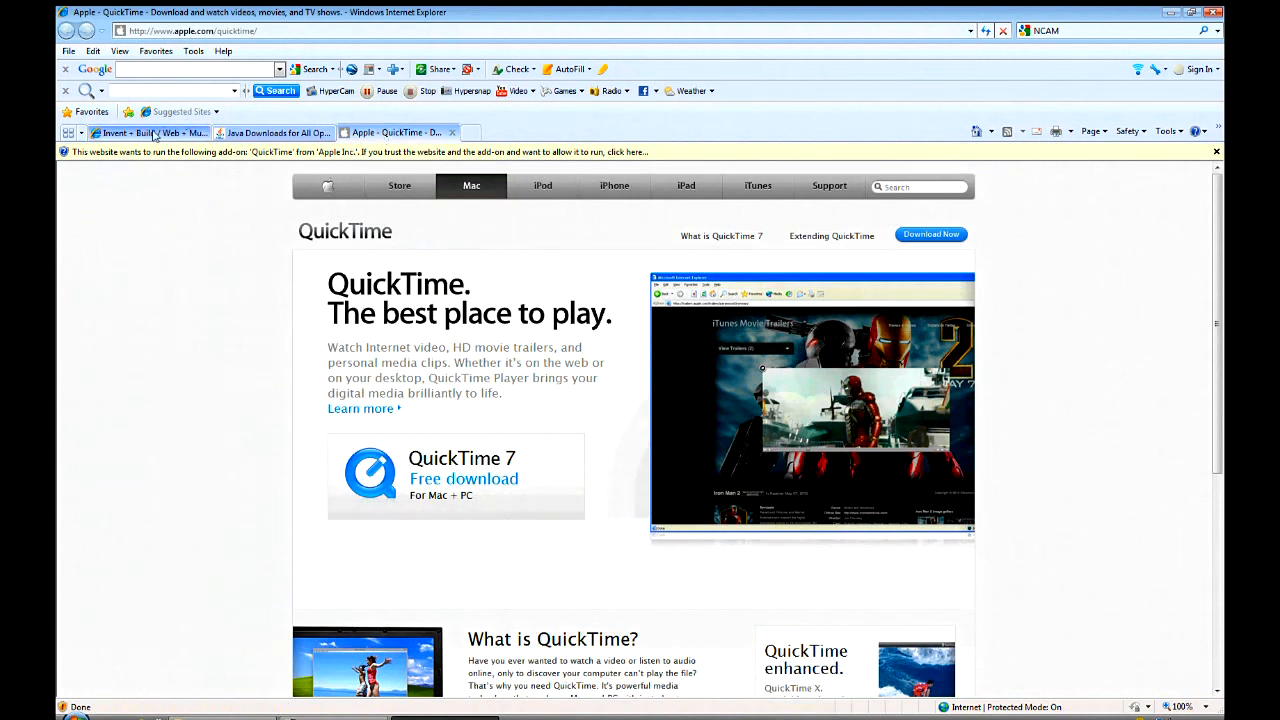
{"action": "left_click", "coordinate": [140, 132]}
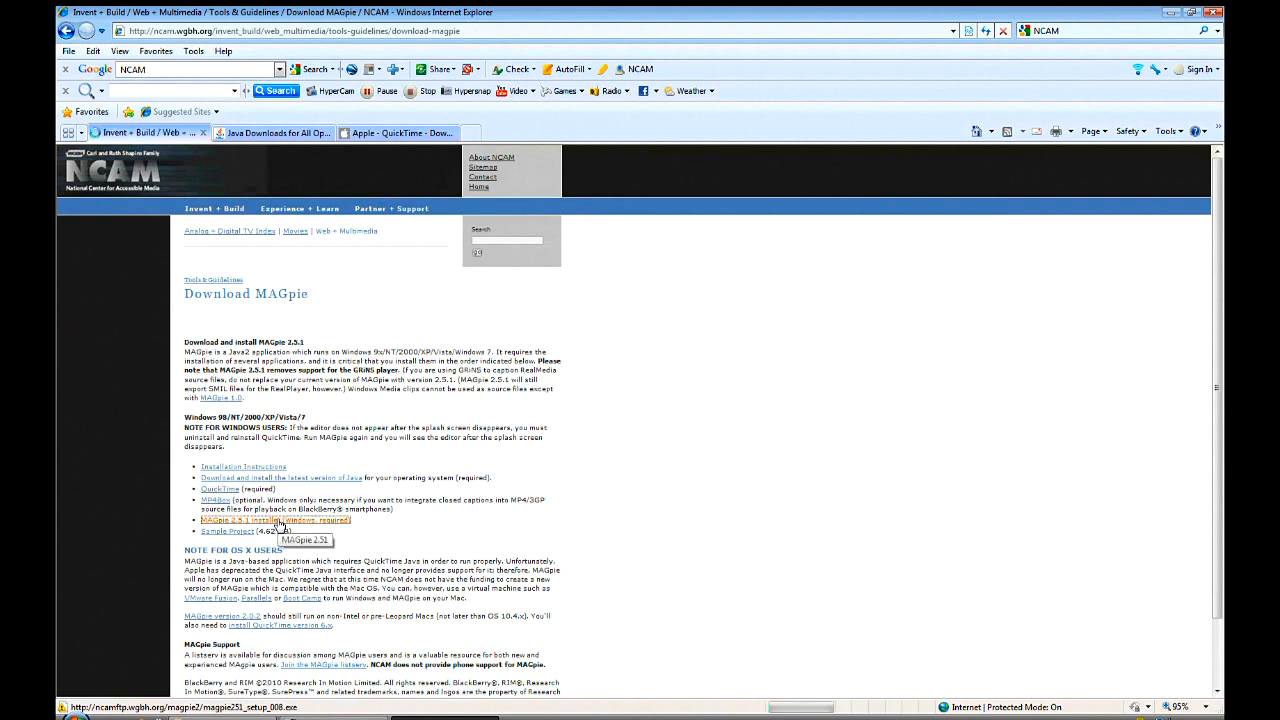
{"action": "left_click", "coordinate": [274, 520]}
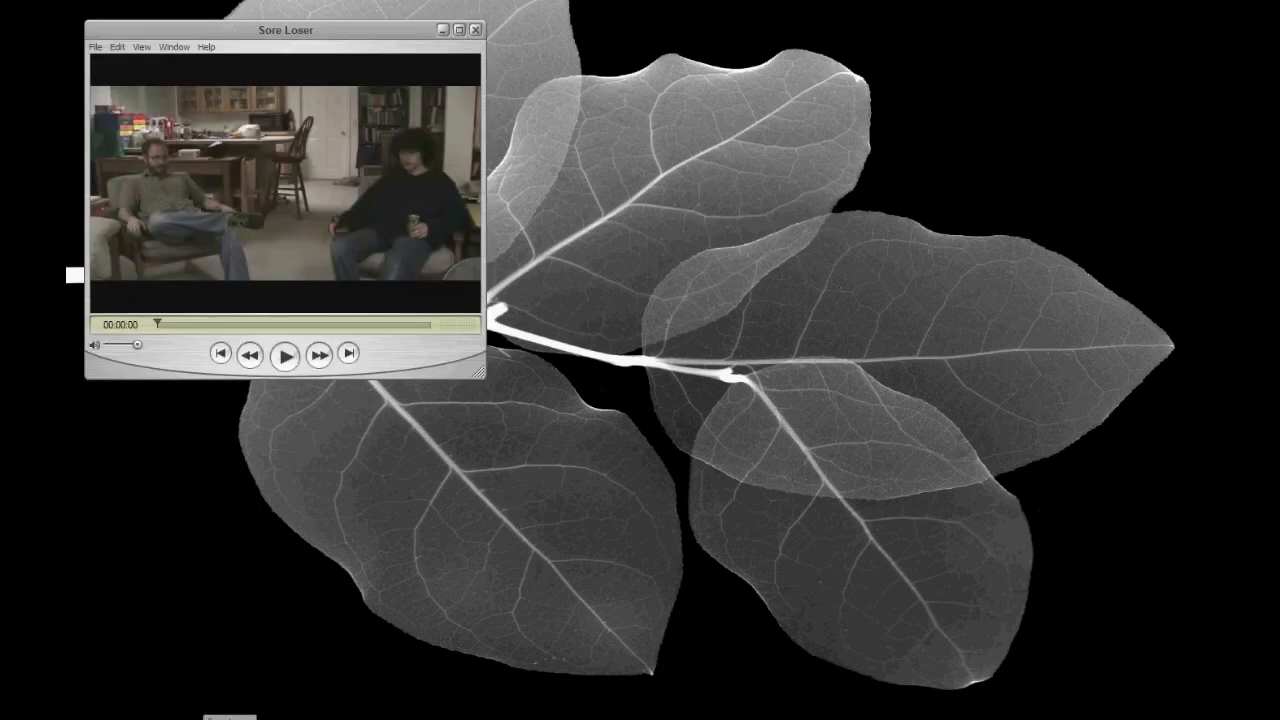
Play the video and transcribe the opening lines, from 'So uh, you wan…' to 'Yeah! Risk!'.
{"action": "left_click", "coordinate": [90, 713]}
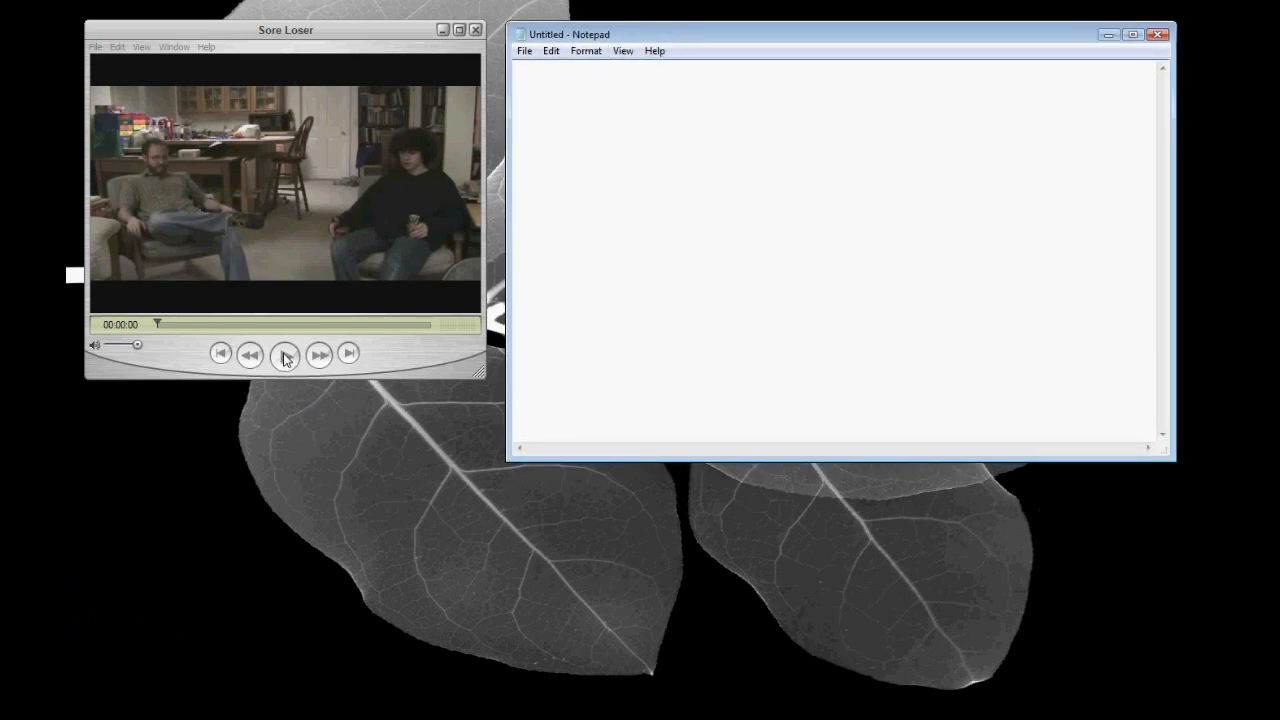
{"action": "left_click", "coordinate": [285, 354]}
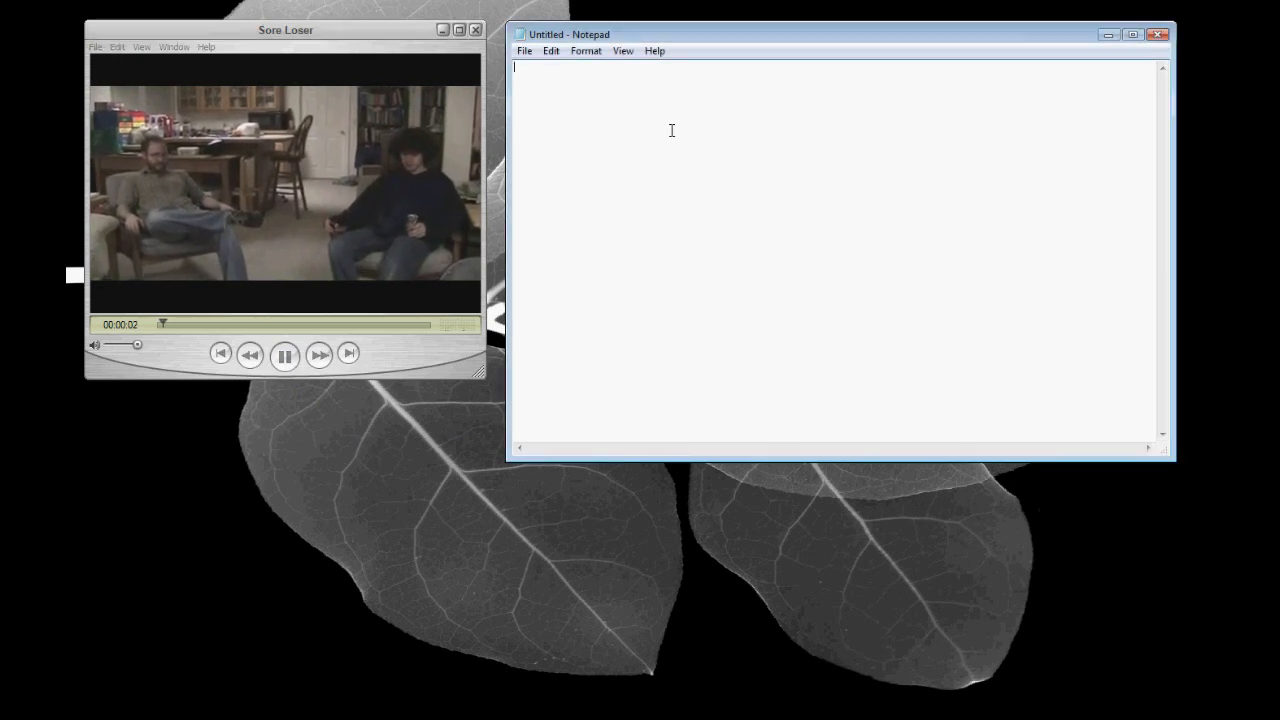
{"action": "type", "text": "So uh, you wanna play some uh, Risk?"}
{"action": "type", "text": "Risk."}
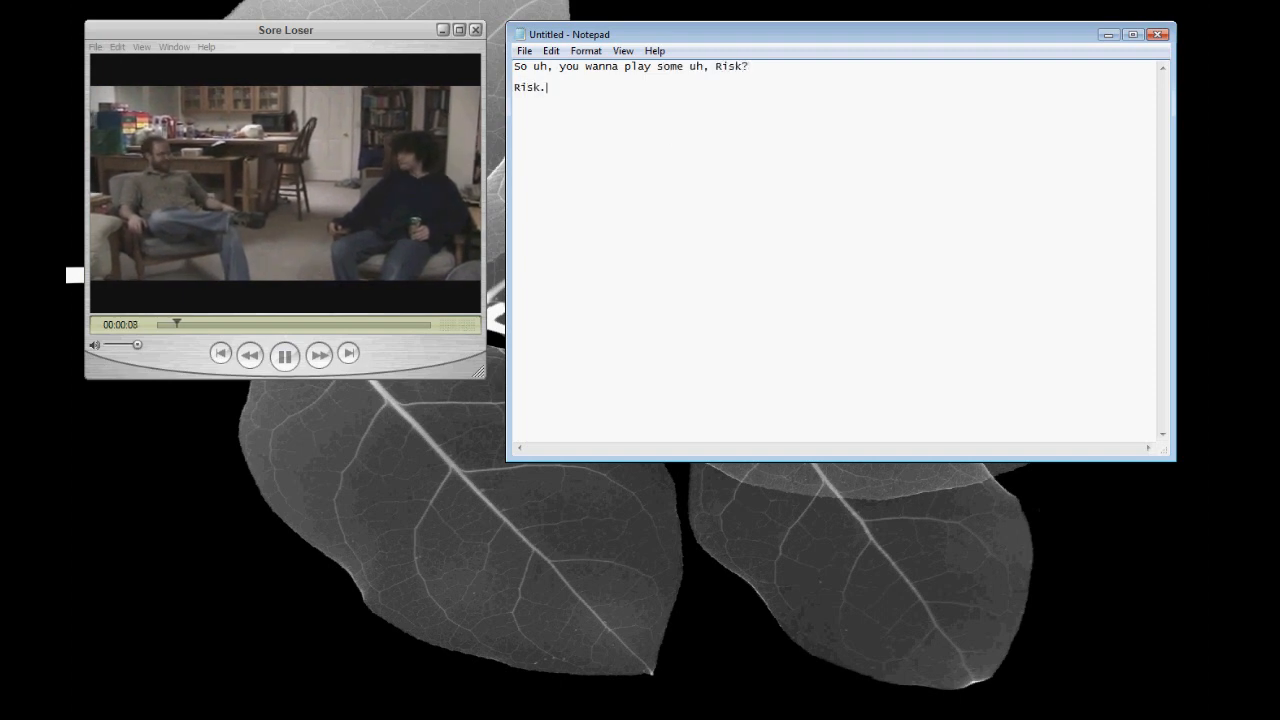
{"action": "type", "text": "Yeah! Ris"}
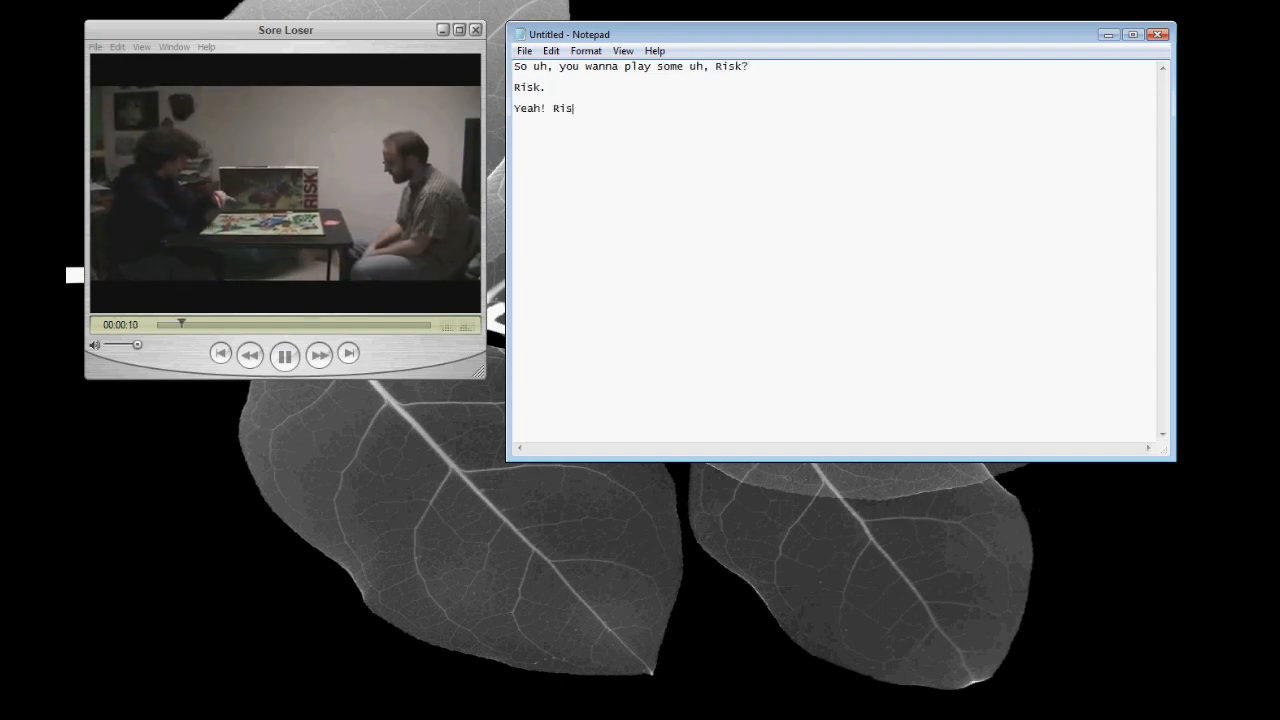
{"action": "type", "text": "k!"}
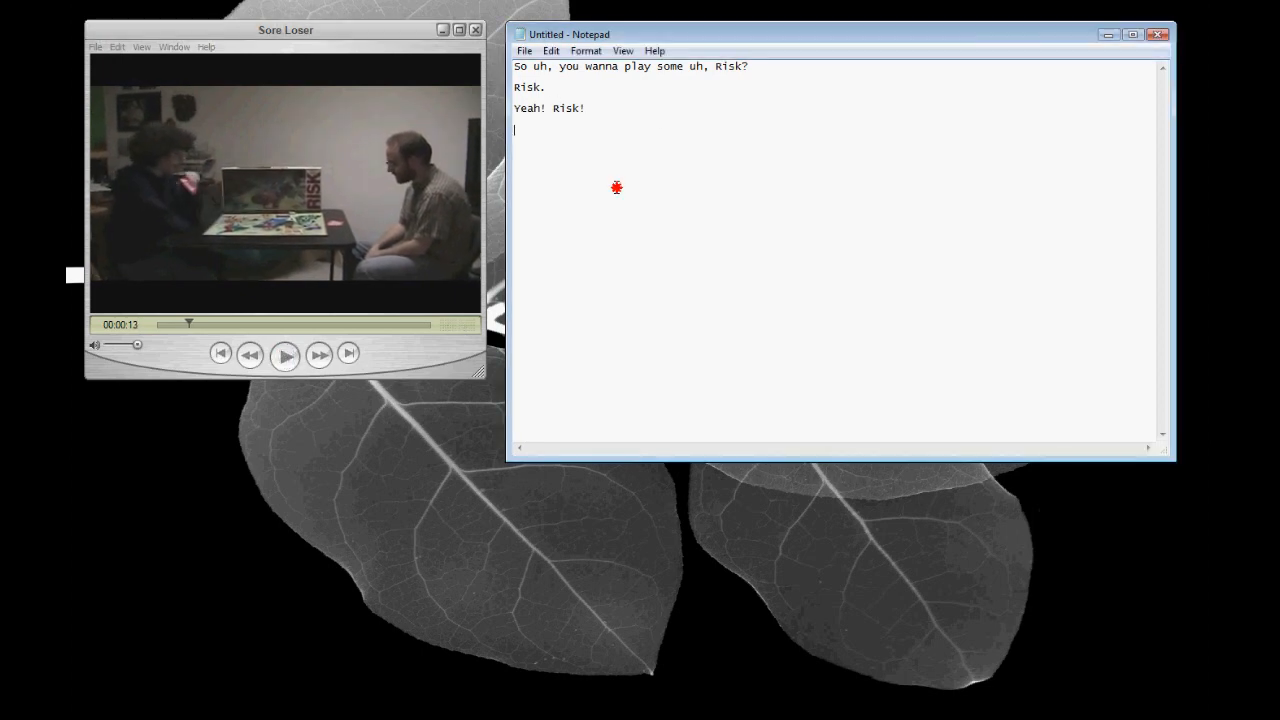
{"action": "type", "text": "All righ"}
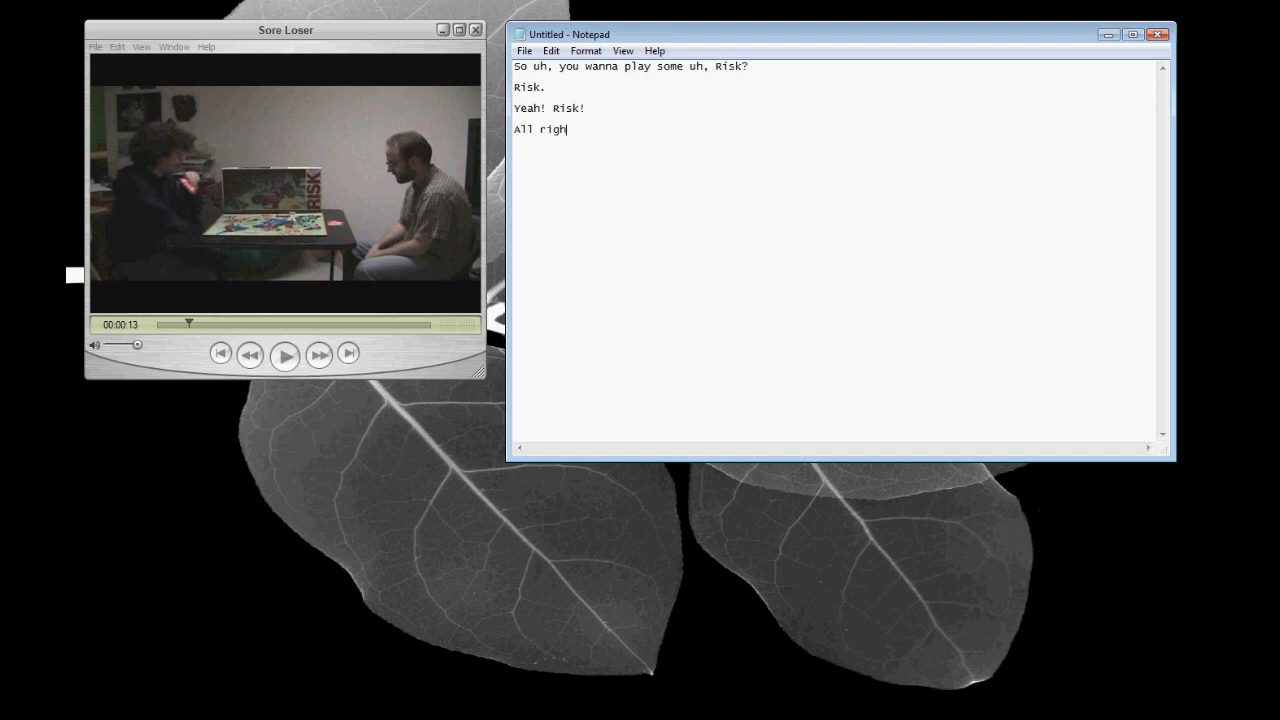
{"action": "type", "text": "t, so I have"}
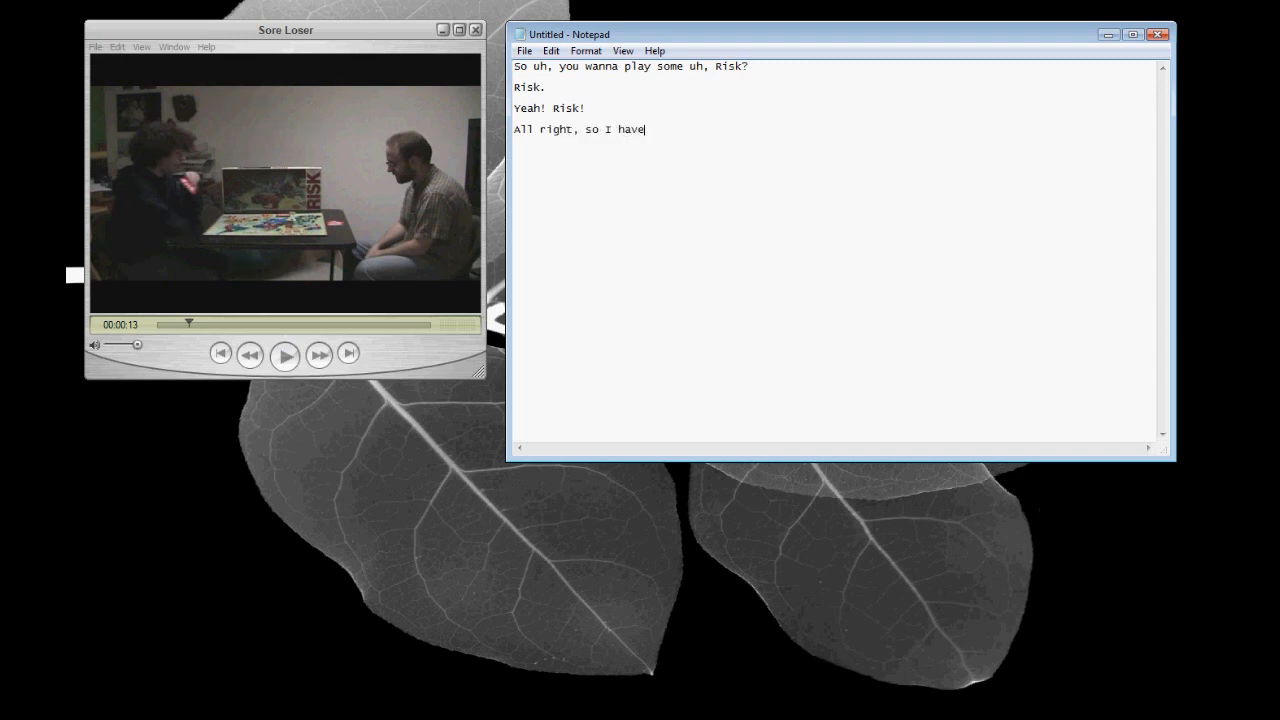
{"action": "type", "text": "Asia,"}
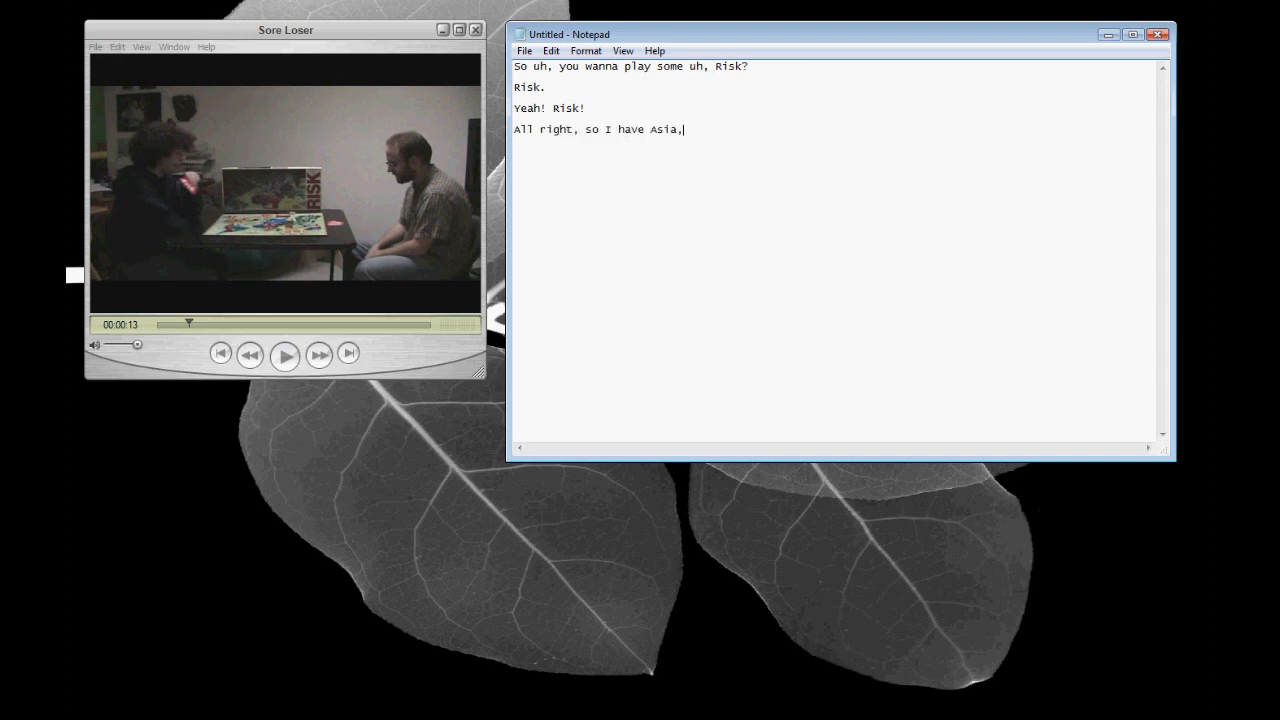
{"action": "key", "text": "Backspace"}
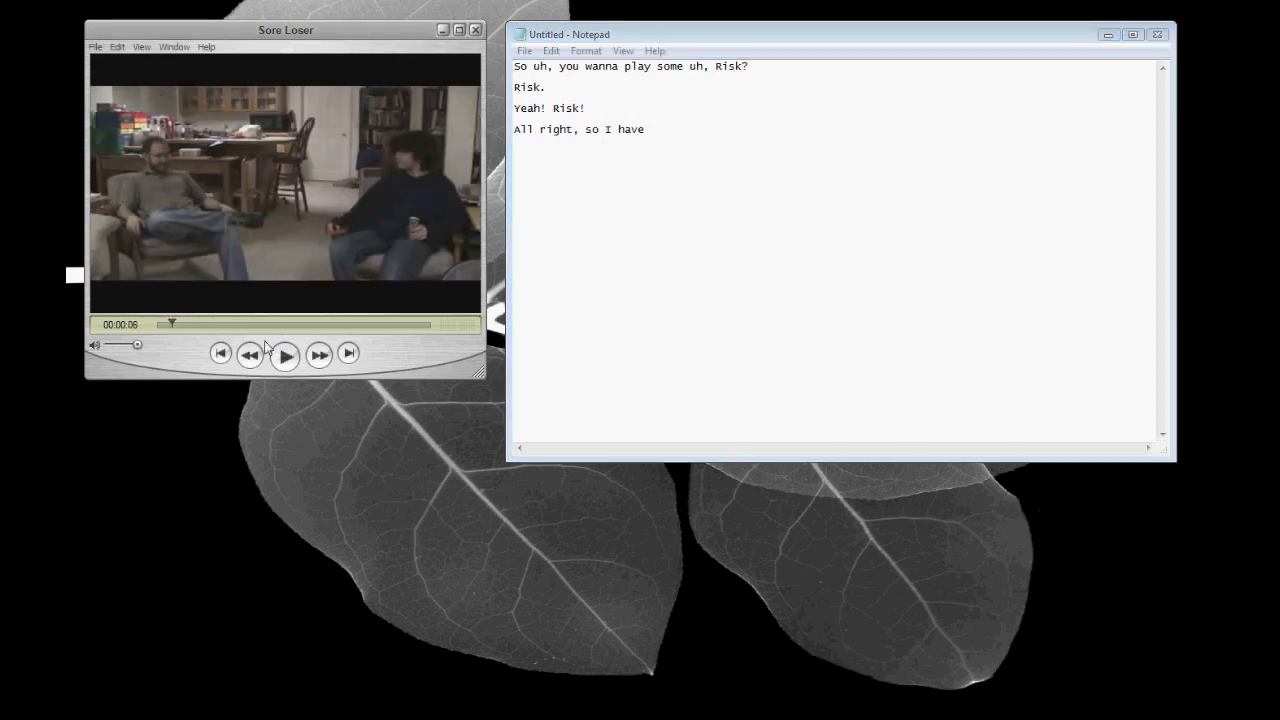
Transcribe the 'Australia, Asia, North America, and Europe' line, then stop, rewind and replay the video.
{"action": "left_click", "coordinate": [284, 355]}
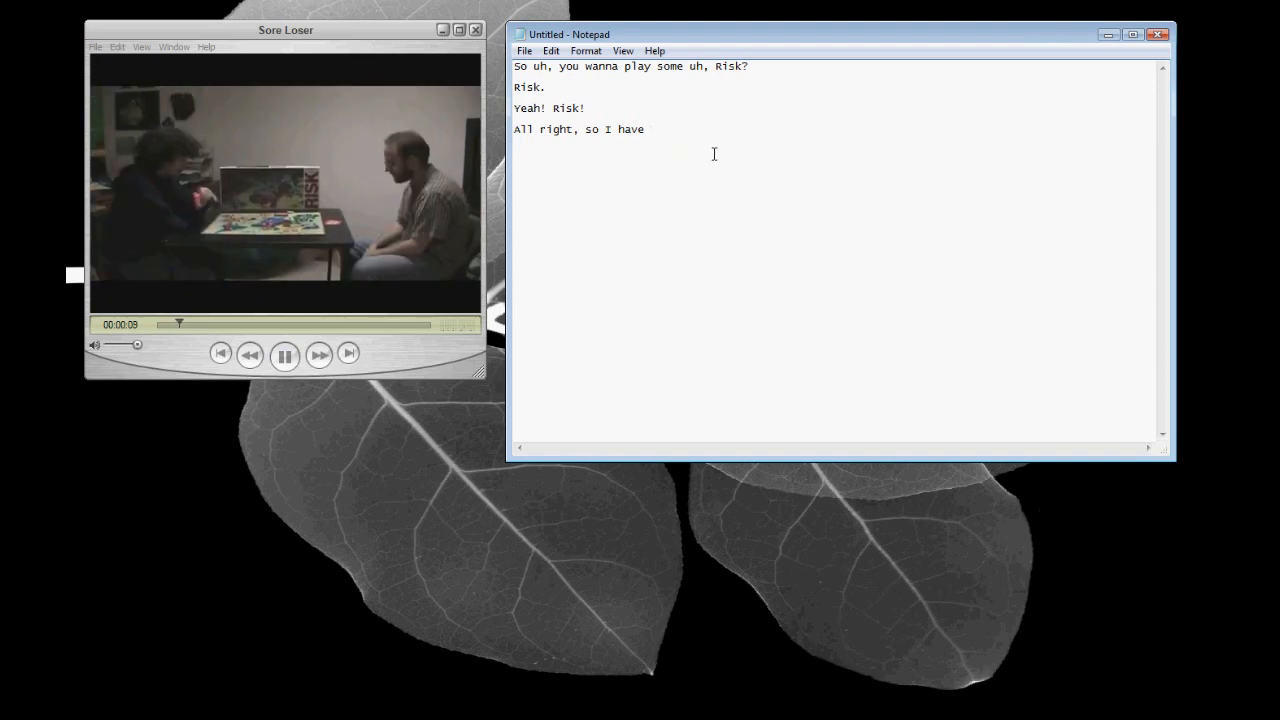
{"action": "type", "text": "Austral"}
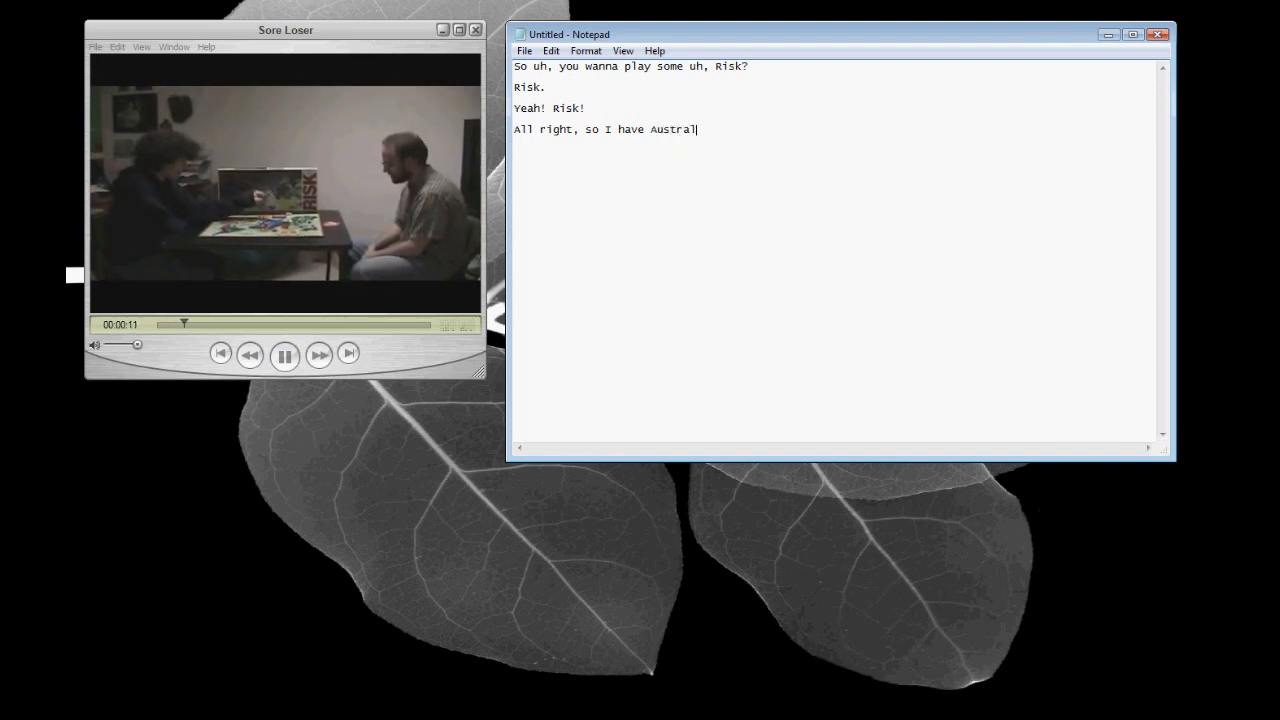
{"action": "type", "text": "ia, Asia, North"}
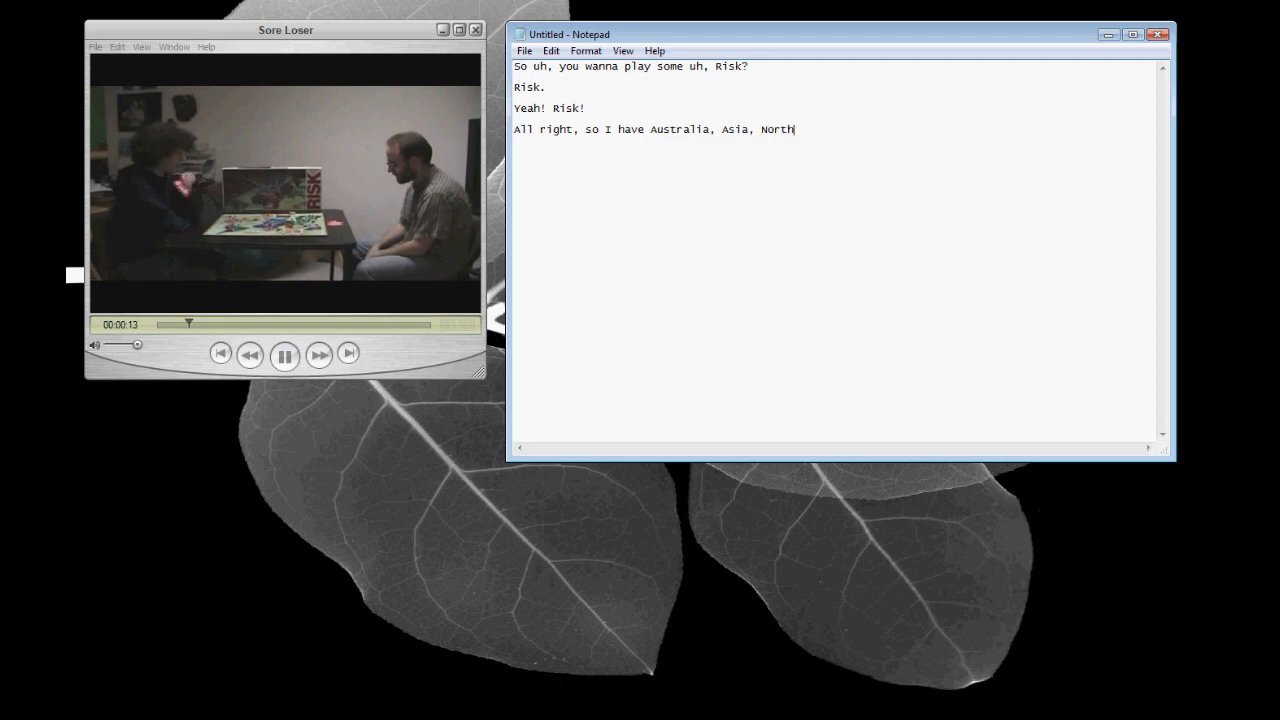
{"action": "type", "text": "America, and Europe."}
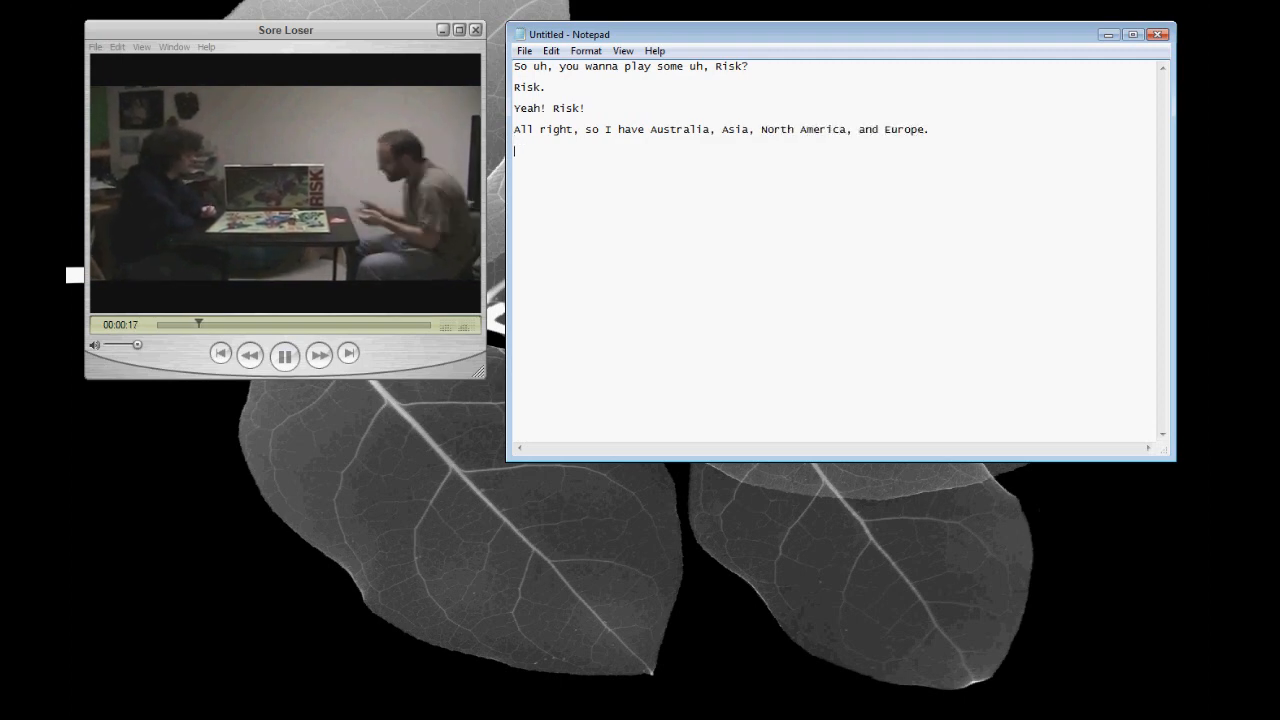
{"action": "left_click", "coordinate": [284, 355]}
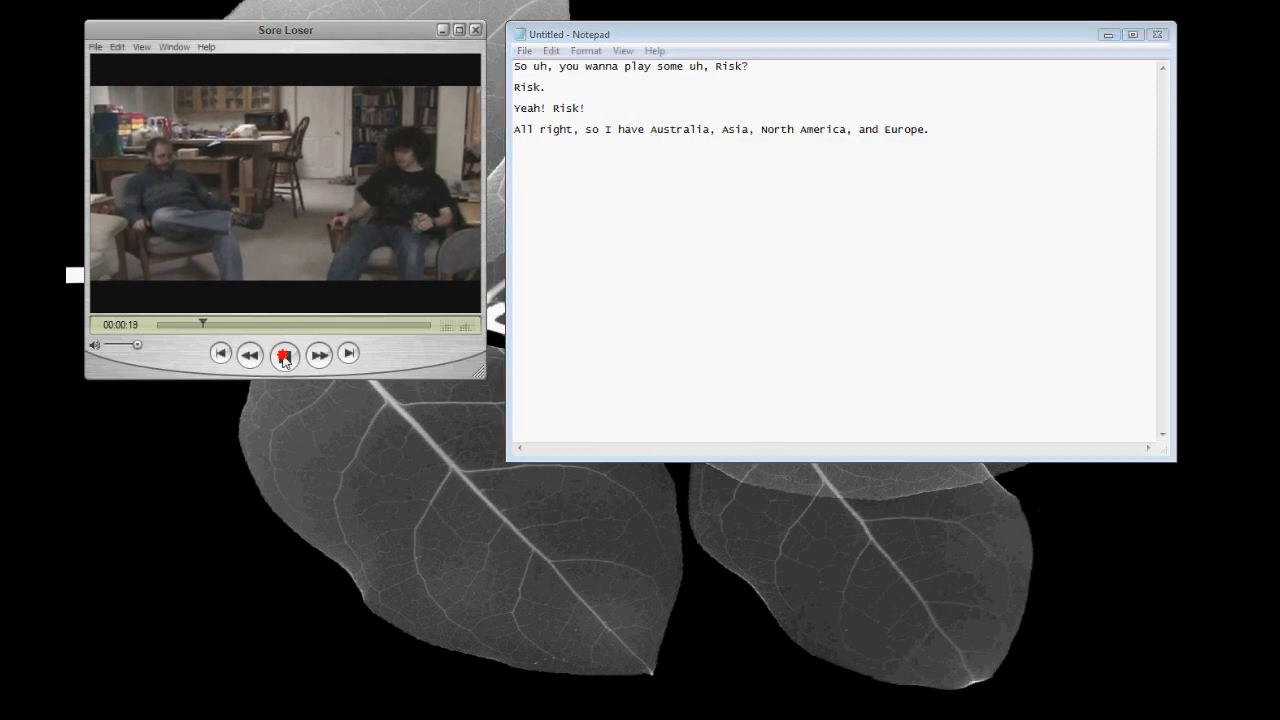
{"action": "left_click", "coordinate": [284, 355]}
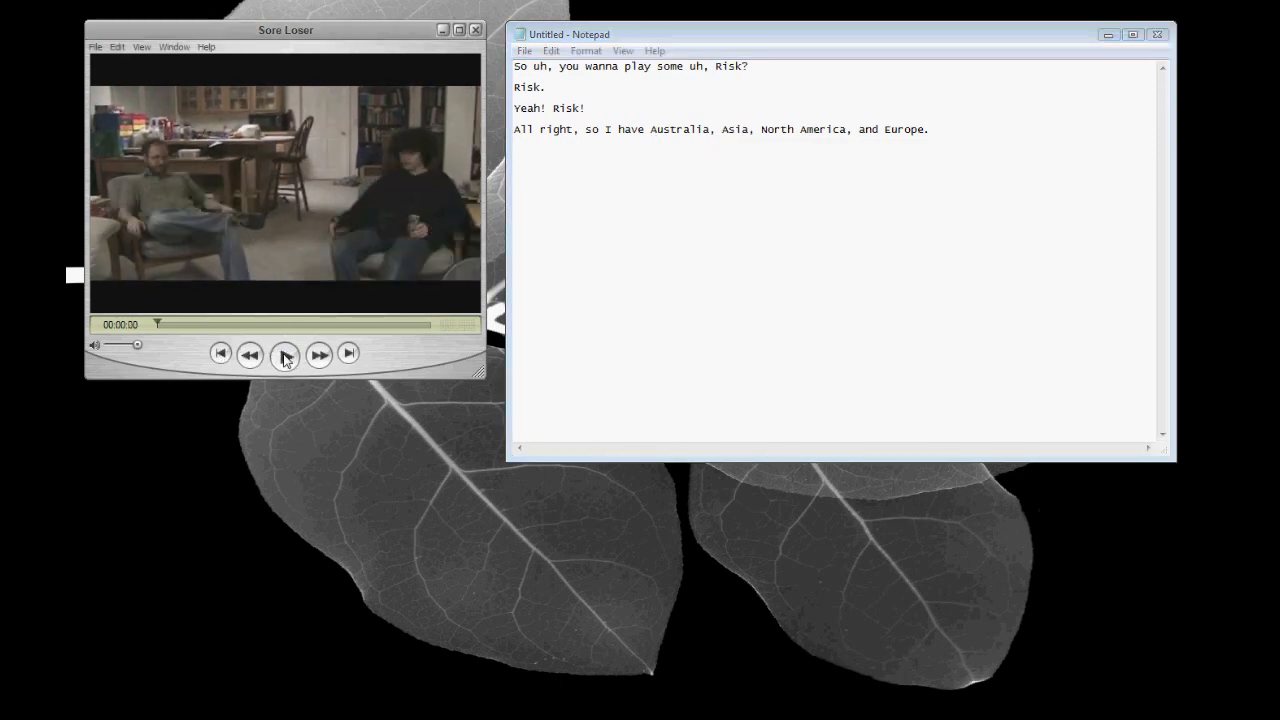
{"action": "left_click", "coordinate": [285, 354]}
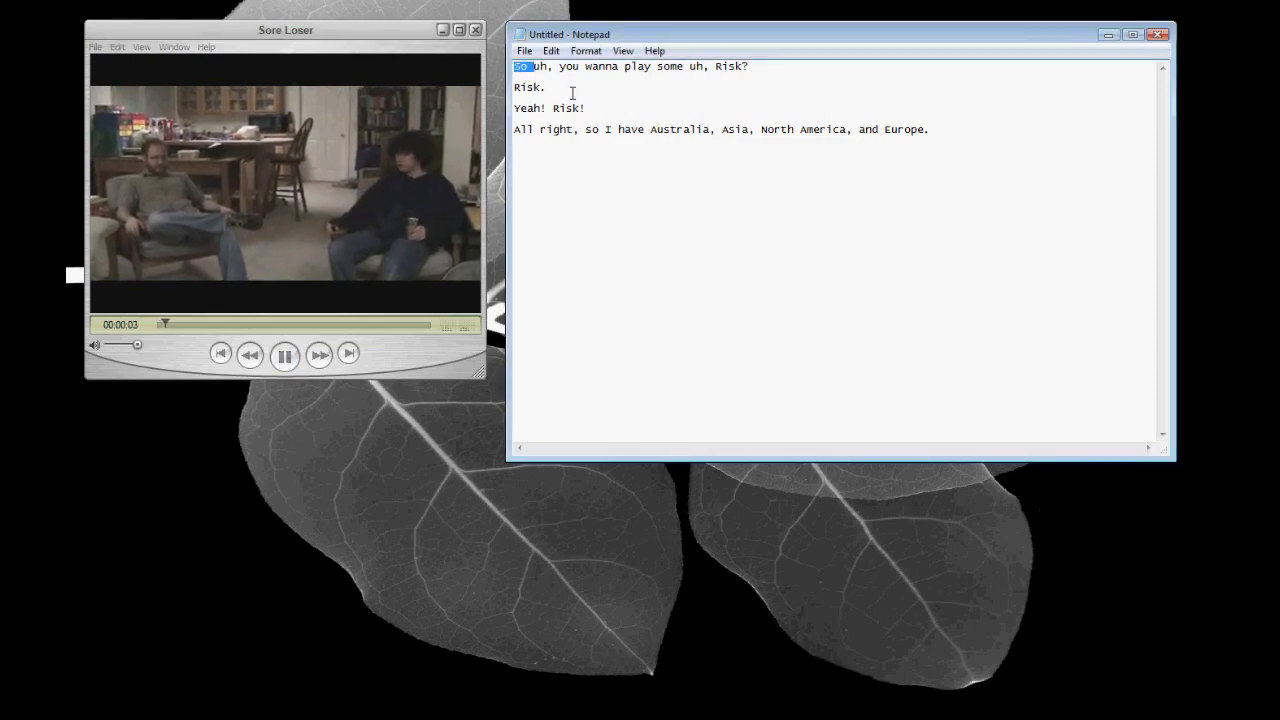
Tag the opening lines with FRO GUY: and BEARD GUY: speaker labels while replaying.
{"action": "type", "text": "FRO GUY:"}
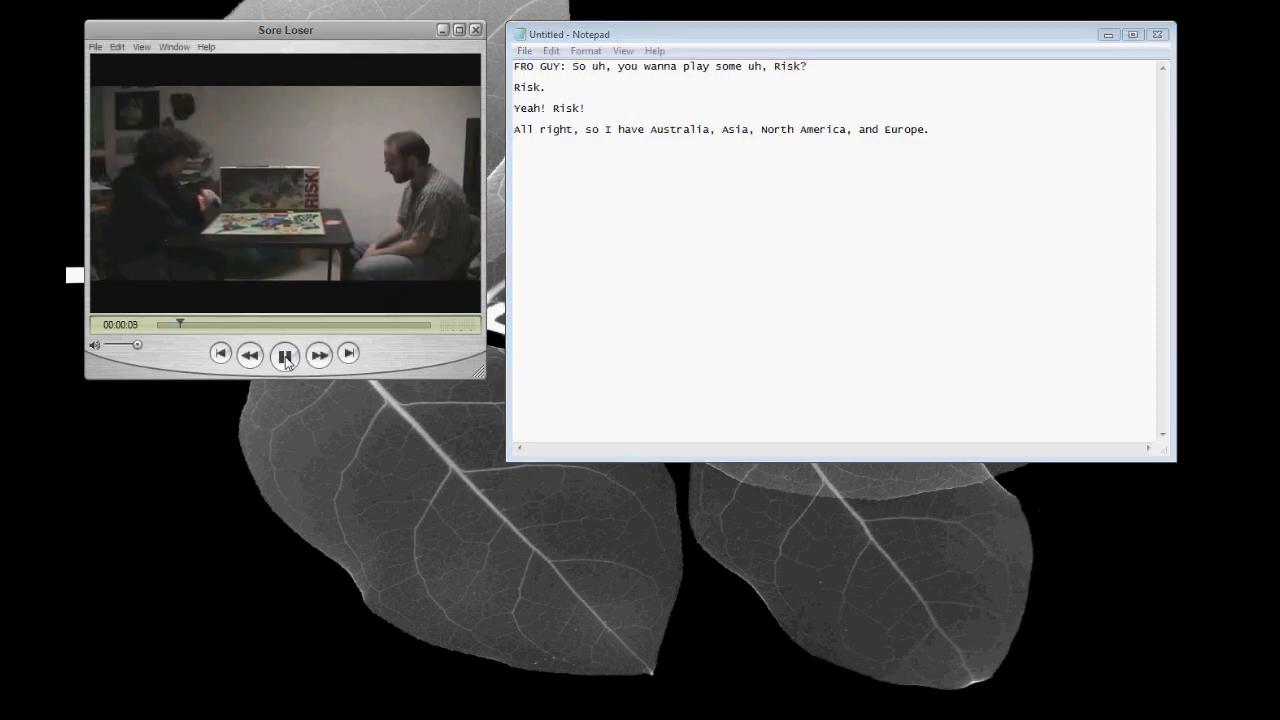
{"action": "left_click", "coordinate": [285, 355]}
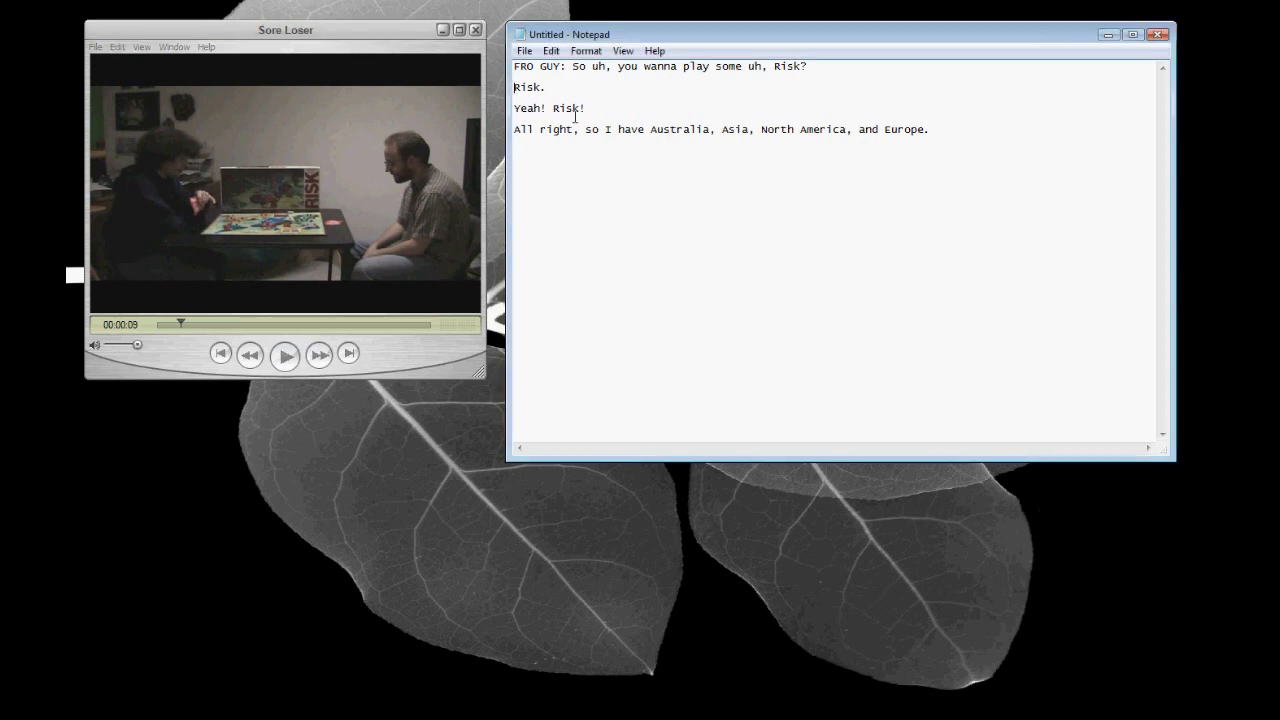
{"action": "type", "text": "BEARD GUY:"}
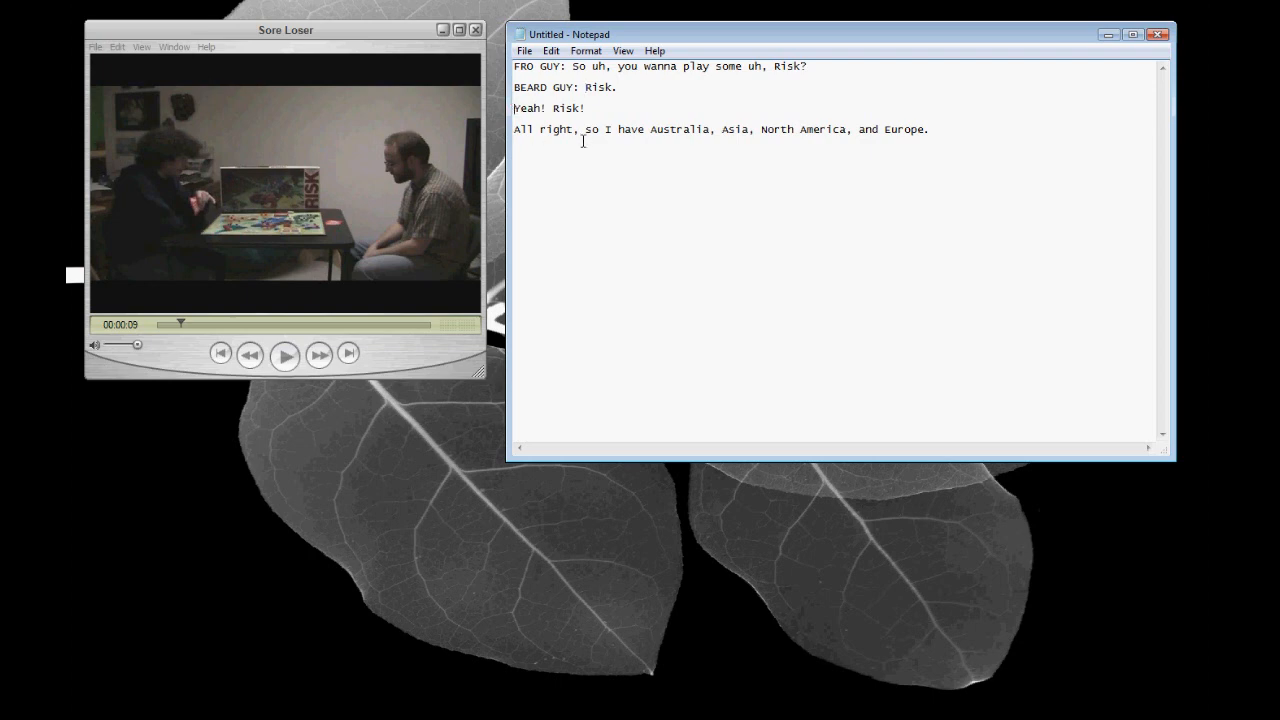
{"action": "type", "text": "BEARD GUY:"}
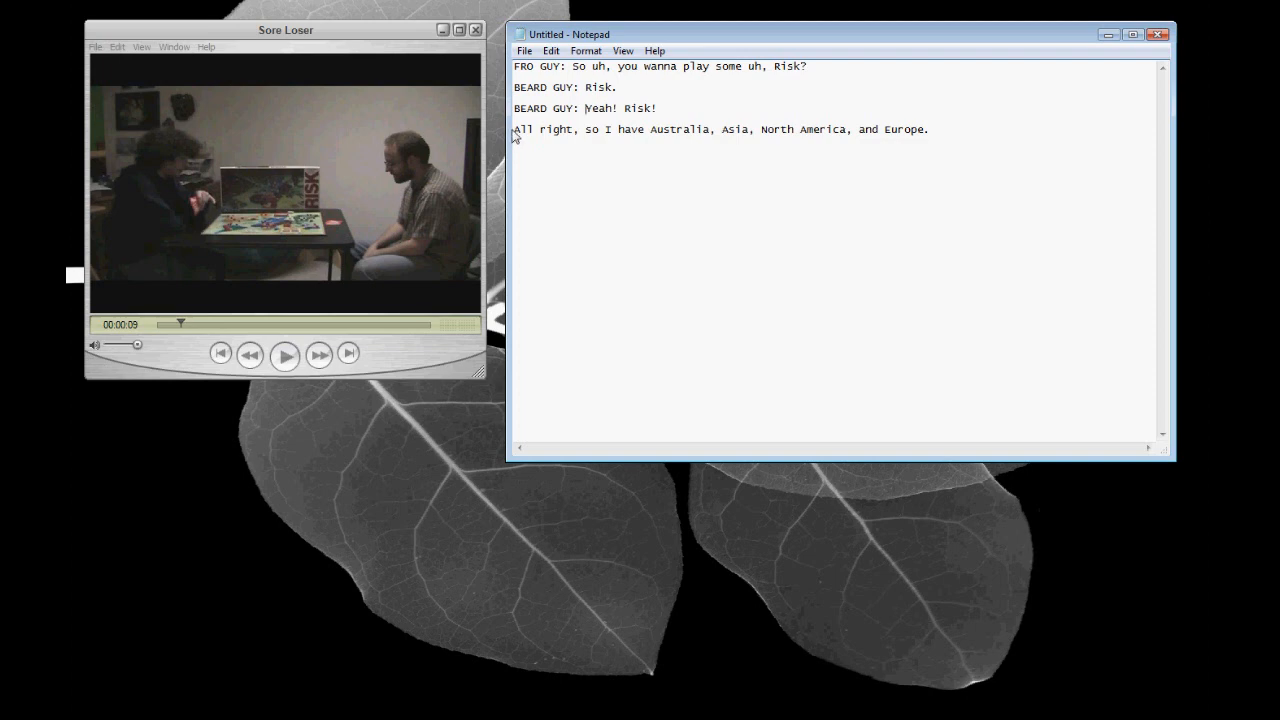
{"action": "type", "text": "FRO GUY:"}
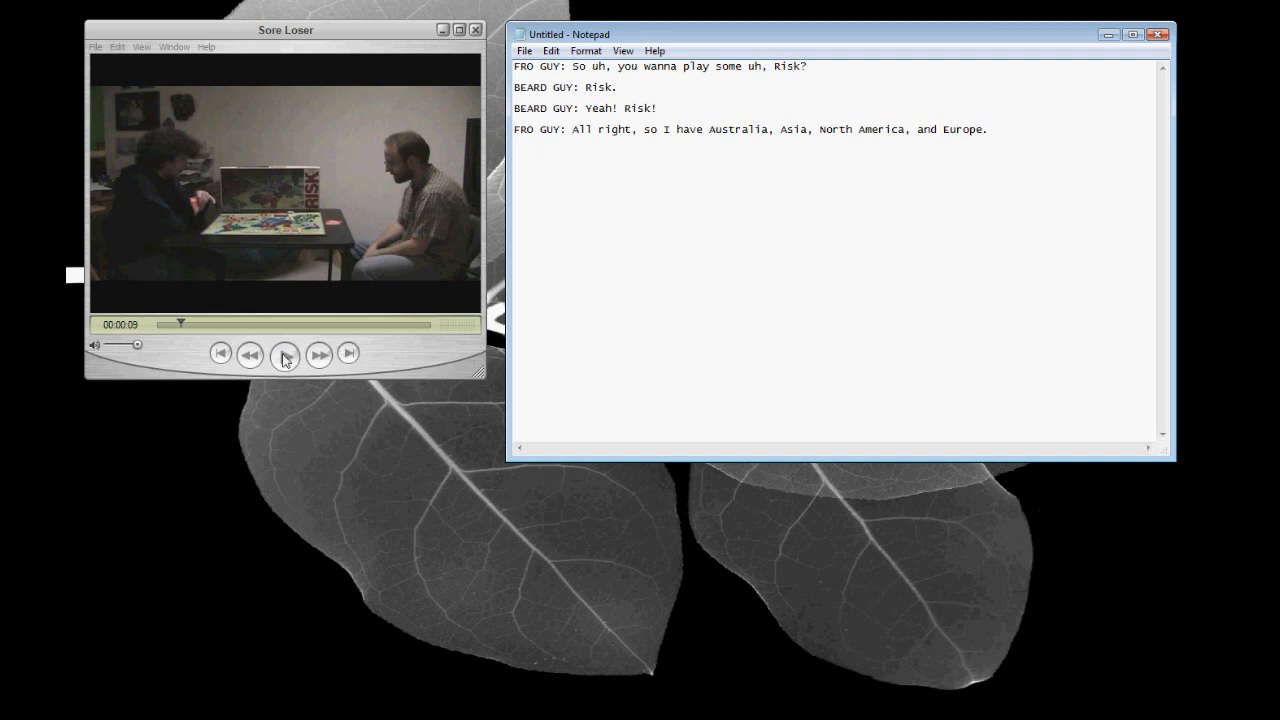
{"action": "left_click", "coordinate": [285, 355]}
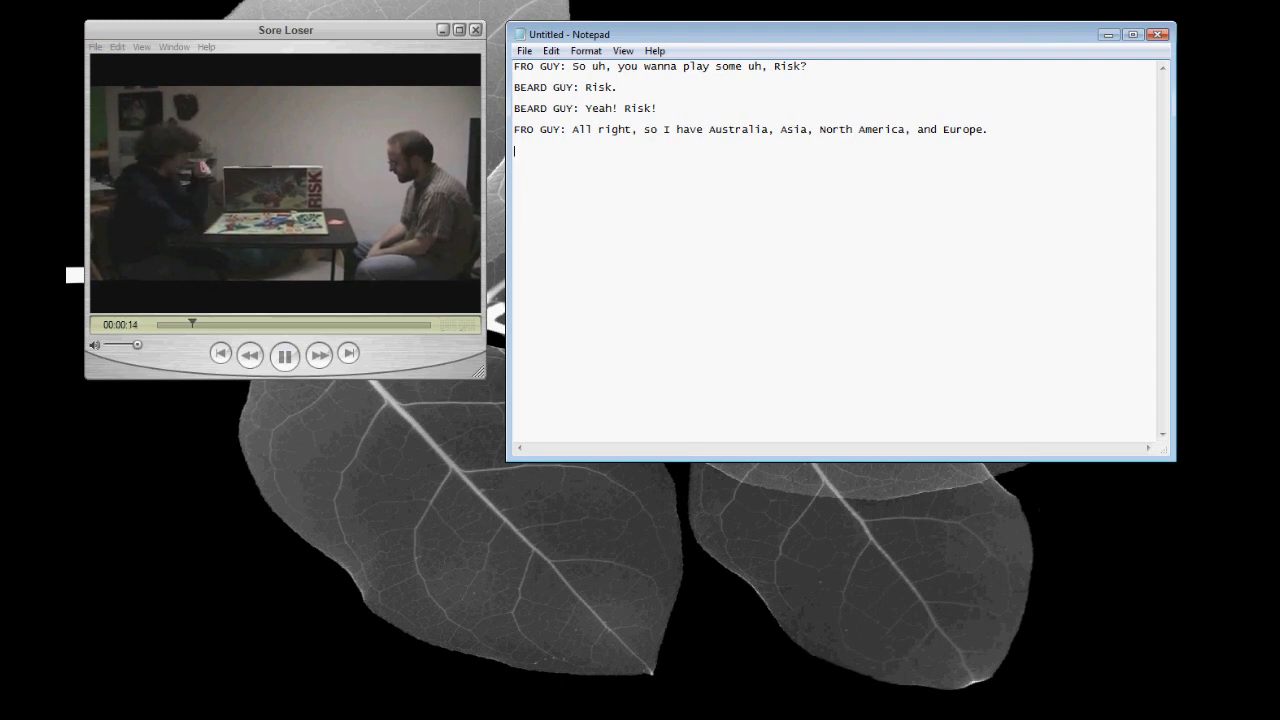
Continue transcribing through '25 armies.' and the board sound description.
{"action": "type", "text": "FRO GUY: So that's..."}
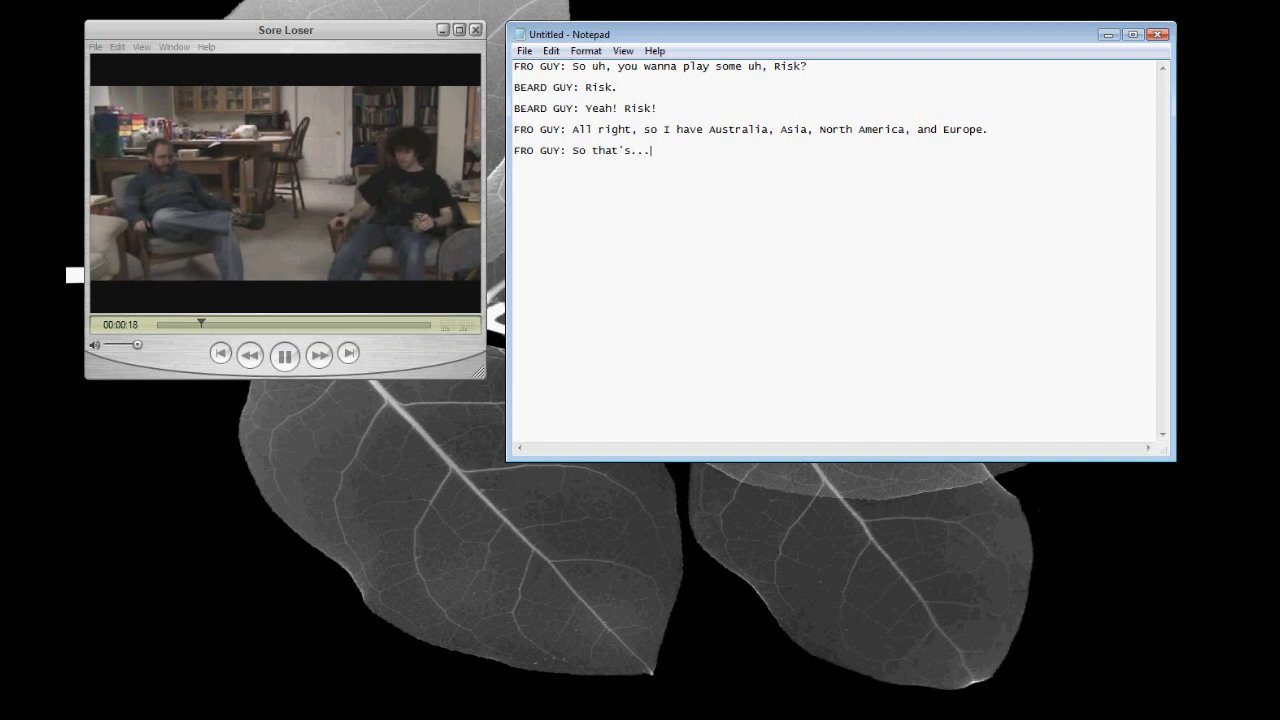
{"action": "type", "text": "25 armies."}
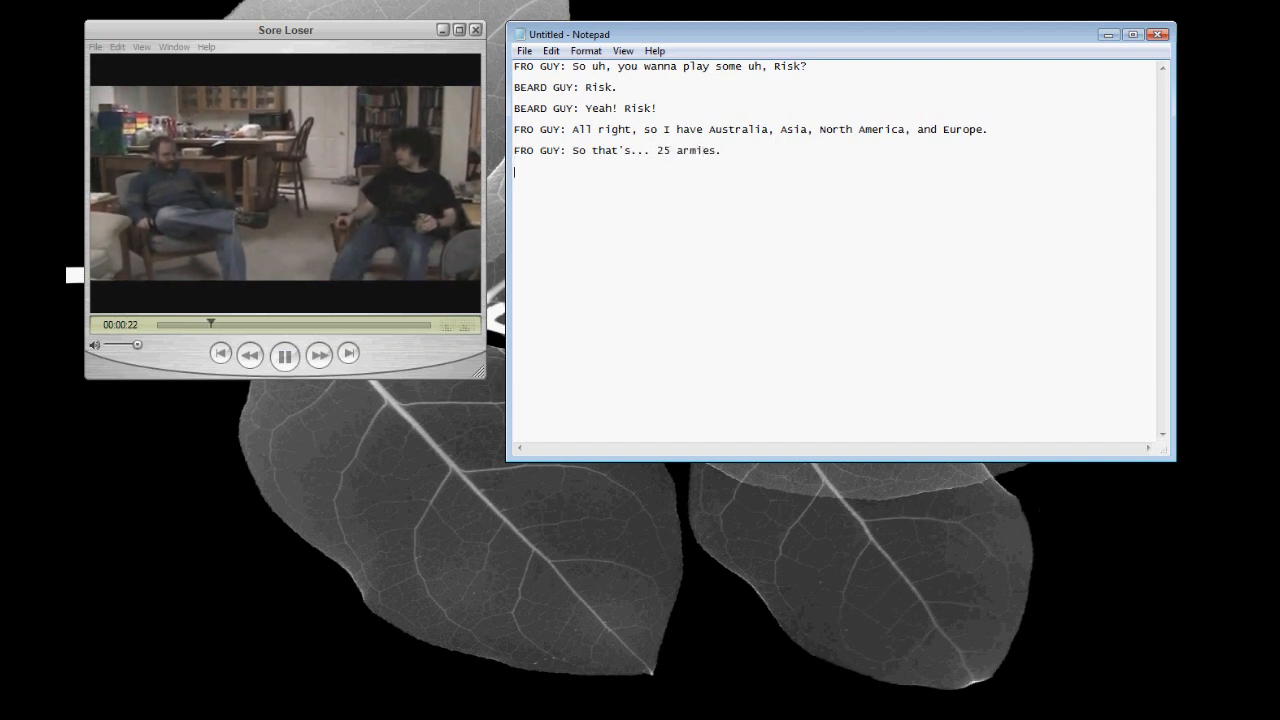
{"action": "type", "text": "(board scraping the table"}
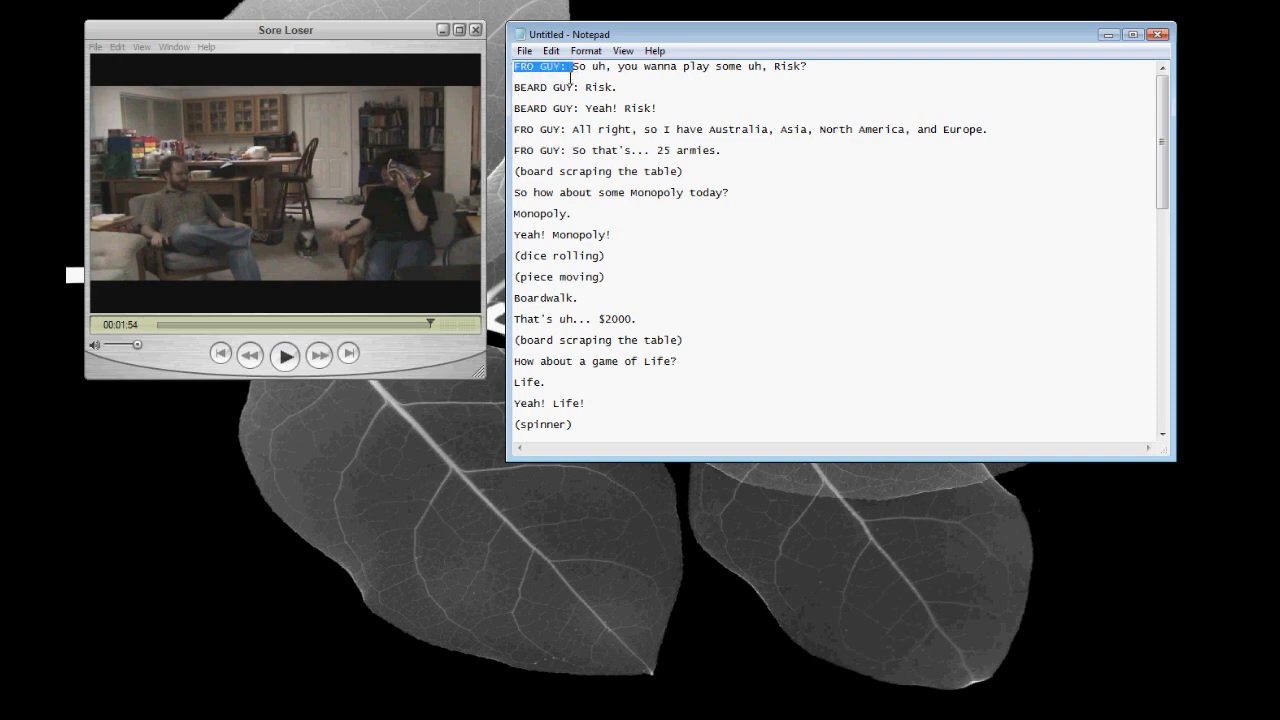
Place the cursor for the next speaker tag and scroll down the transcript.
{"action": "left_click", "coordinate": [528, 192]}
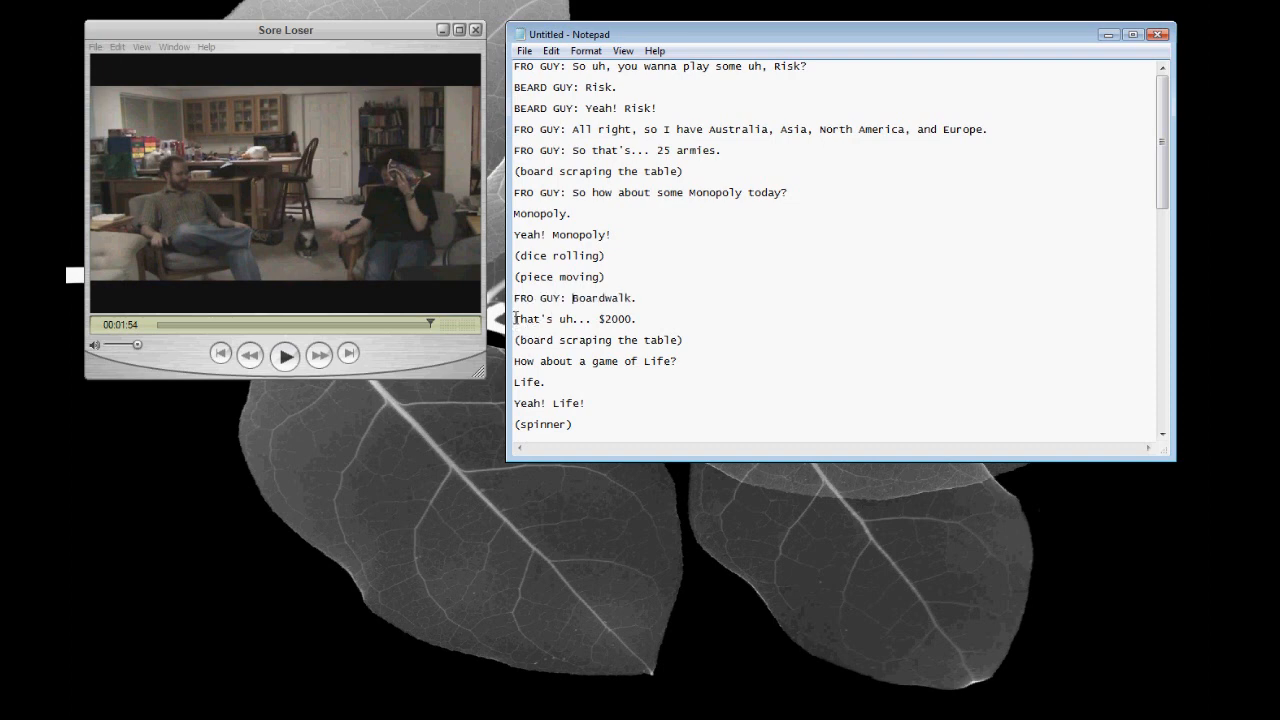
{"action": "scroll", "scroll_direction": "down", "scroll_amount": 3}
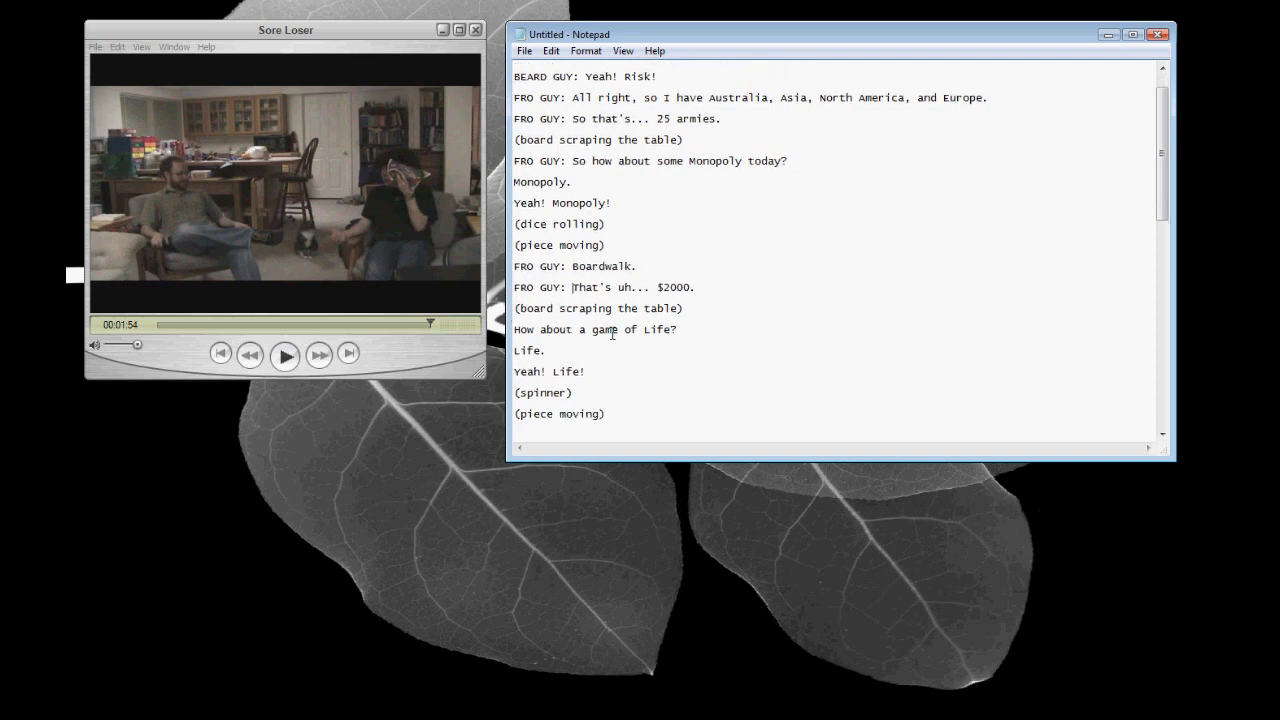
{"action": "left_click", "coordinate": [524, 50]}
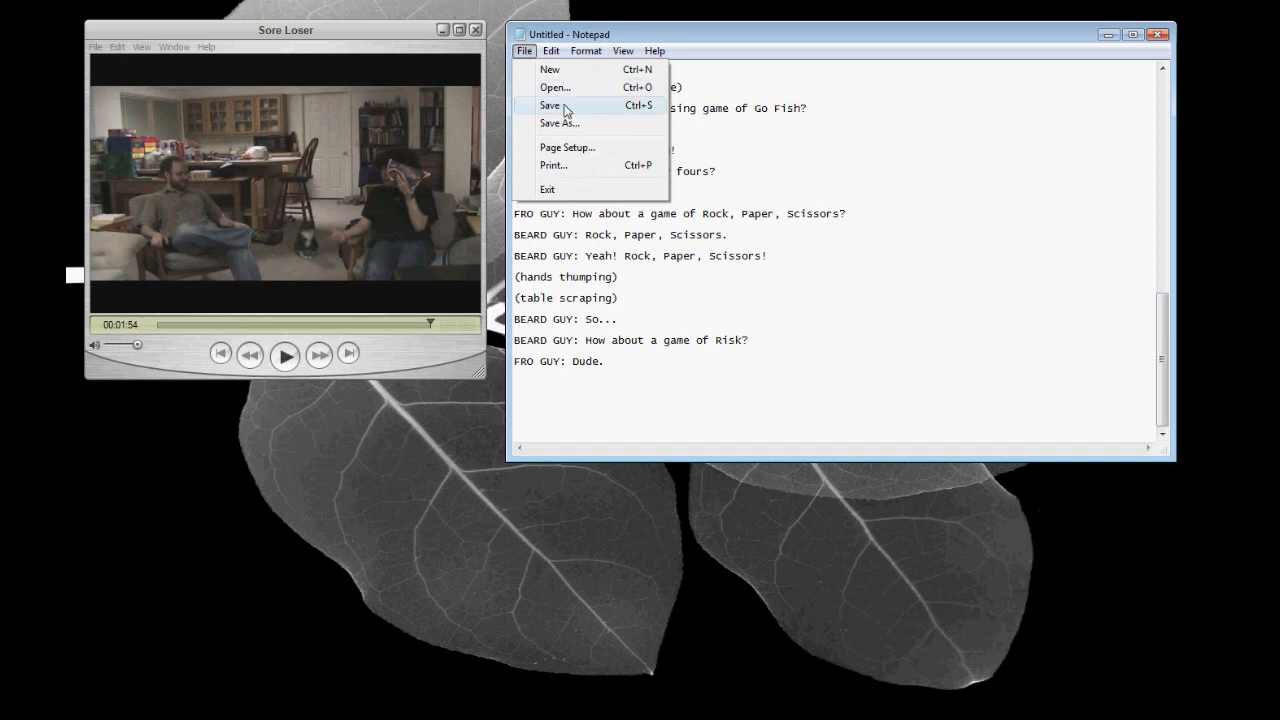
Save the transcript as captions_soreloser.txt in the Caption Sore Loser Video folder.
{"action": "left_click", "coordinate": [559, 123]}
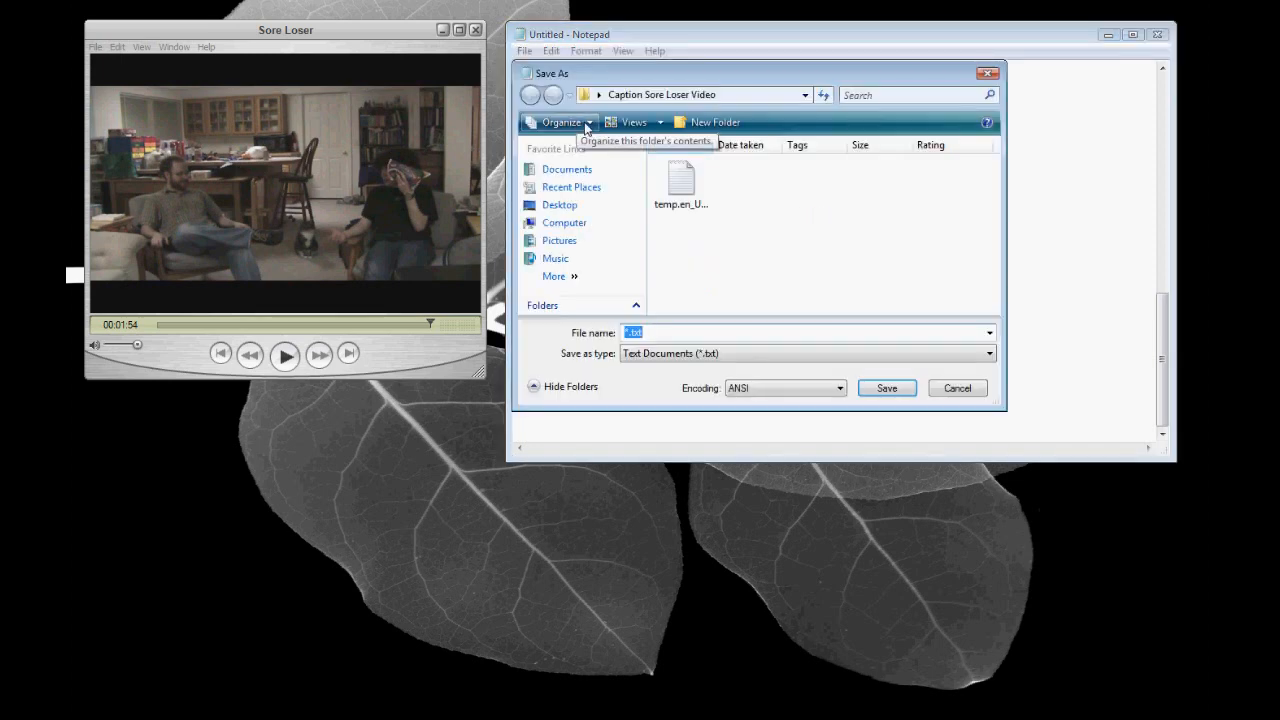
{"action": "mouse_move", "coordinate": [718, 105]}
{"action": "type", "text": "captions_soreloser"}
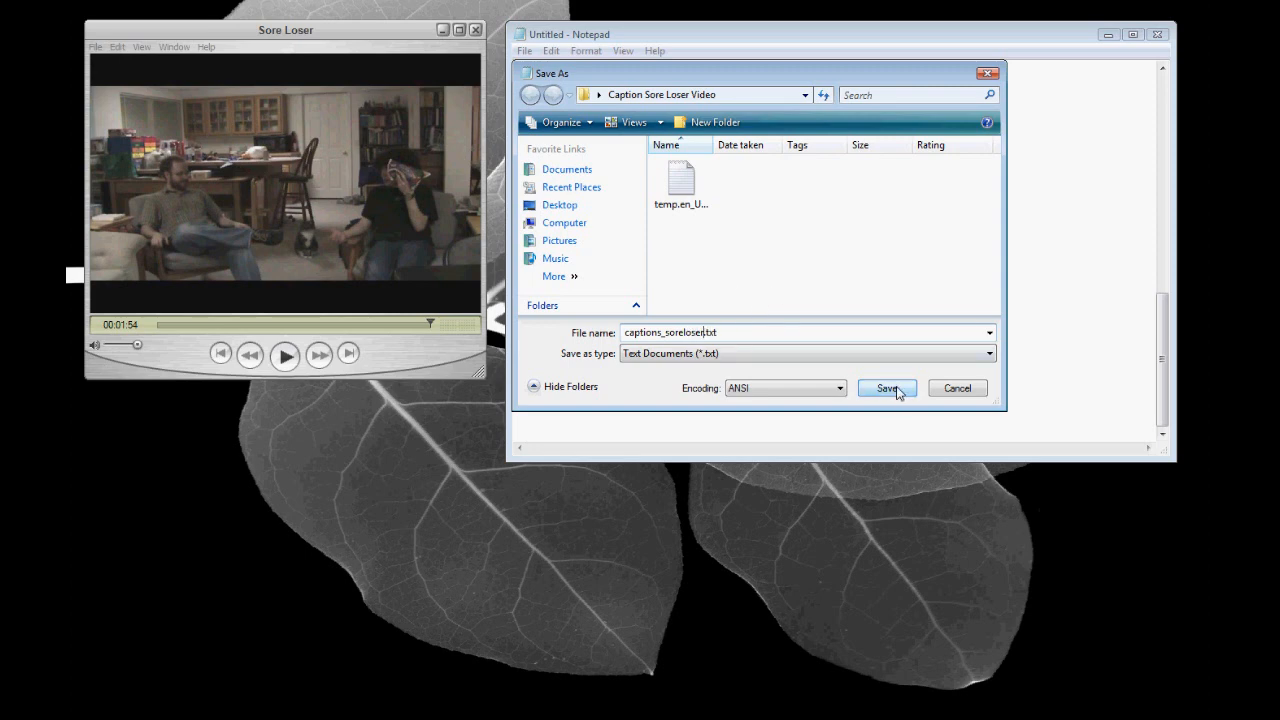
{"action": "left_click", "coordinate": [886, 388]}
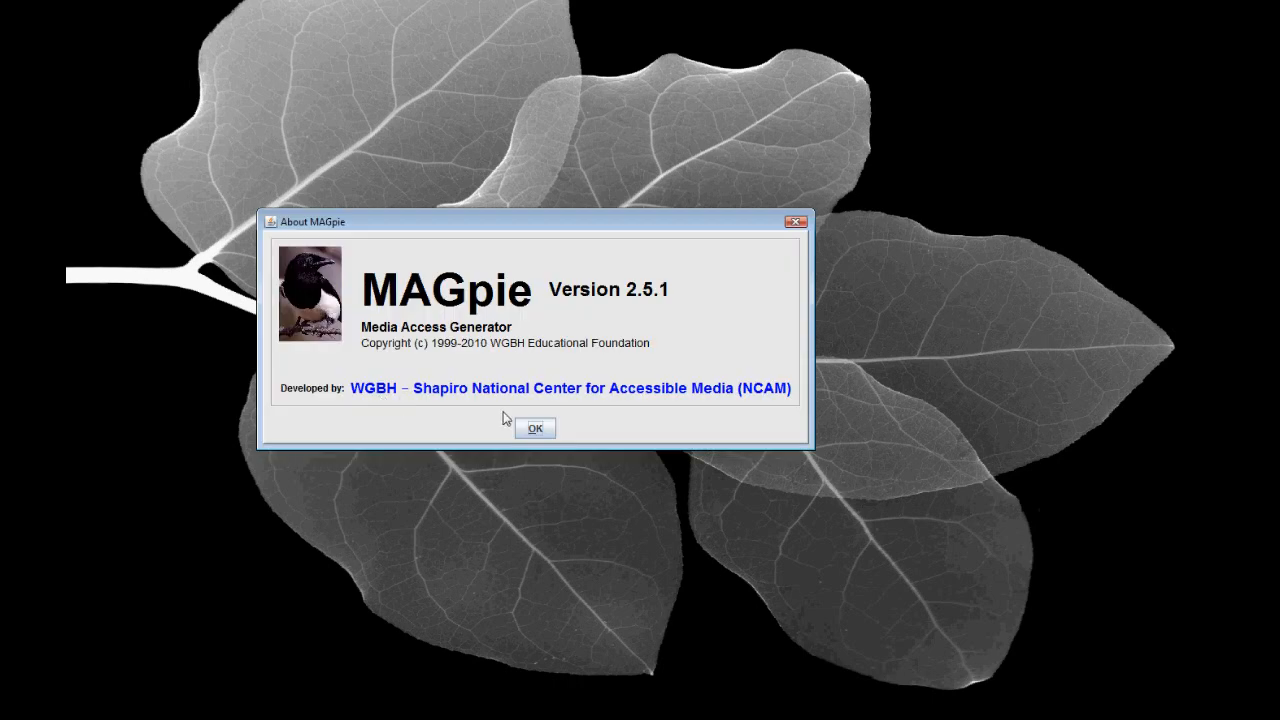
Dismiss the About MAGpie box and start a new captioning project.
{"action": "left_click", "coordinate": [535, 428]}
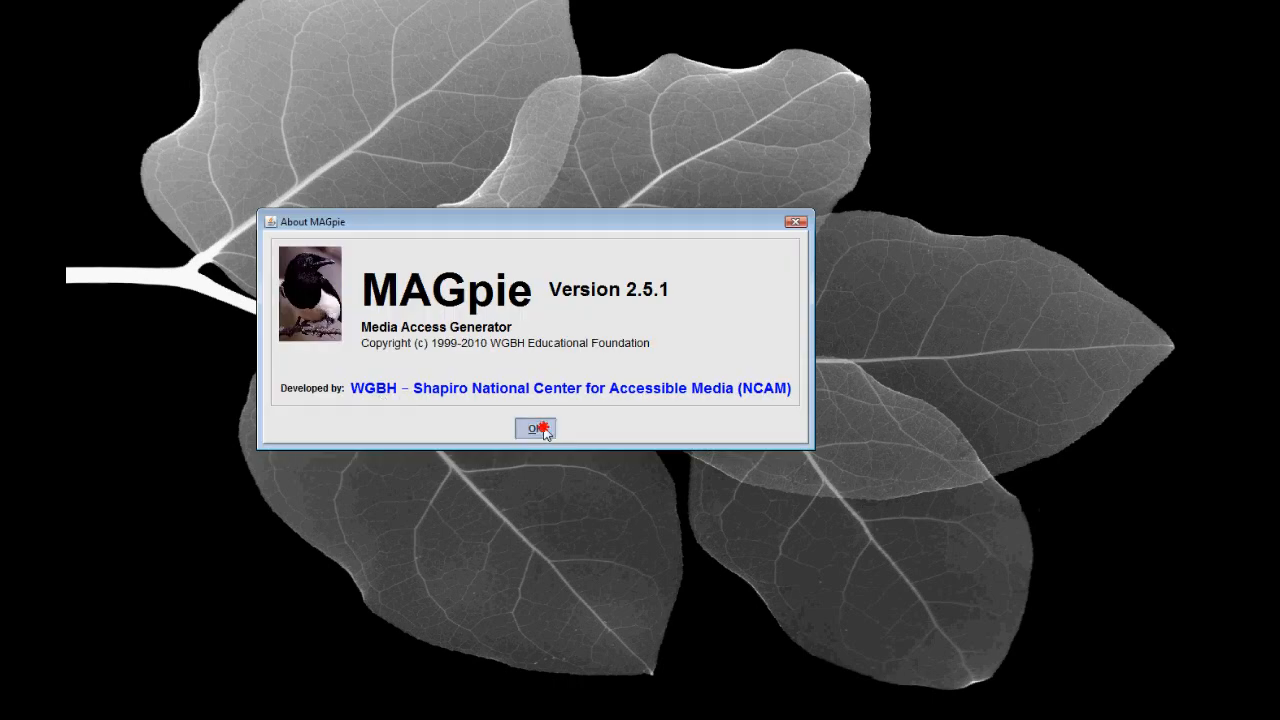
{"action": "left_click", "coordinate": [535, 429]}
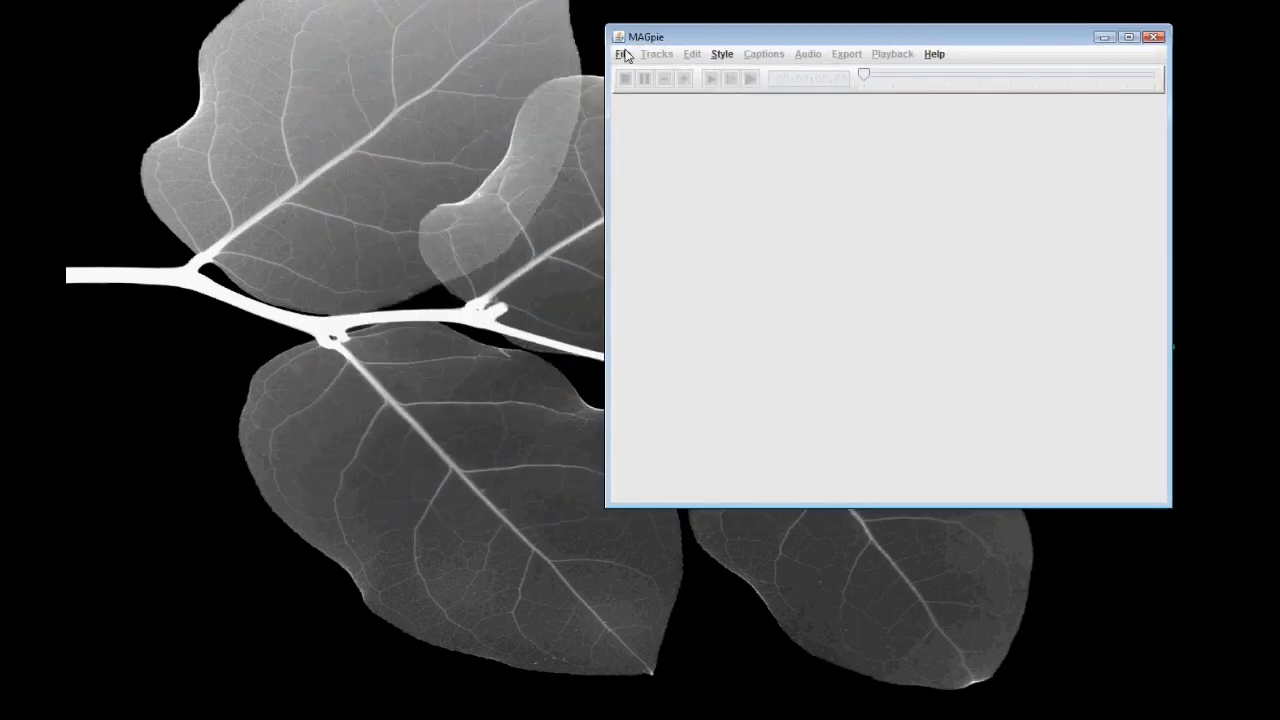
{"action": "left_click", "coordinate": [623, 54]}
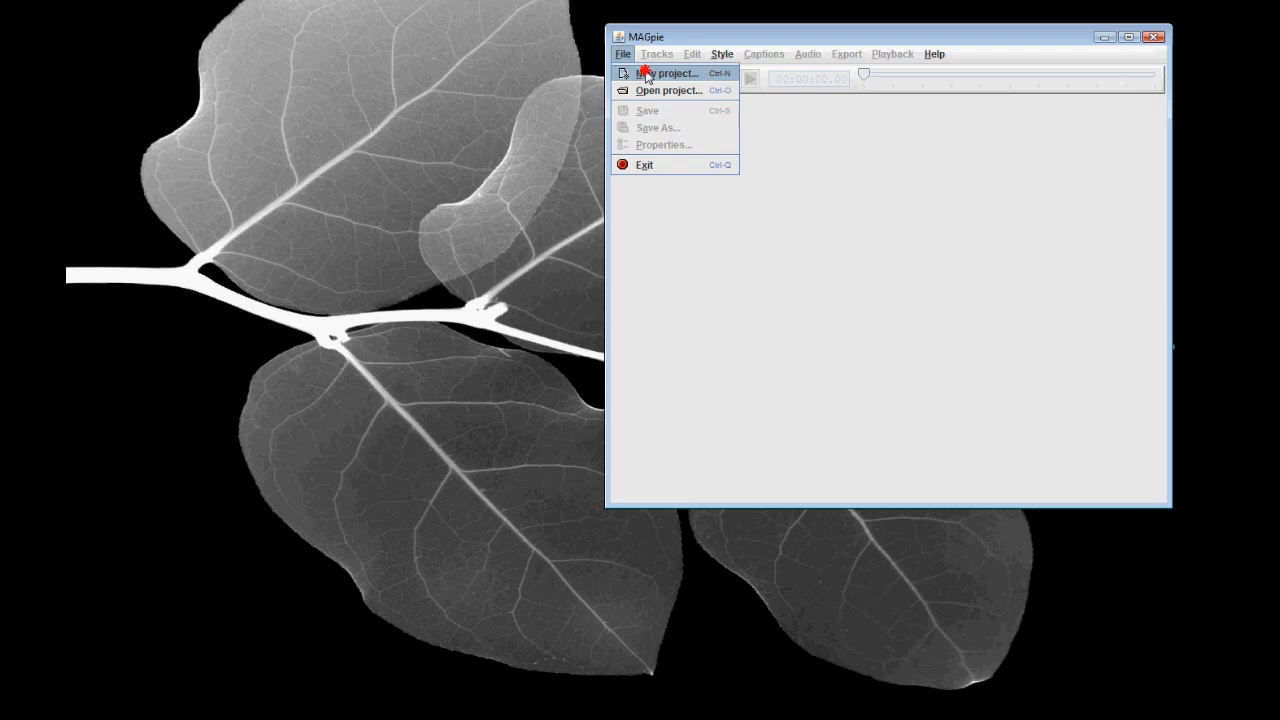
{"action": "left_click", "coordinate": [666, 73]}
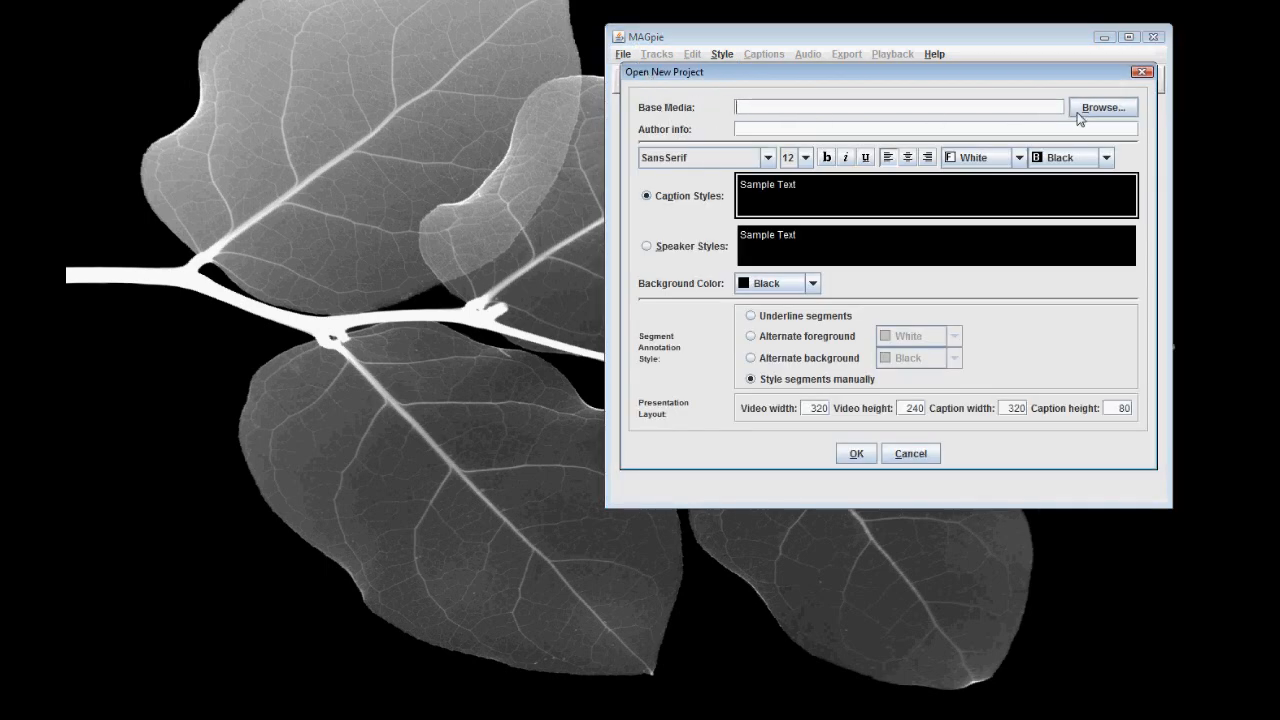
Set Sore Loser.mp4 from the Caption Sore Loser Video folder as base media.
{"action": "left_click", "coordinate": [1101, 107]}
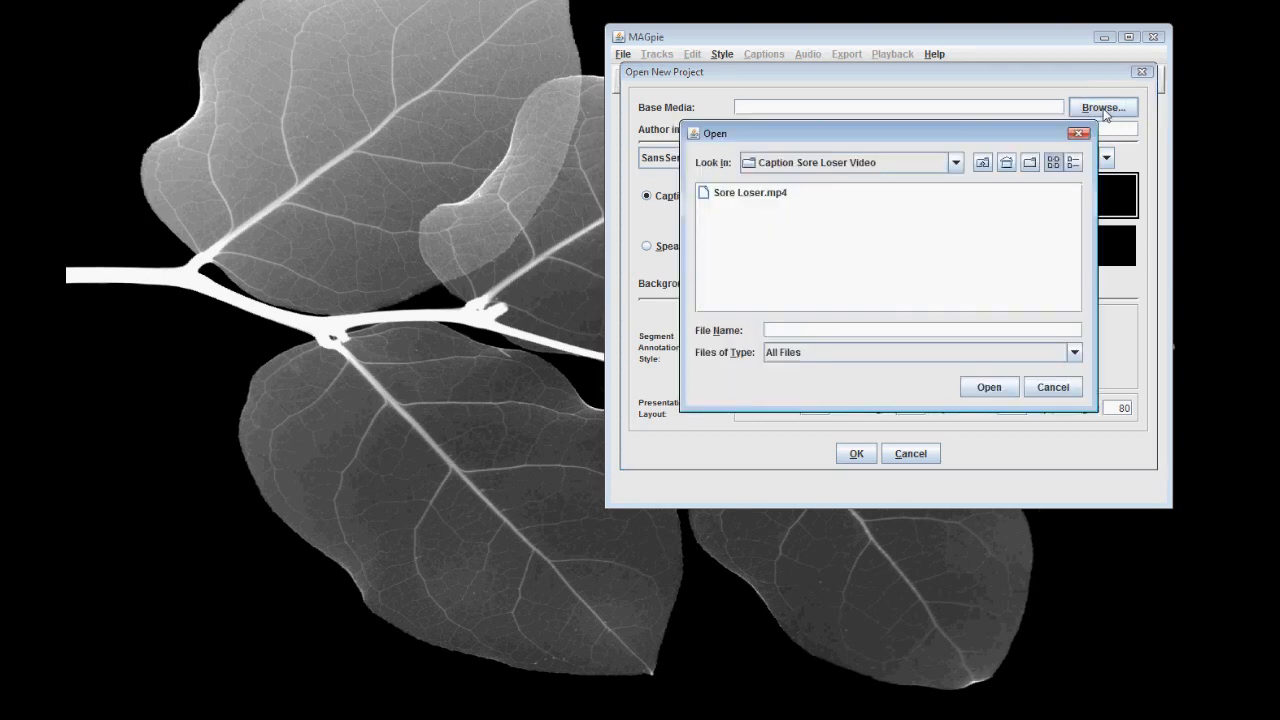
{"action": "left_click", "coordinate": [955, 162]}
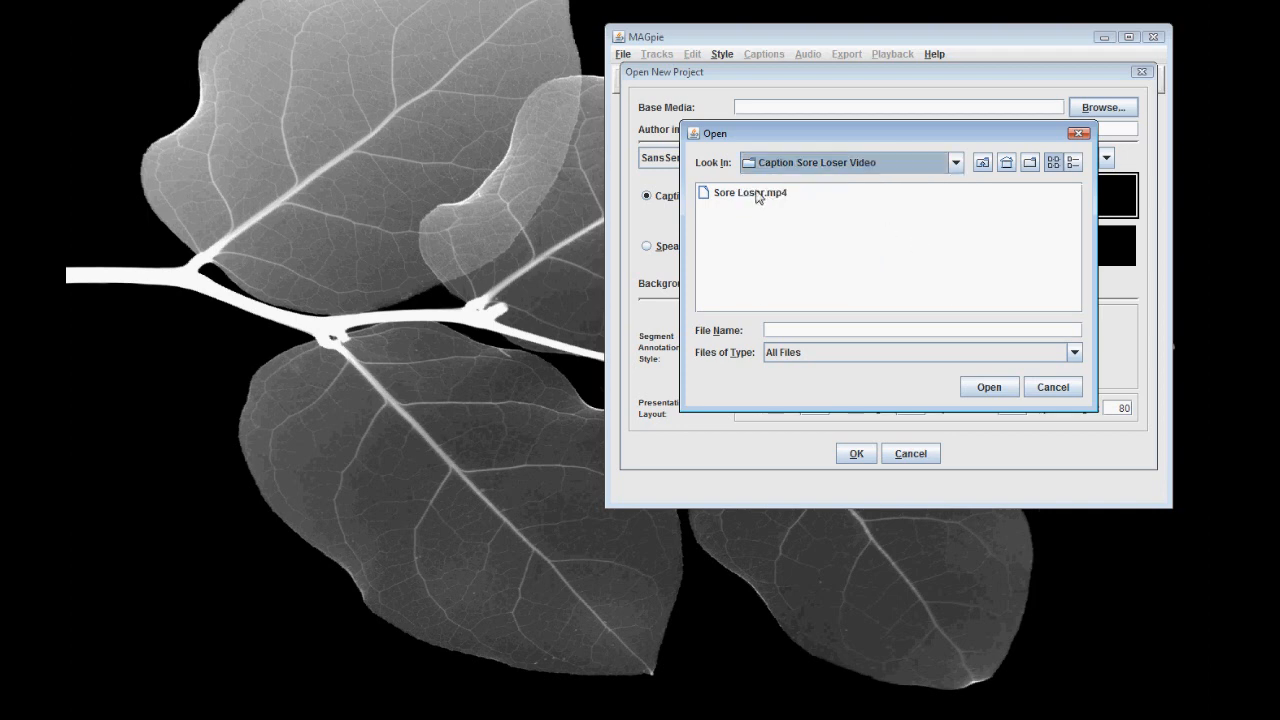
{"action": "left_click", "coordinate": [748, 192]}
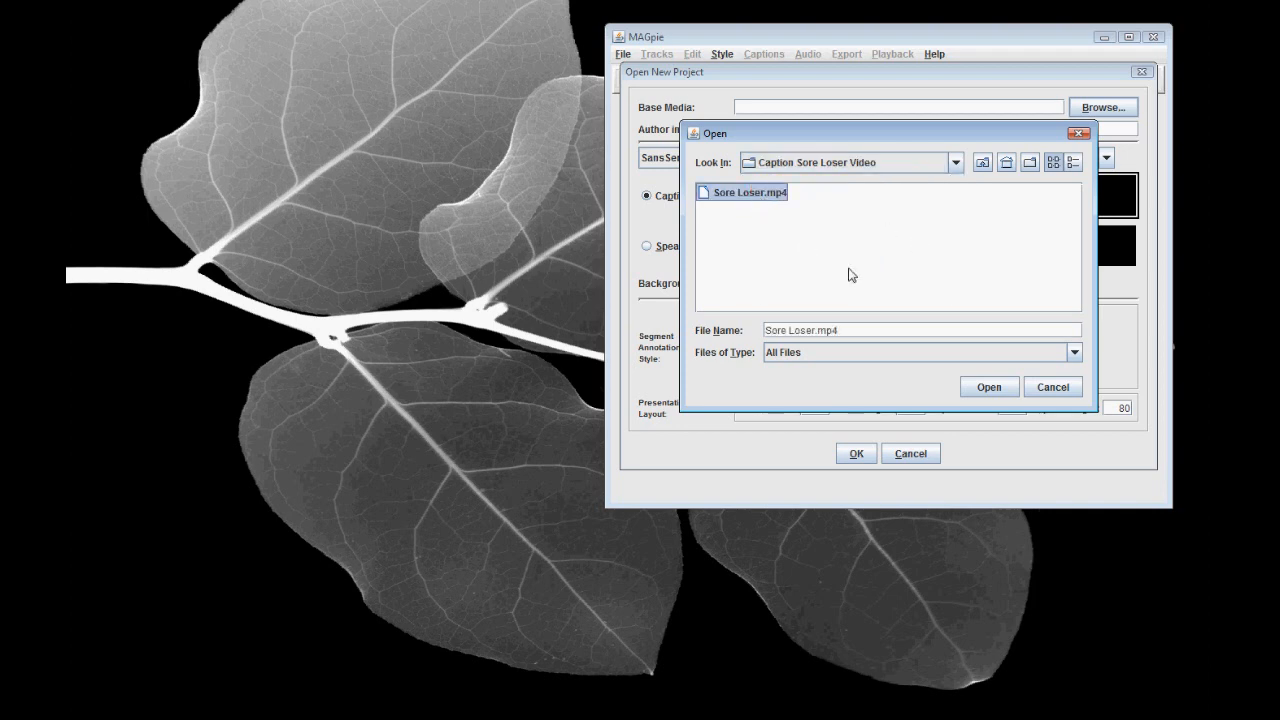
{"action": "left_click", "coordinate": [989, 387]}
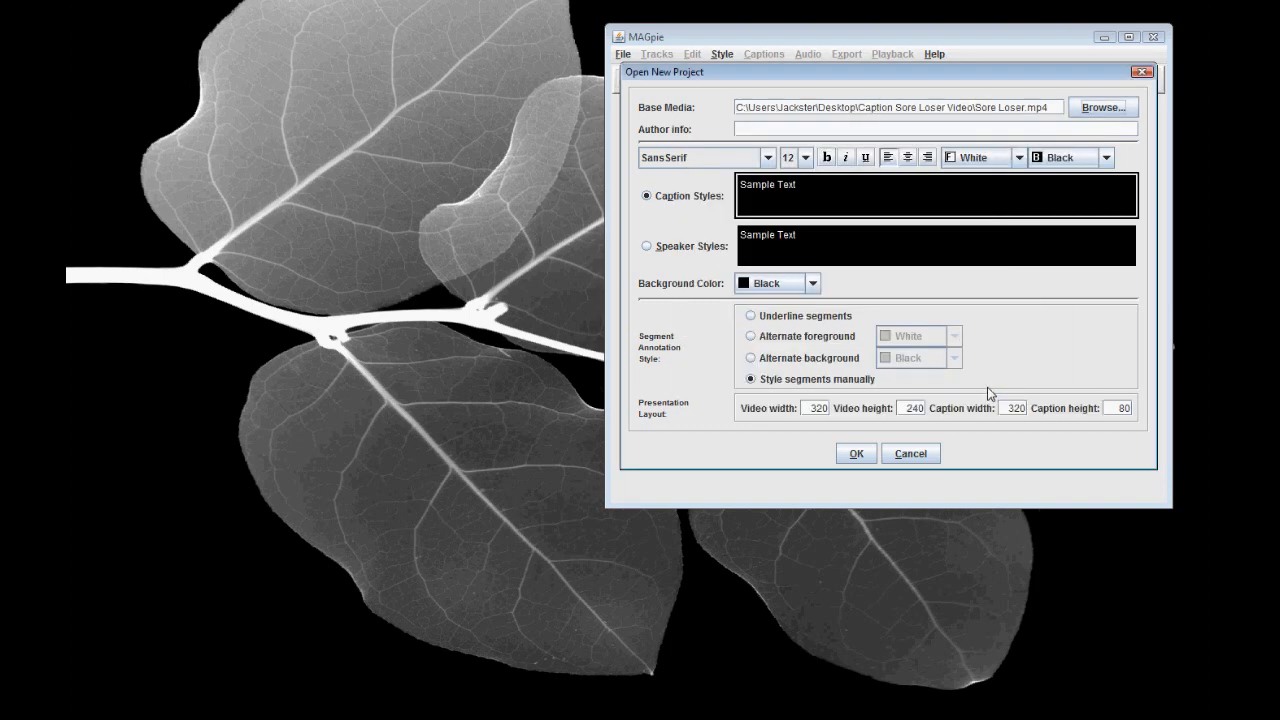
Enter author Jacqueline Stanton, keep SansSerif font, and set caption size 14.
{"action": "left_click", "coordinate": [900, 129]}
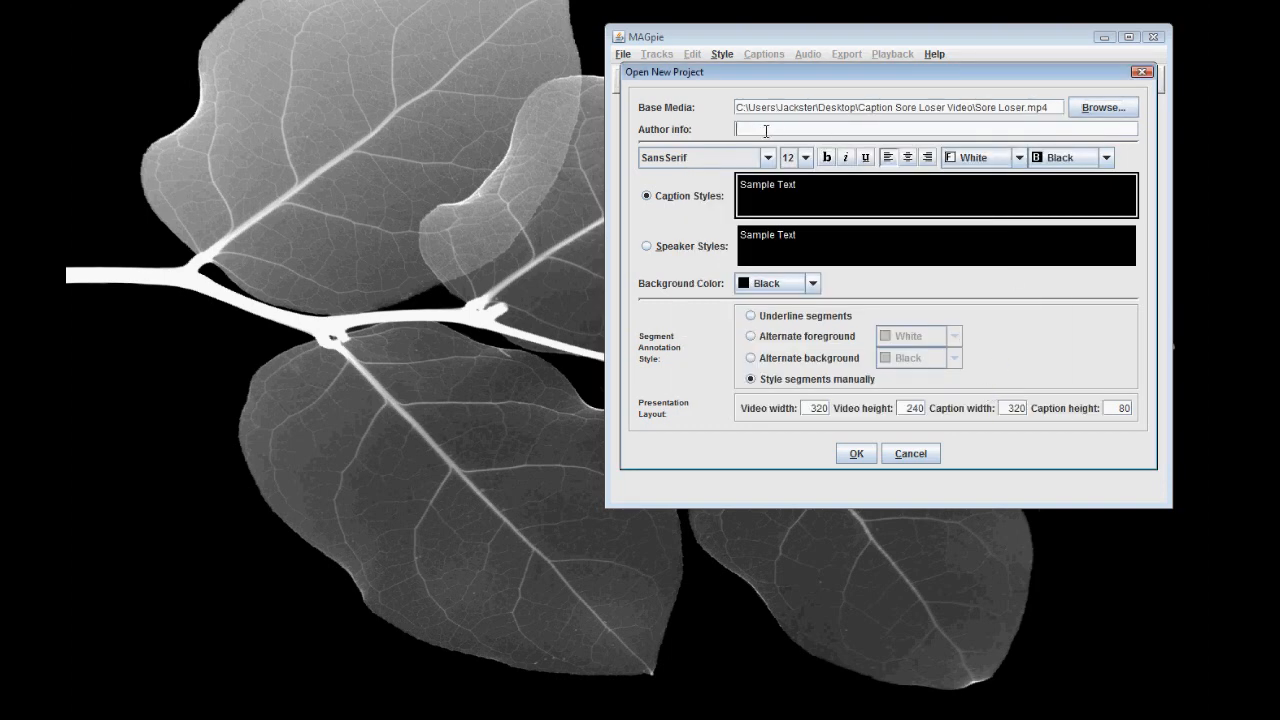
{"action": "type", "text": "Jacque"}
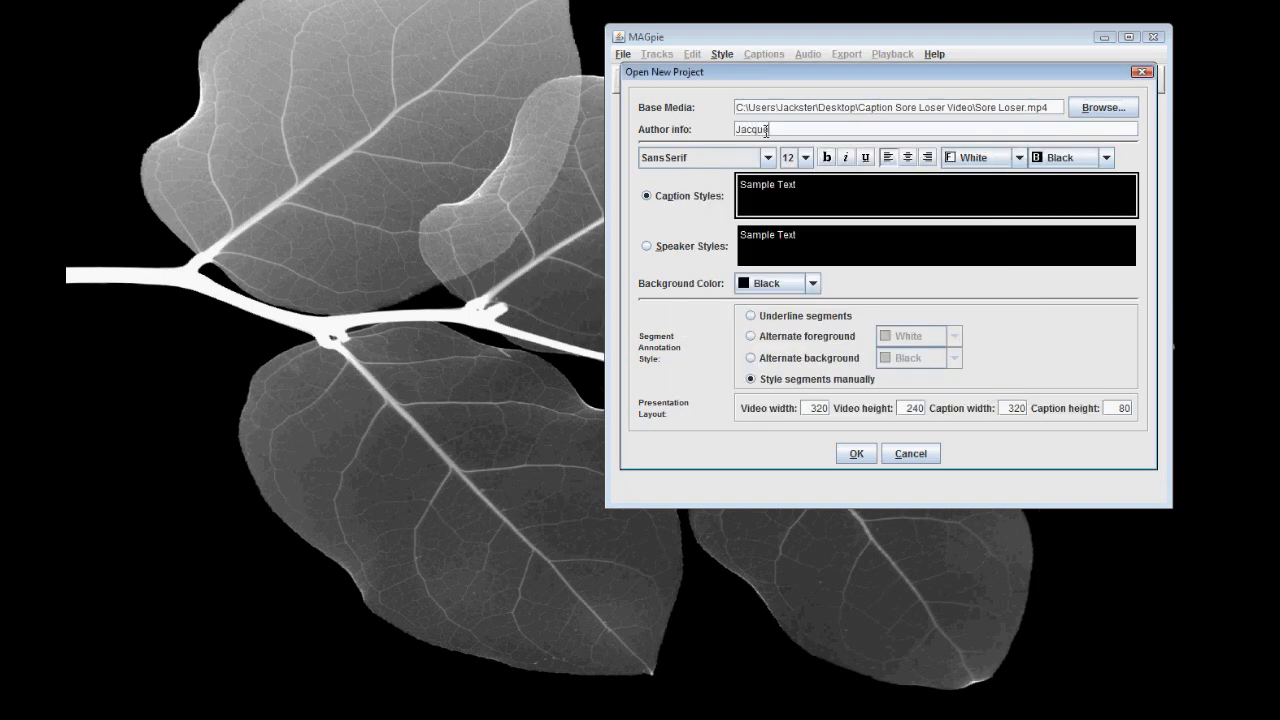
{"action": "type", "text": "eline Stanton"}
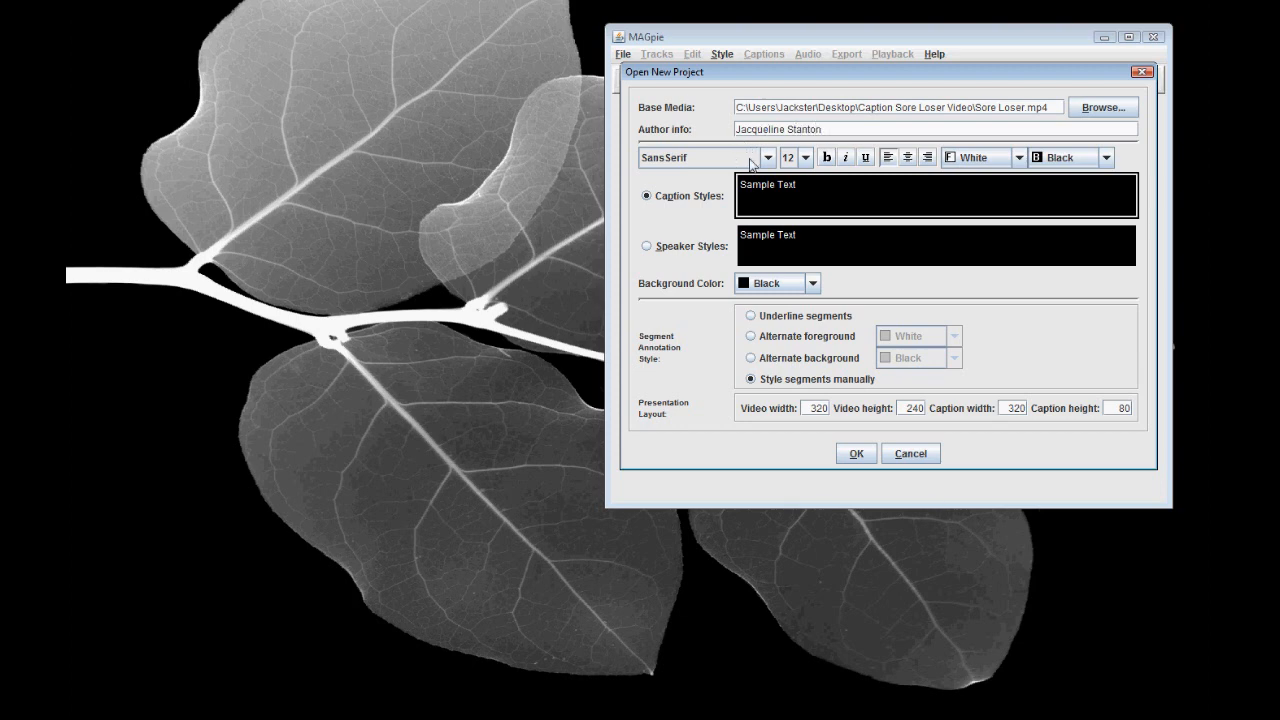
{"action": "left_click", "coordinate": [767, 157]}
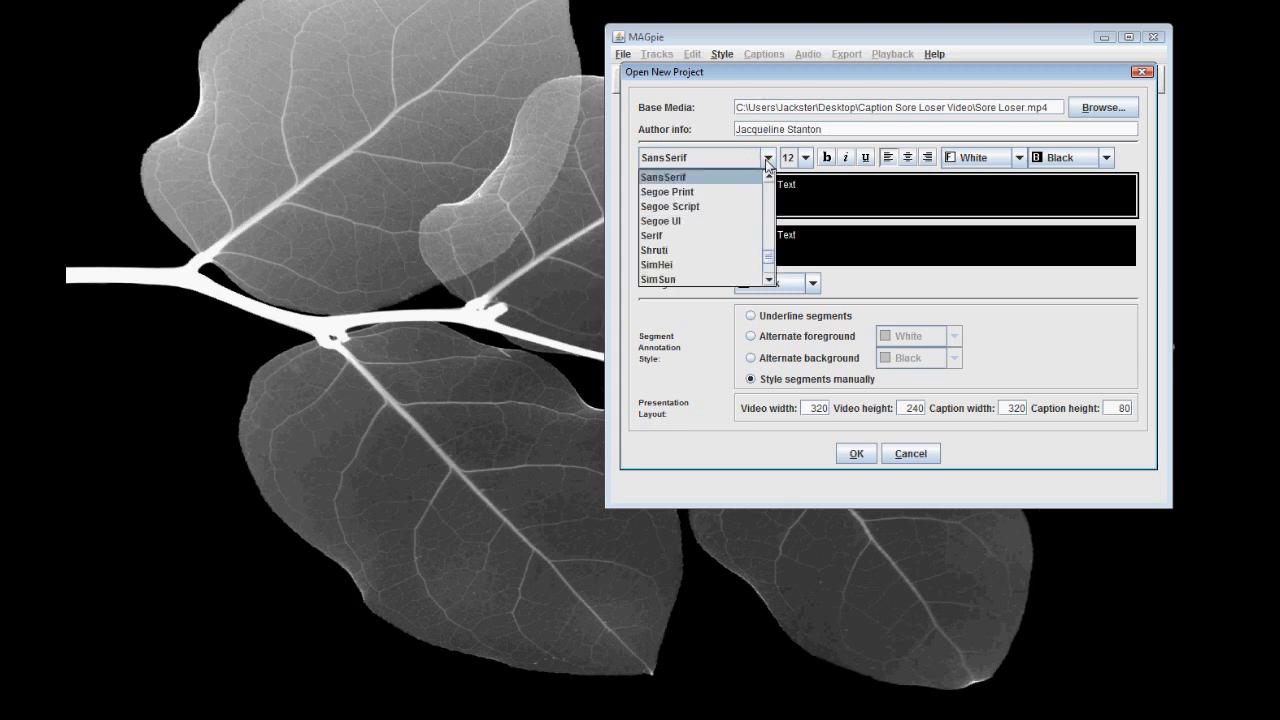
{"action": "left_click", "coordinate": [662, 176]}
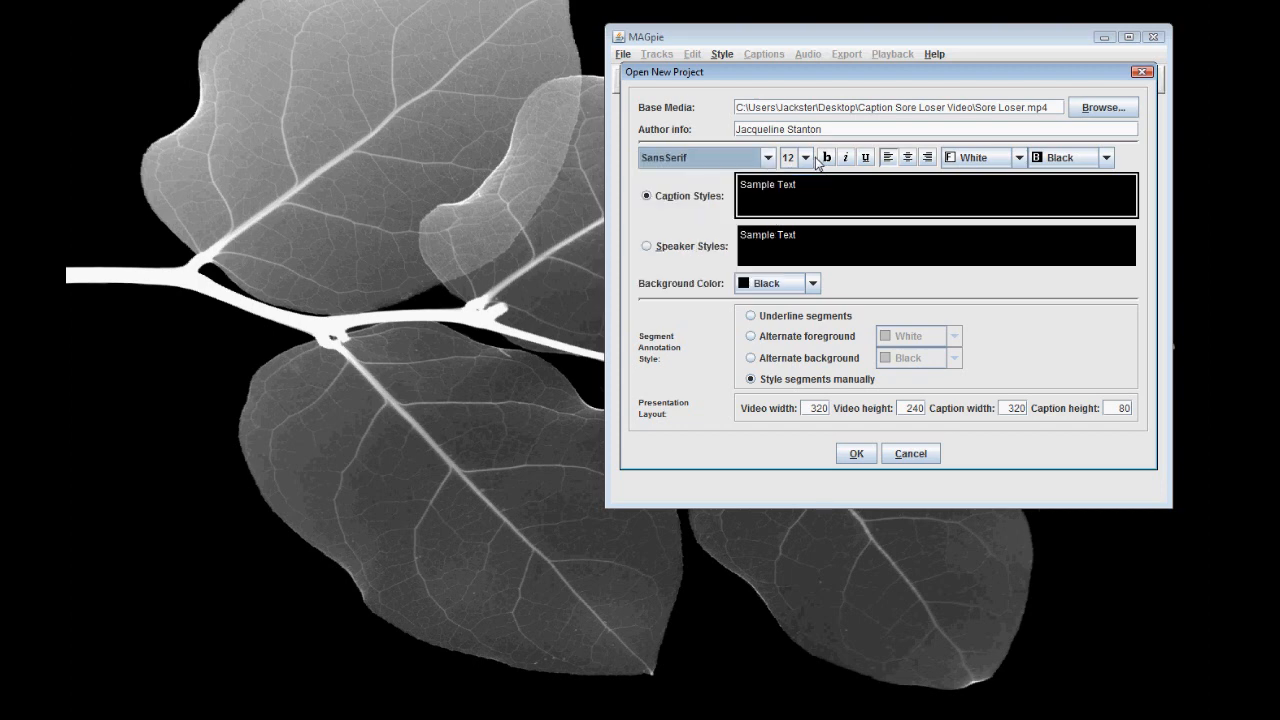
{"action": "left_click", "coordinate": [806, 157]}
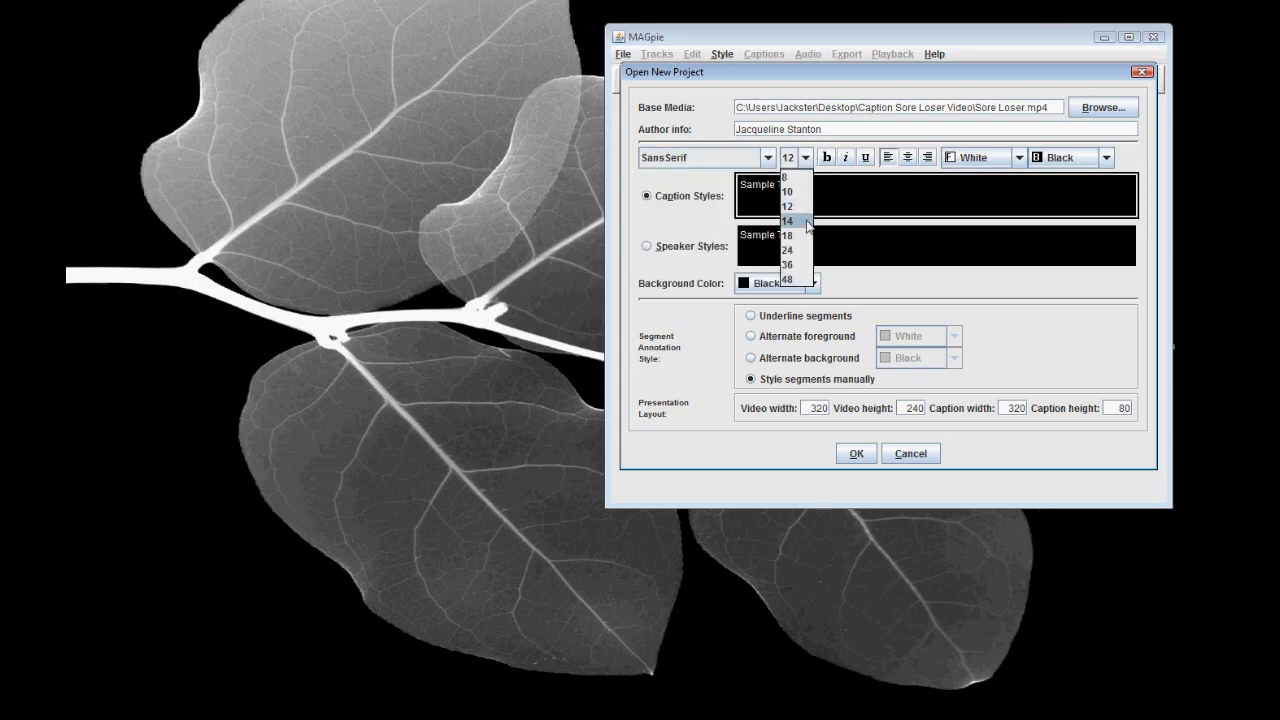
{"action": "left_click", "coordinate": [787, 220]}
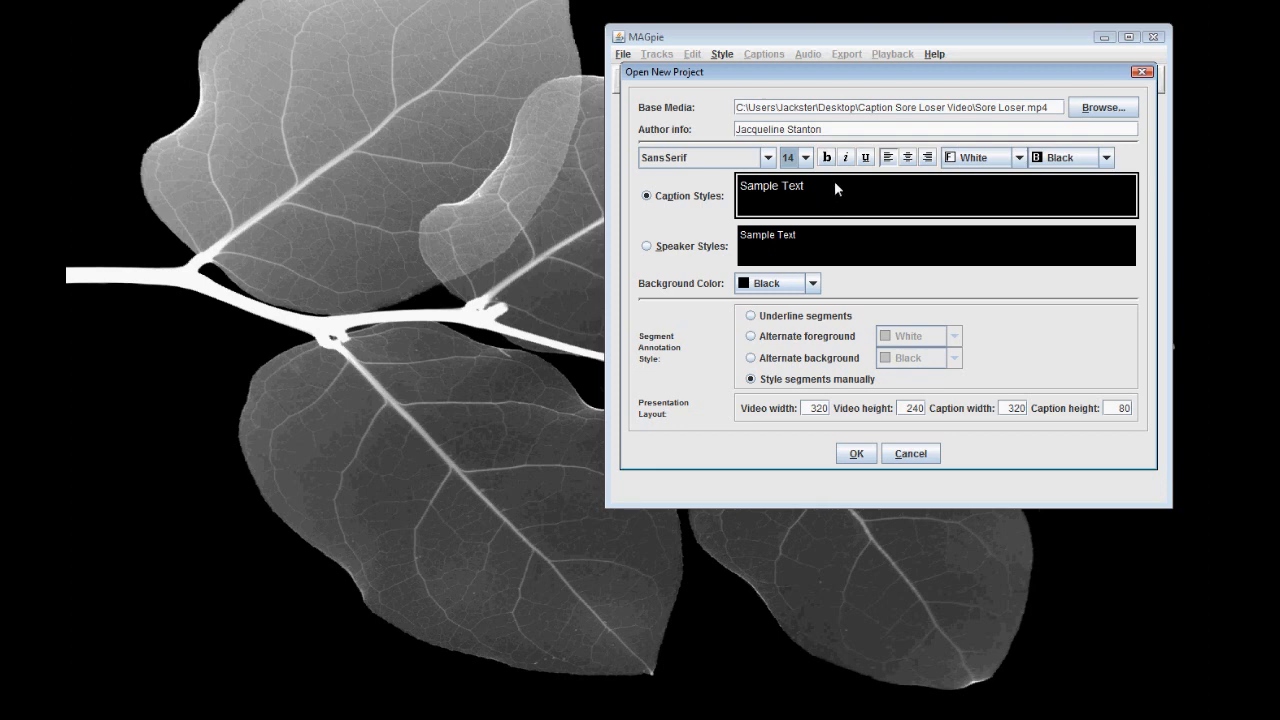
{"action": "mouse_move", "coordinate": [897, 231]}
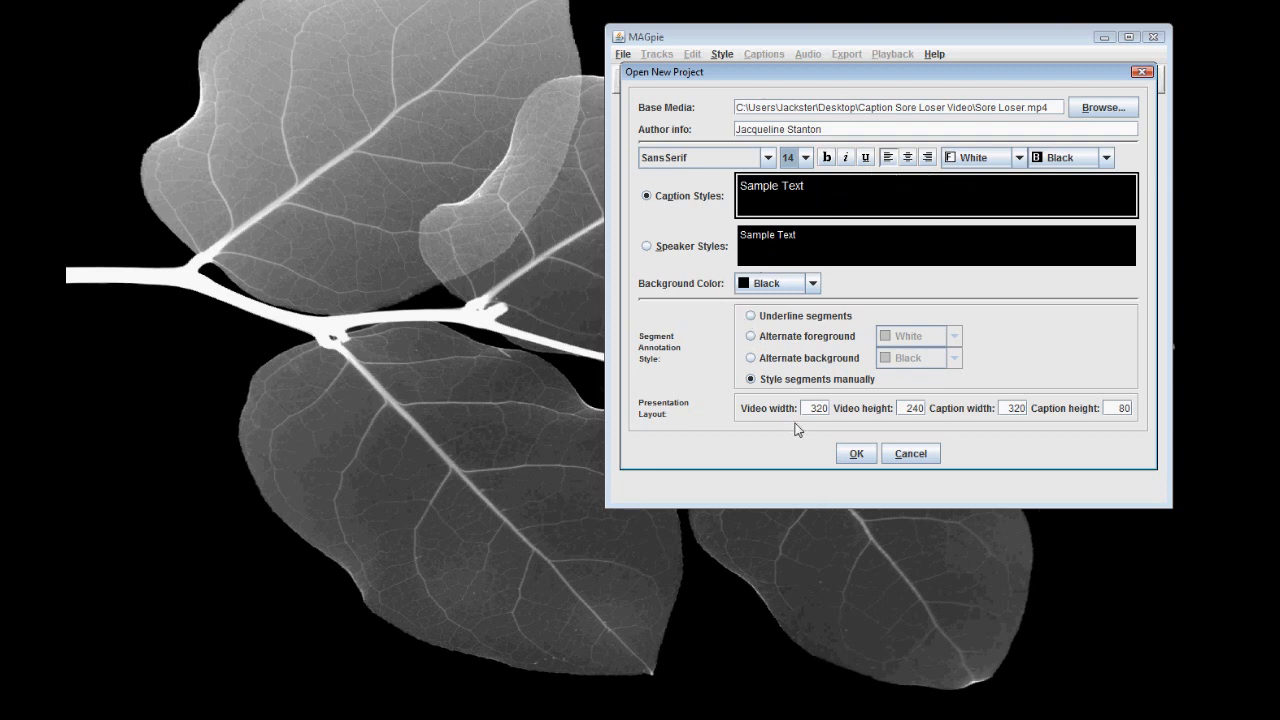
Create the project with 480×320 video and 480×50 captions, accepting the Captions track.
{"action": "left_click", "coordinate": [816, 407]}
{"action": "type", "text": "480"}
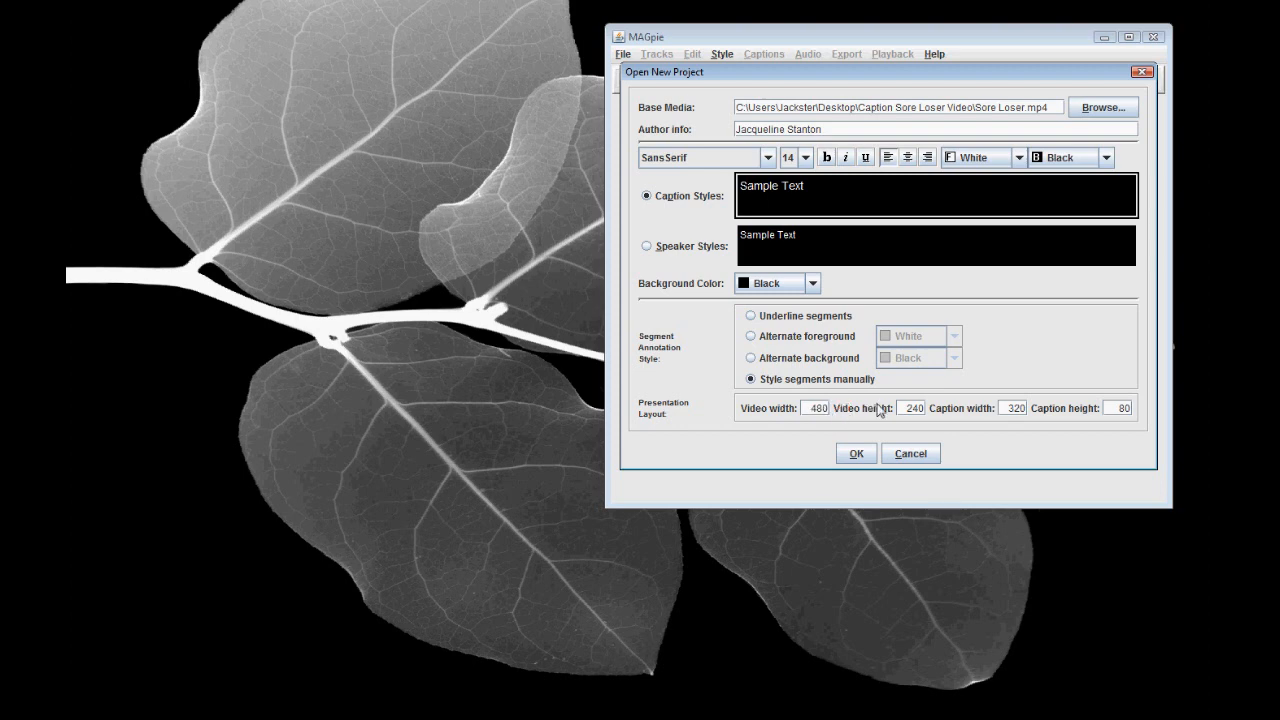
{"action": "left_click", "coordinate": [910, 407]}
{"action": "type", "text": "320"}
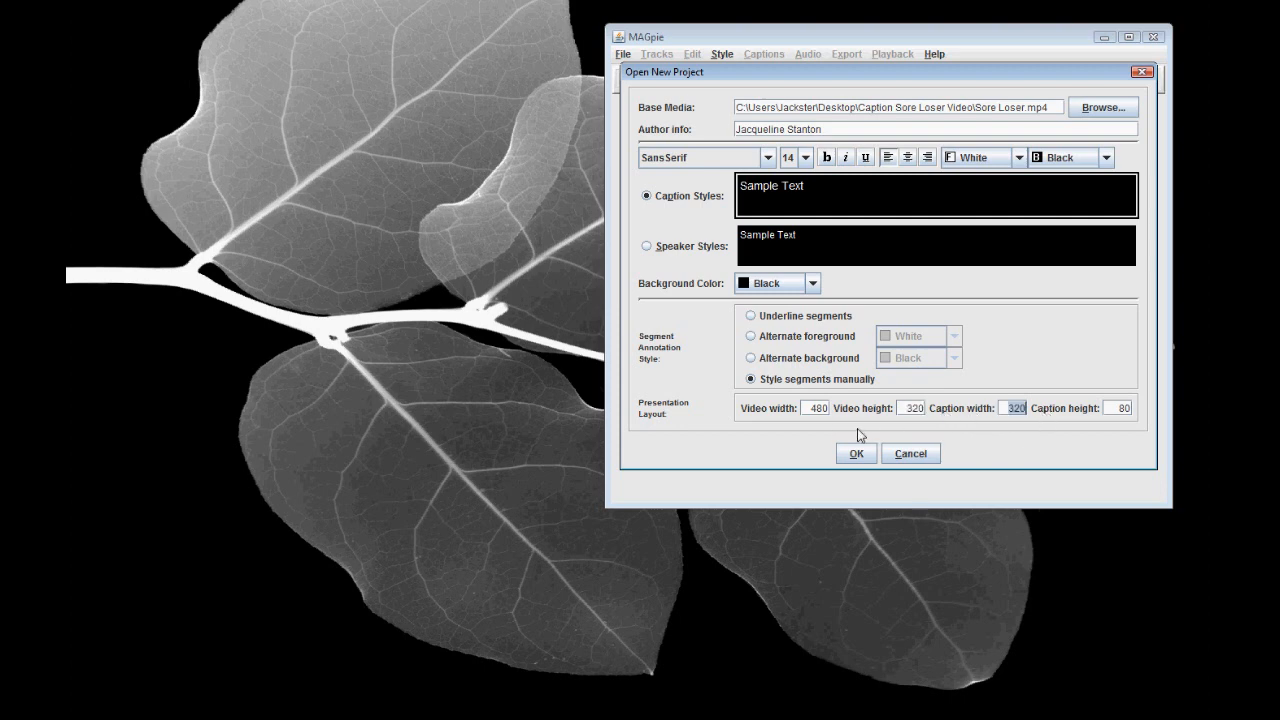
{"action": "mouse_move", "coordinate": [1002, 445]}
{"action": "type", "text": "480"}
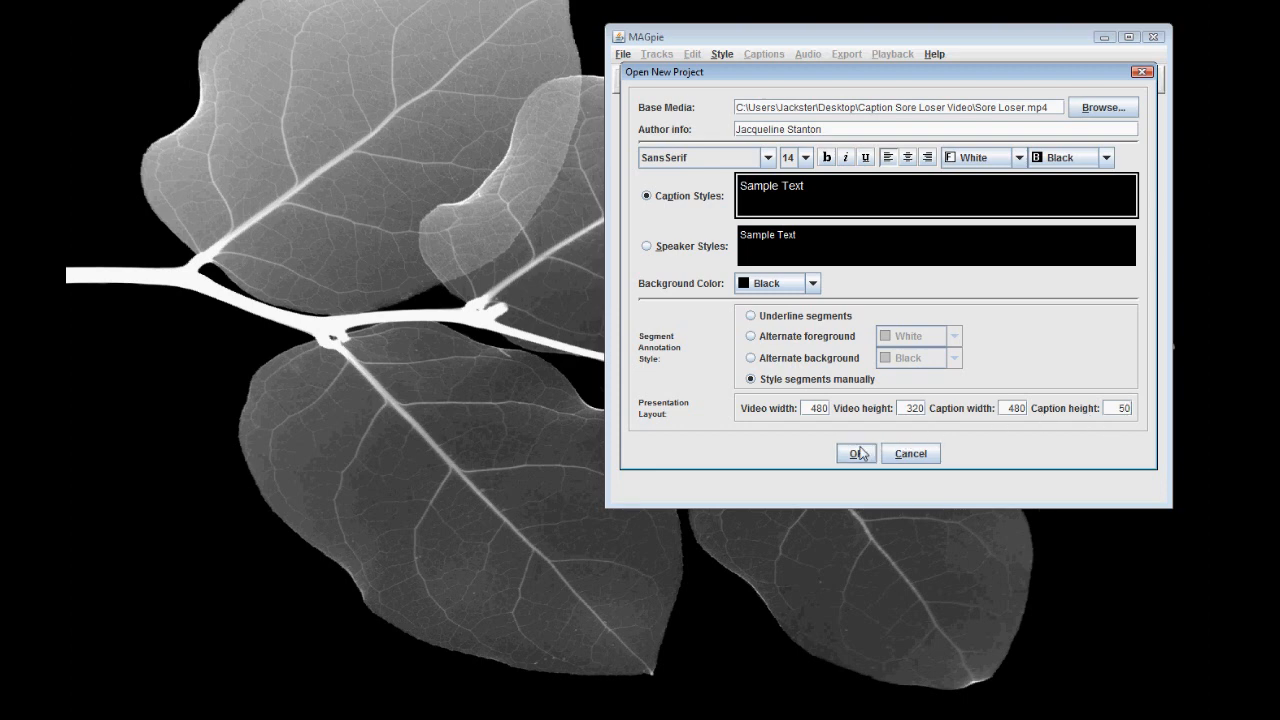
{"action": "left_click", "coordinate": [855, 453]}
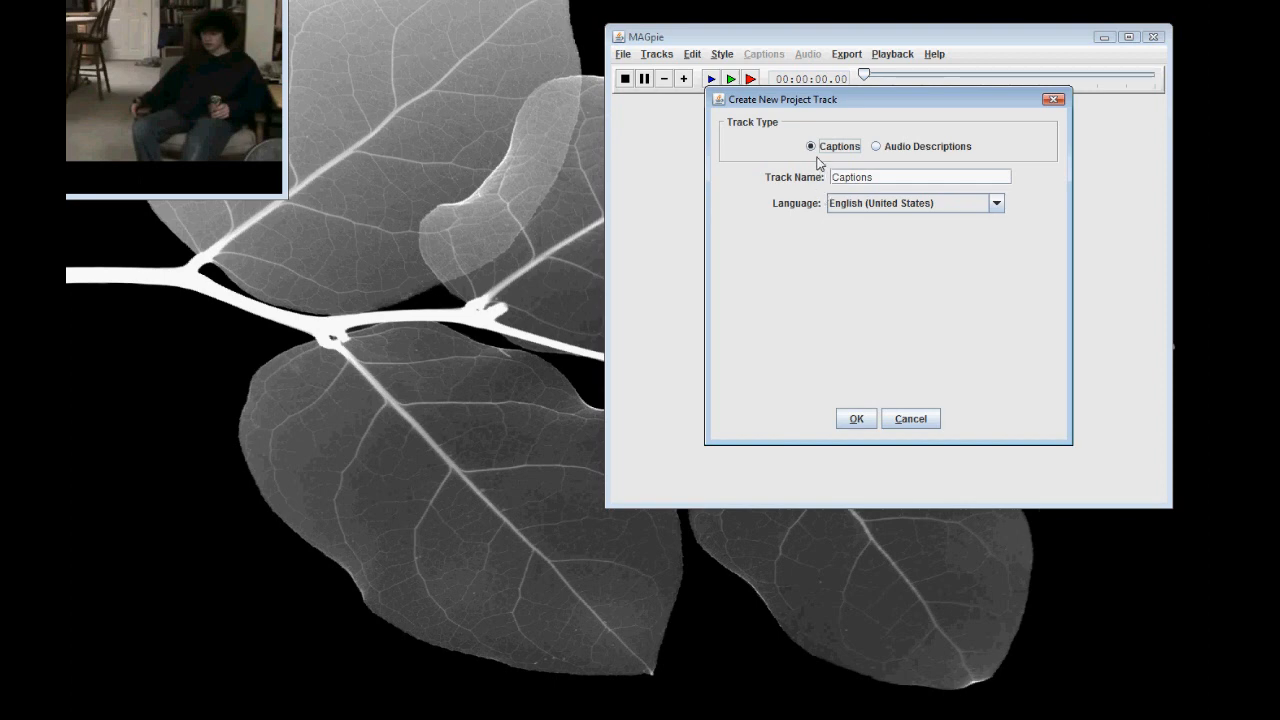
{"action": "left_click", "coordinate": [855, 418]}
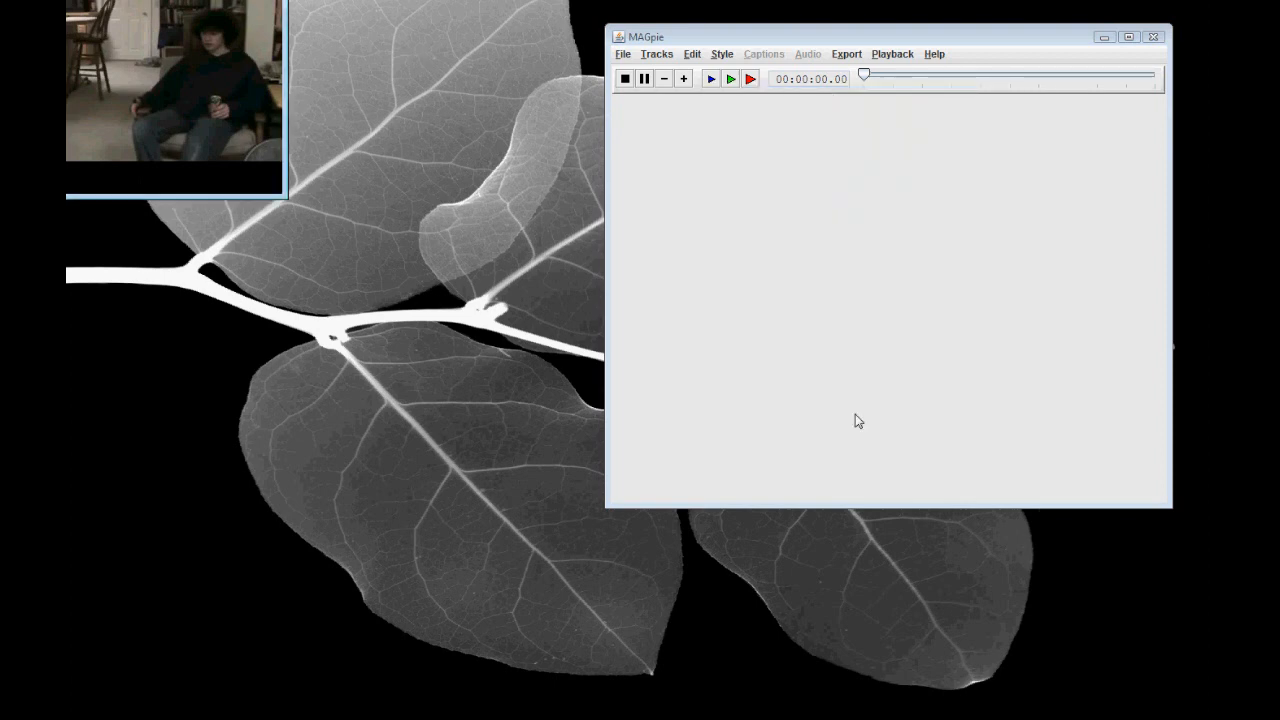
{"action": "left_click", "coordinate": [763, 54]}
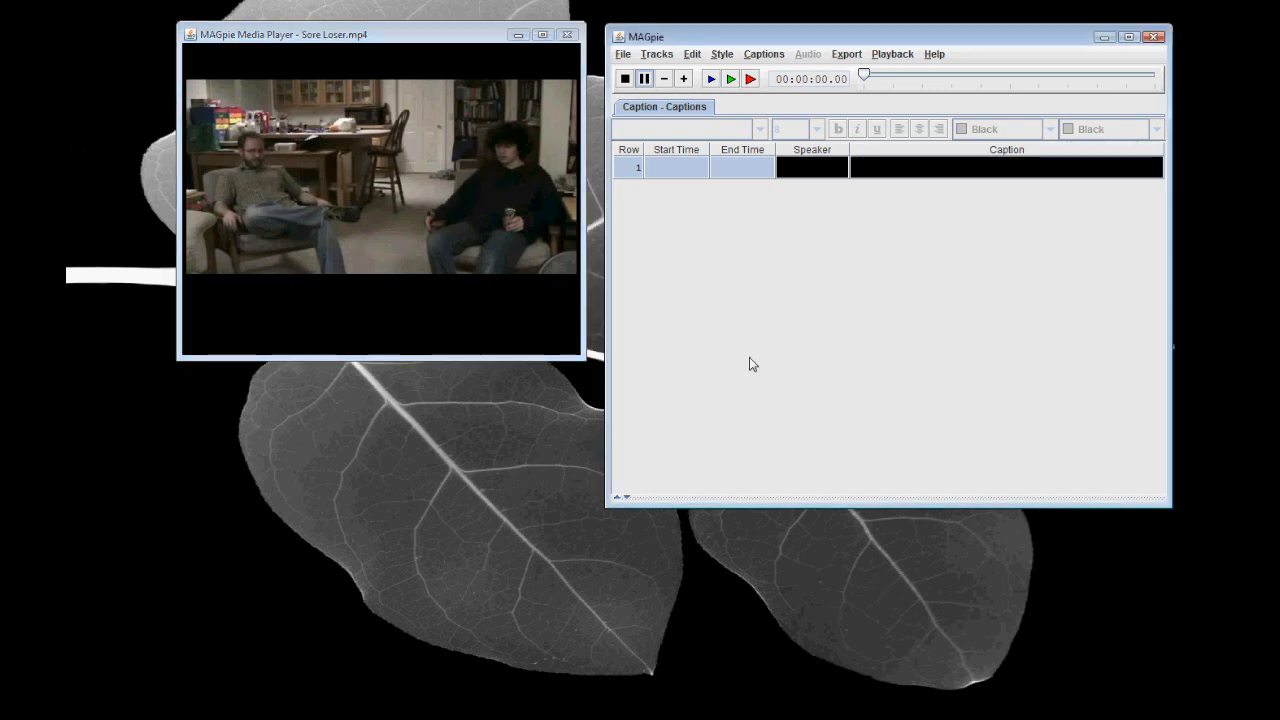
Save the project through File > Save under the name magpie_soreloser.
{"action": "left_click", "coordinate": [622, 54]}
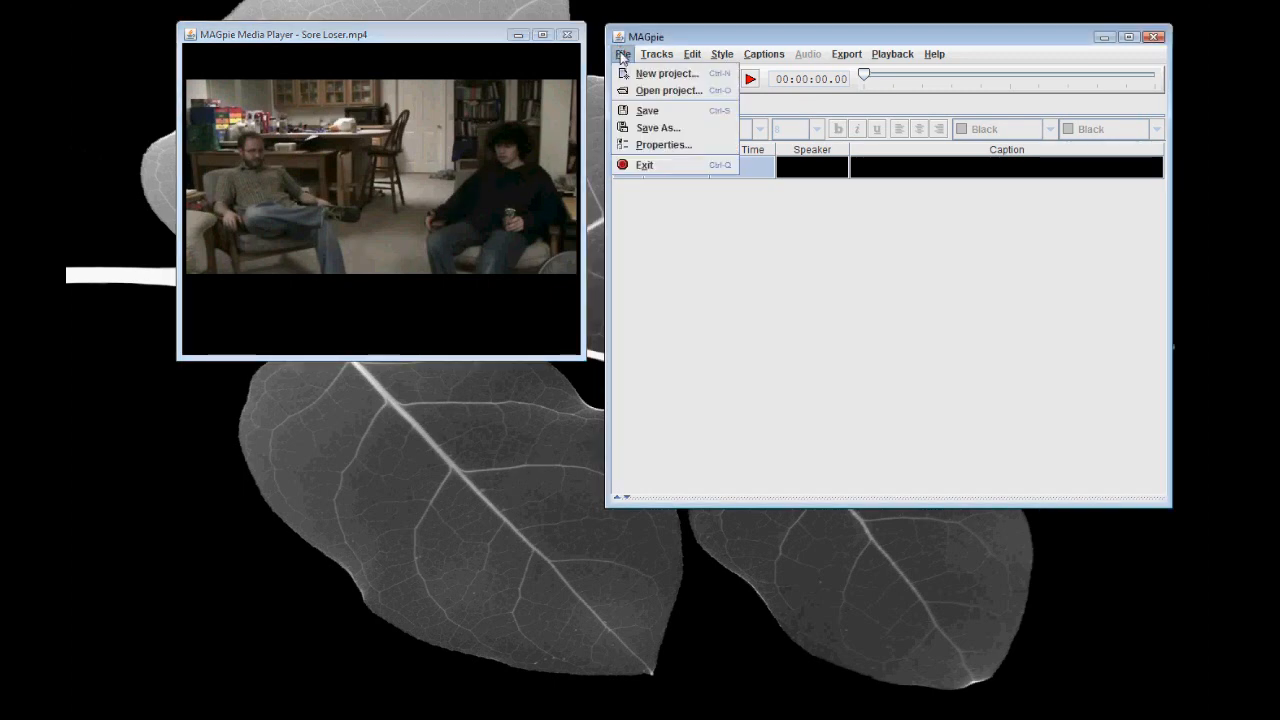
{"action": "left_click", "coordinate": [656, 127]}
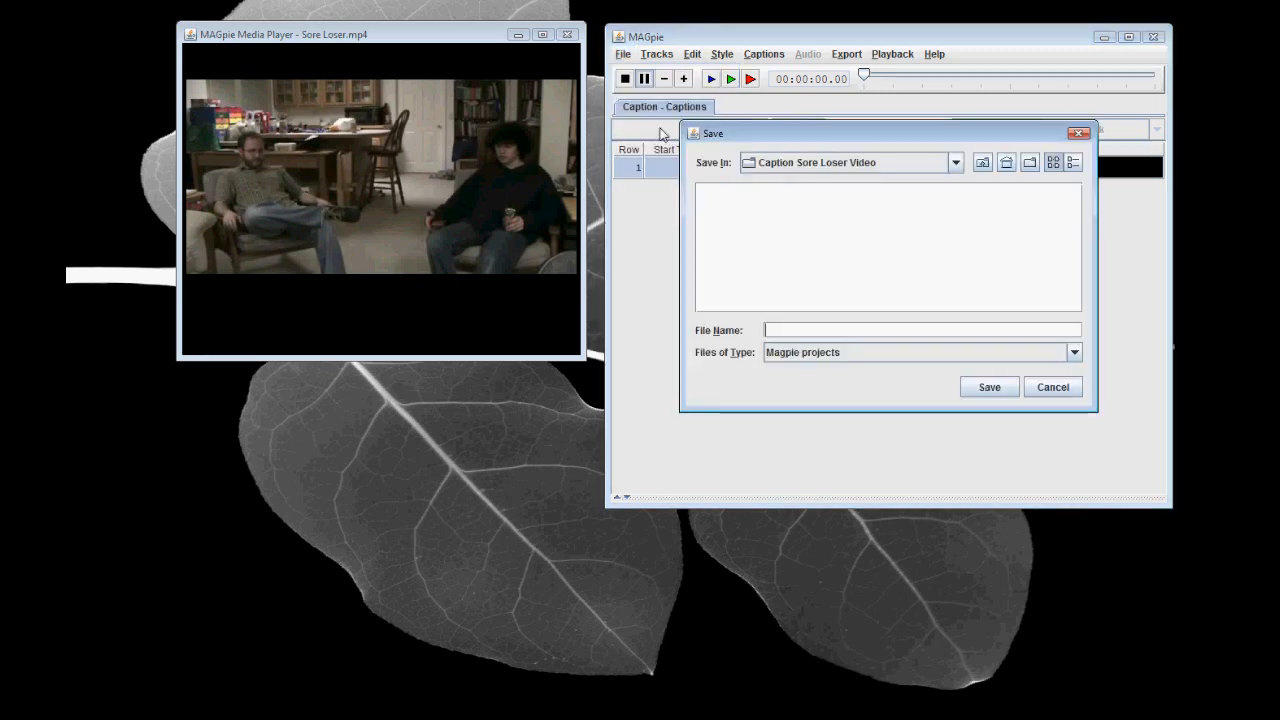
{"action": "mouse_move", "coordinate": [830, 288]}
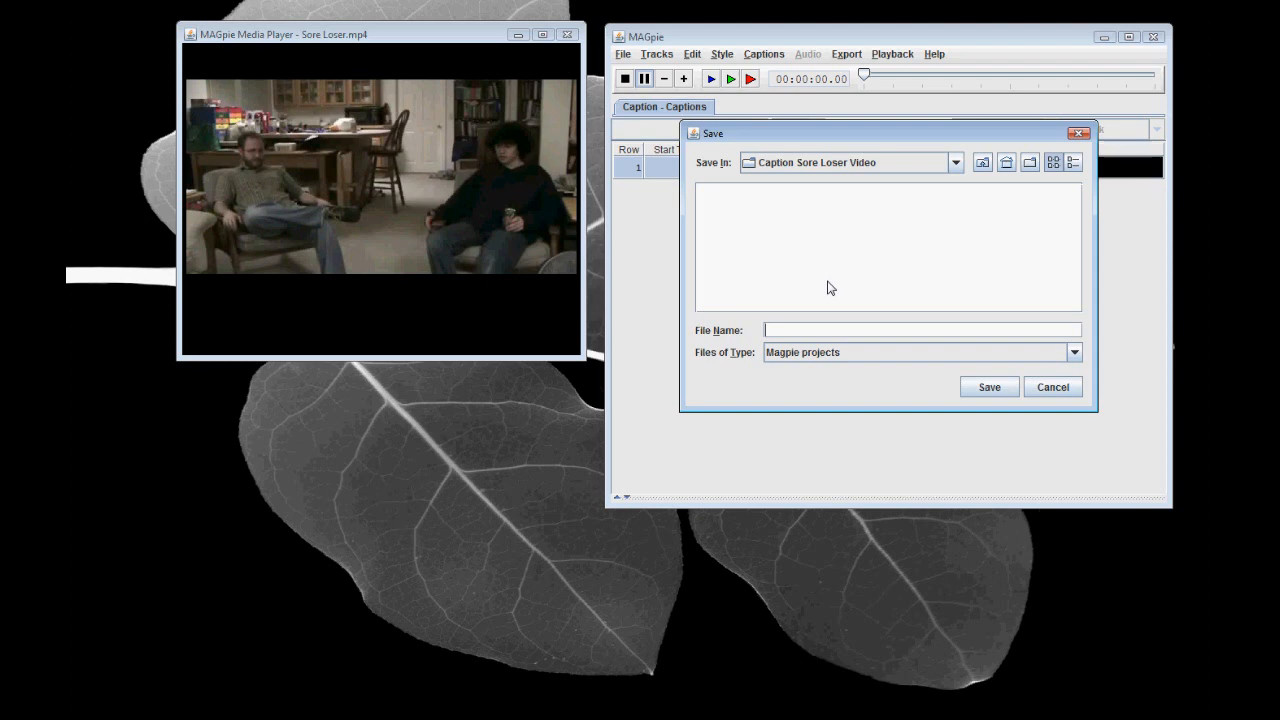
{"action": "type", "text": "magpie_soreloser"}
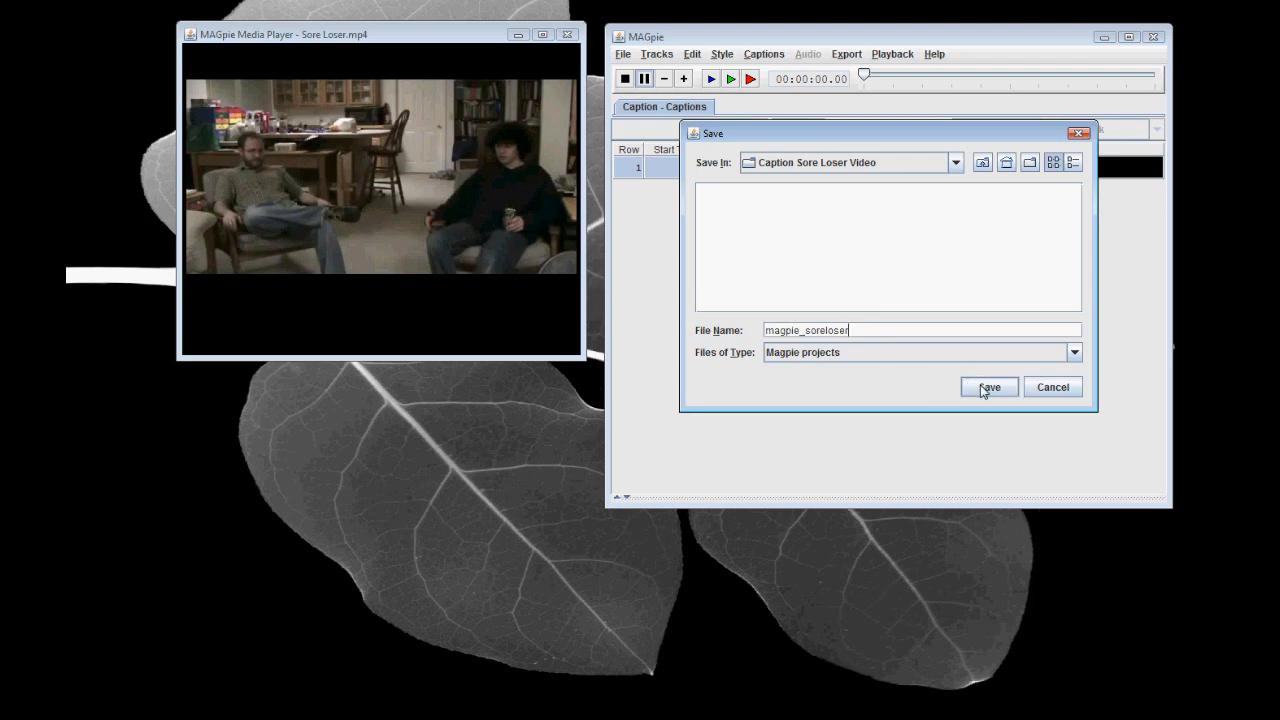
{"action": "left_click", "coordinate": [988, 387]}
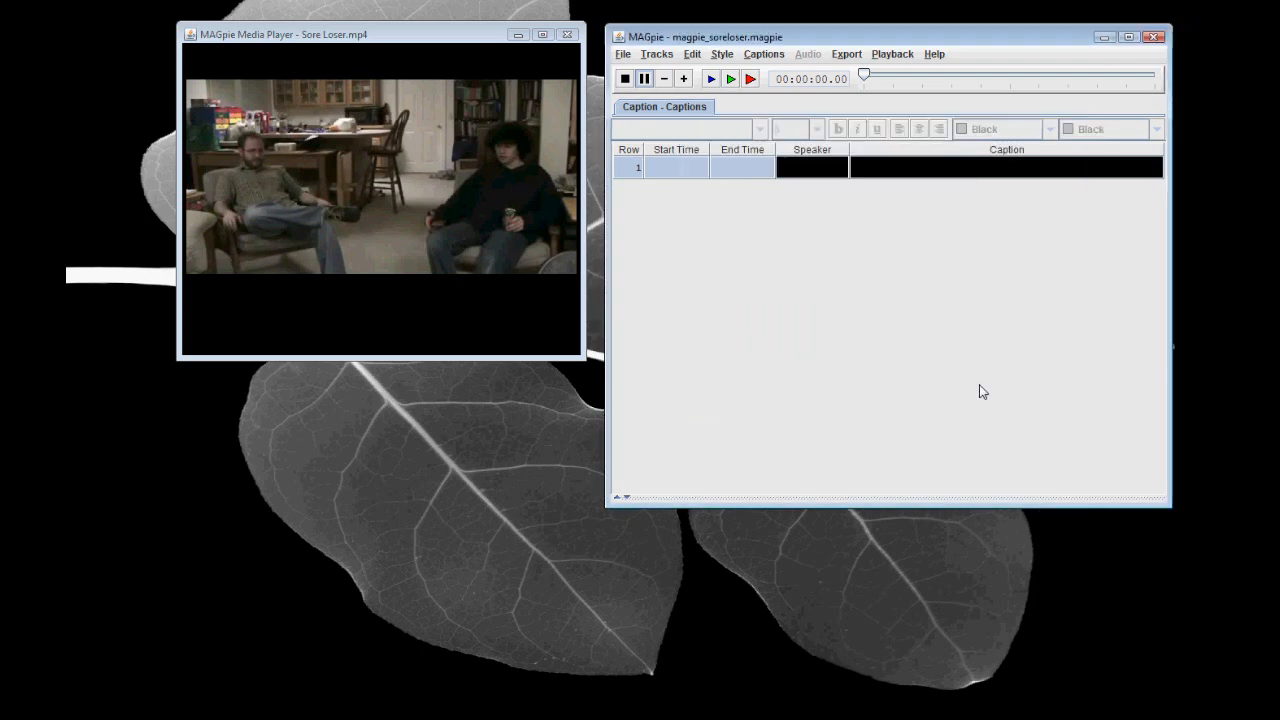
{"action": "mouse_move", "coordinate": [900, 389]}
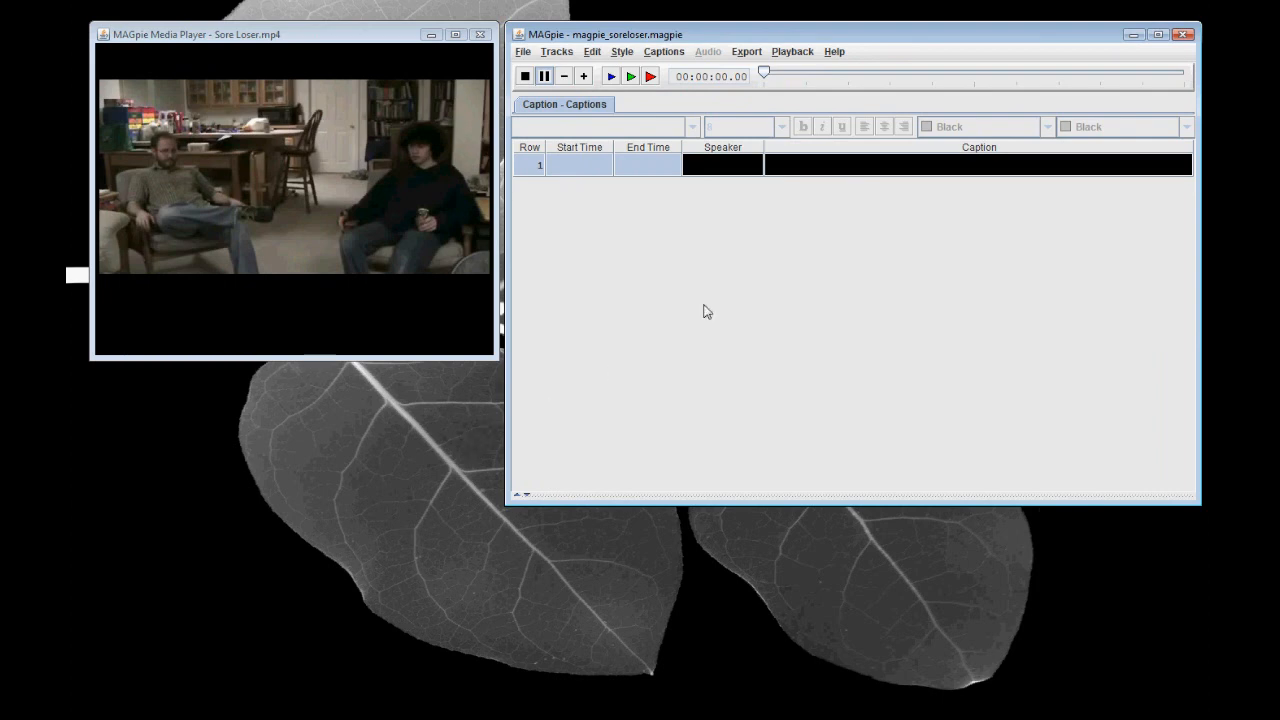
Import the transcript file captions_soreloser.txt into the caption table as separate rows.
{"action": "left_click", "coordinate": [663, 51]}
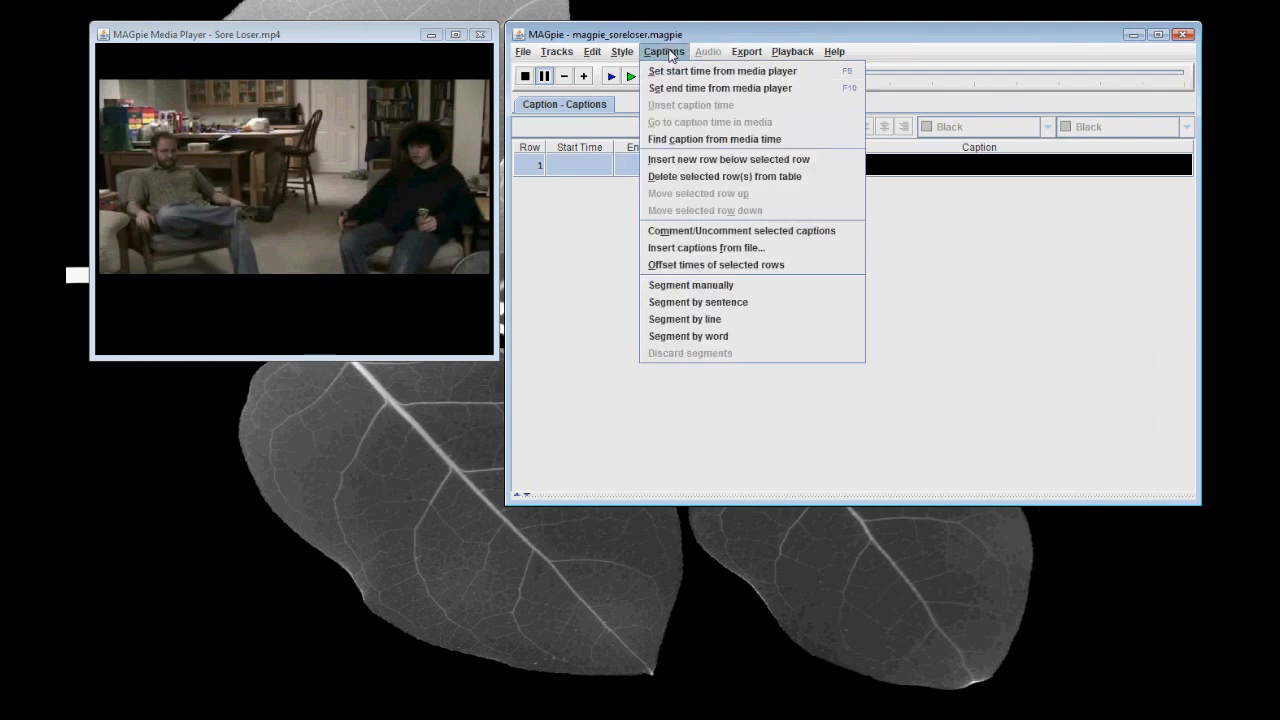
{"action": "mouse_move", "coordinate": [706, 247]}
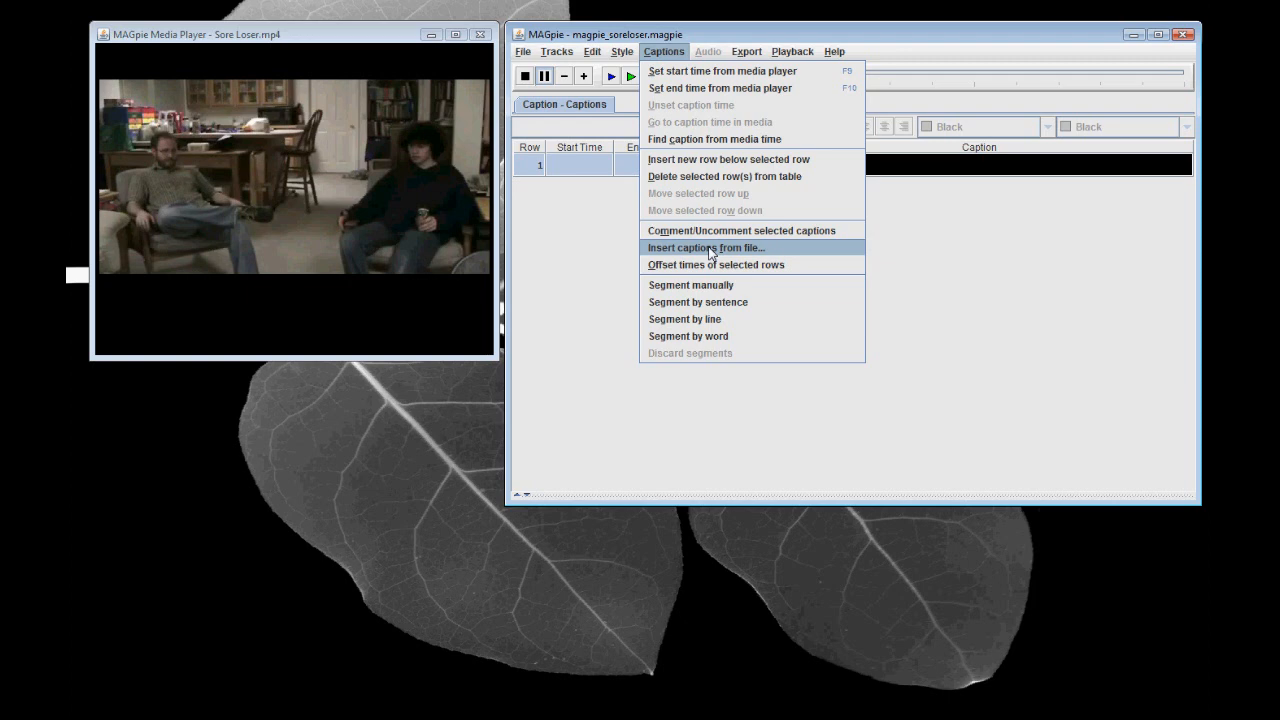
{"action": "left_click", "coordinate": [704, 247]}
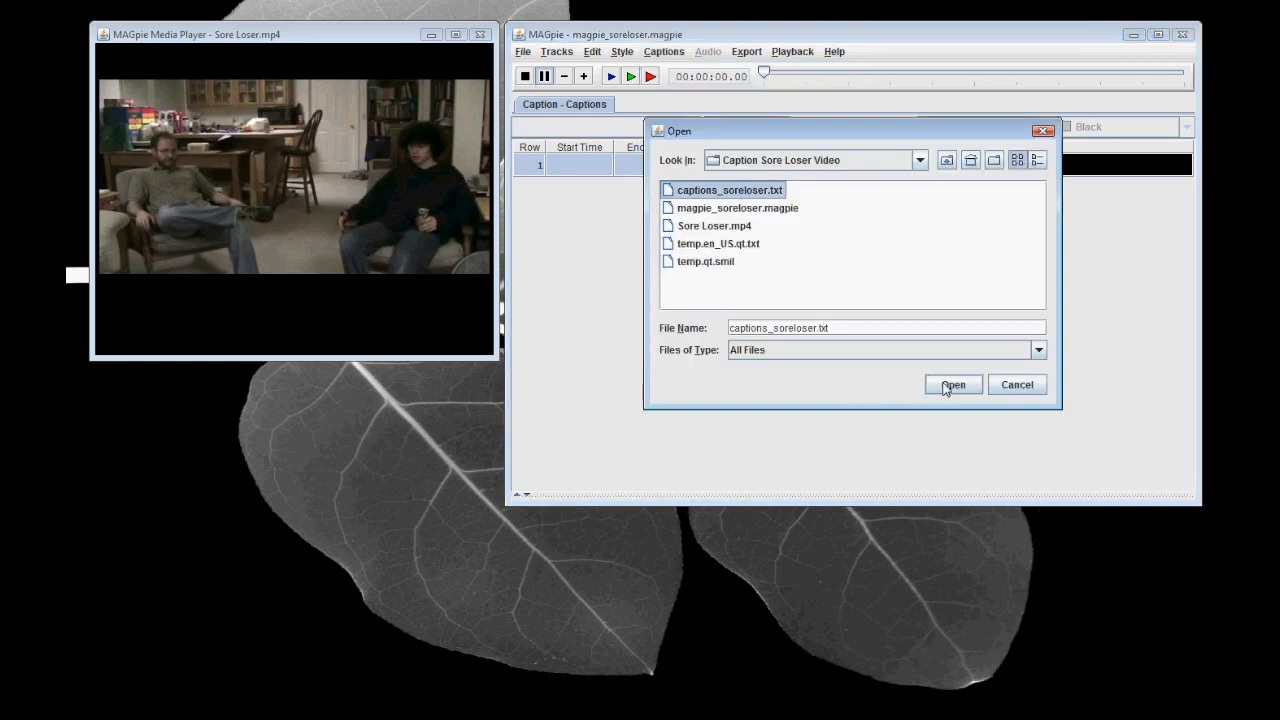
{"action": "left_click", "coordinate": [952, 384]}
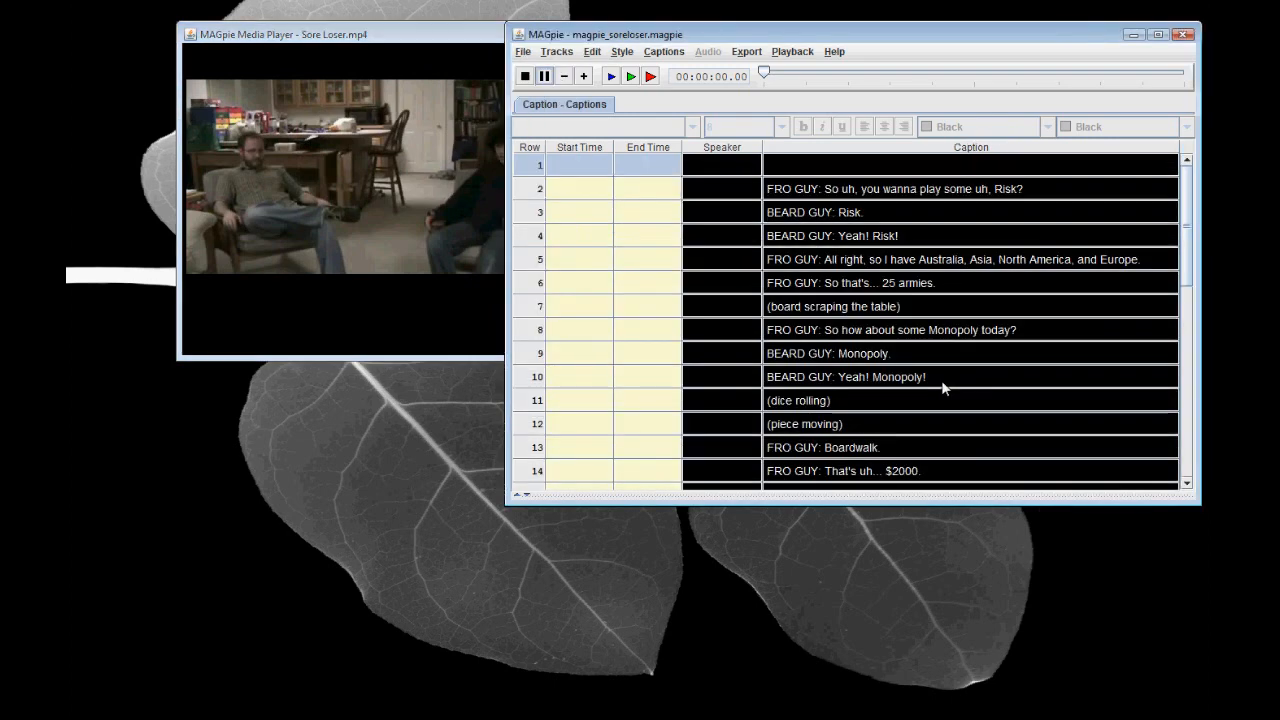
{"action": "mouse_move", "coordinate": [423, 37]}
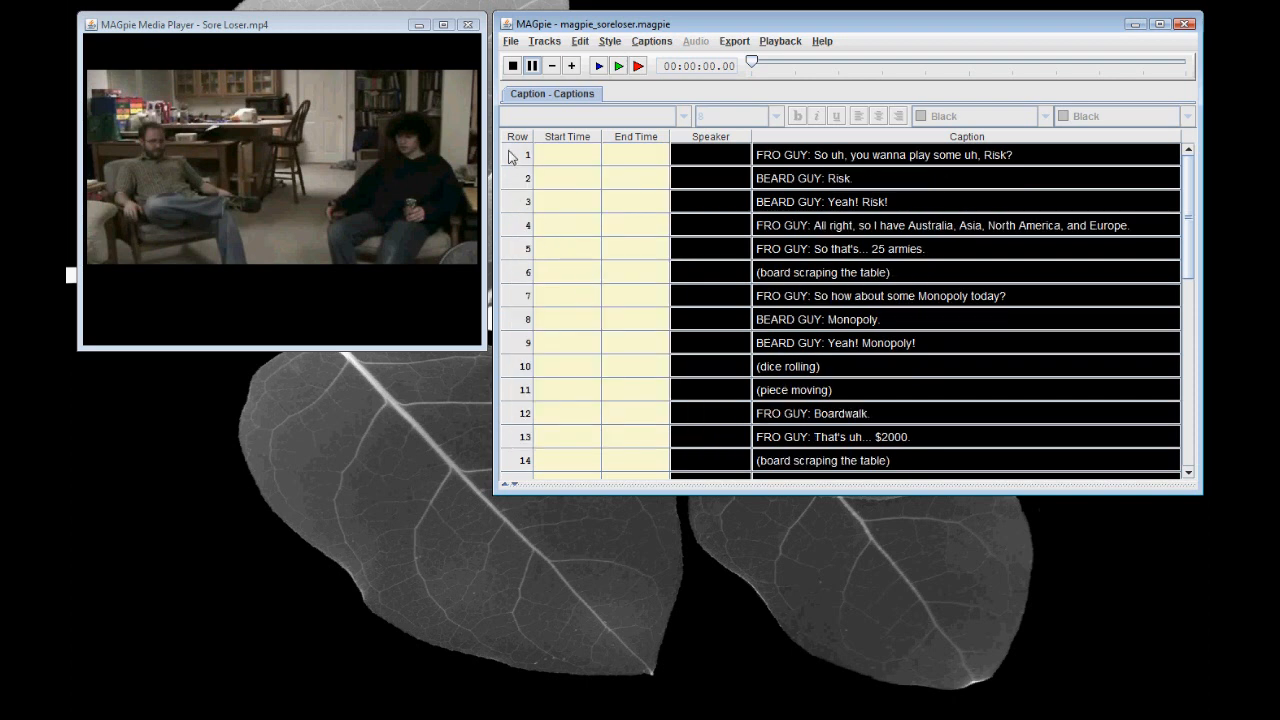
Select caption row 1 and start video playback with time recording on.
{"action": "left_click", "coordinate": [518, 155]}
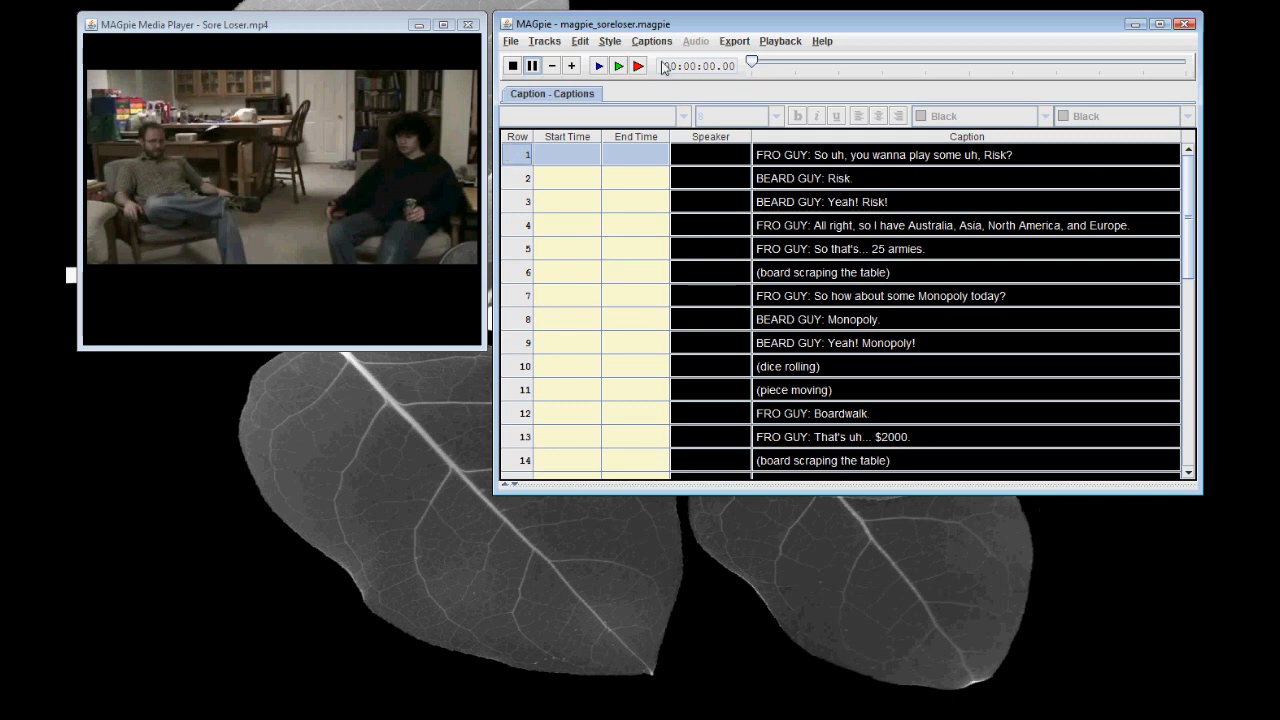
{"action": "left_click", "coordinate": [651, 41]}
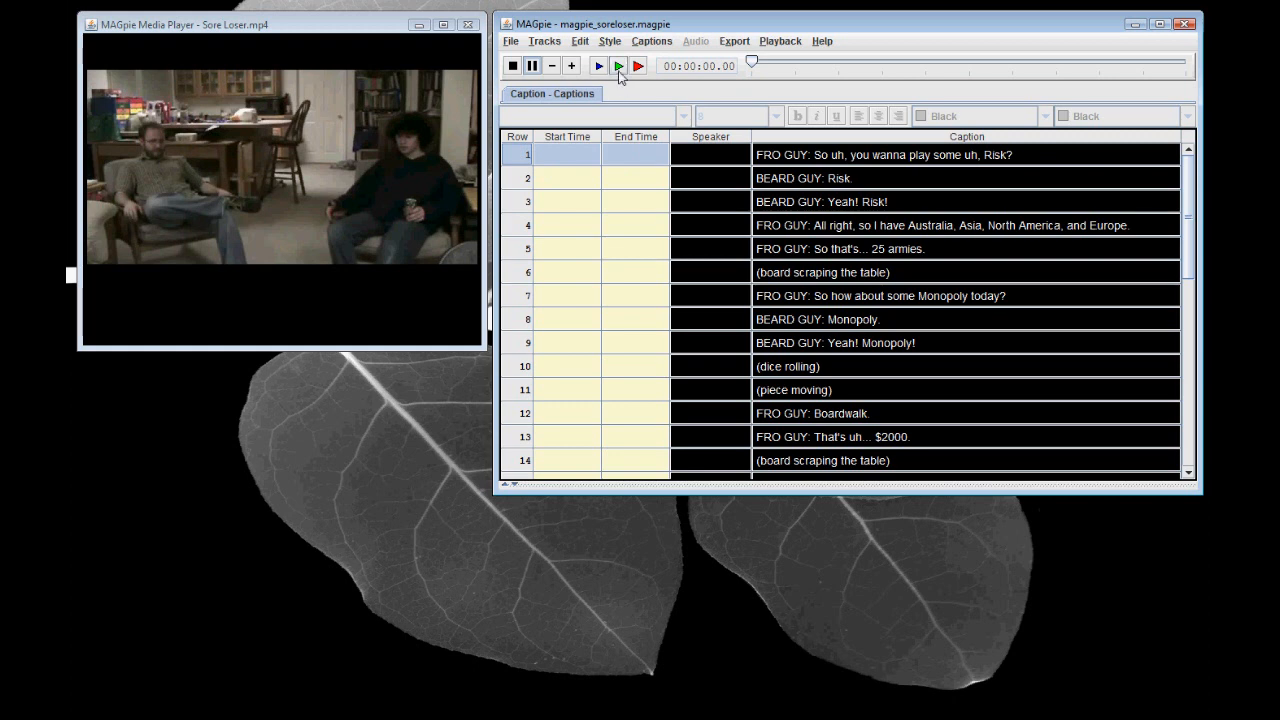
{"action": "left_click", "coordinate": [617, 65]}
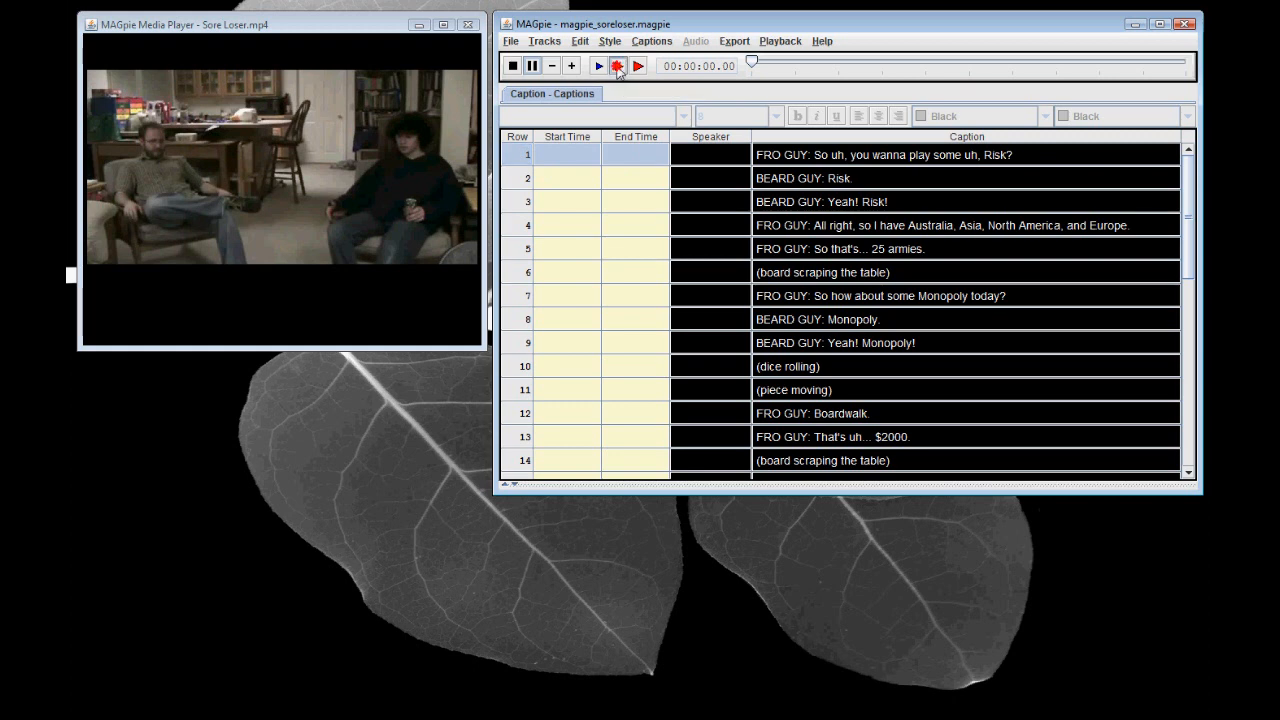
{"action": "left_click", "coordinate": [617, 66]}
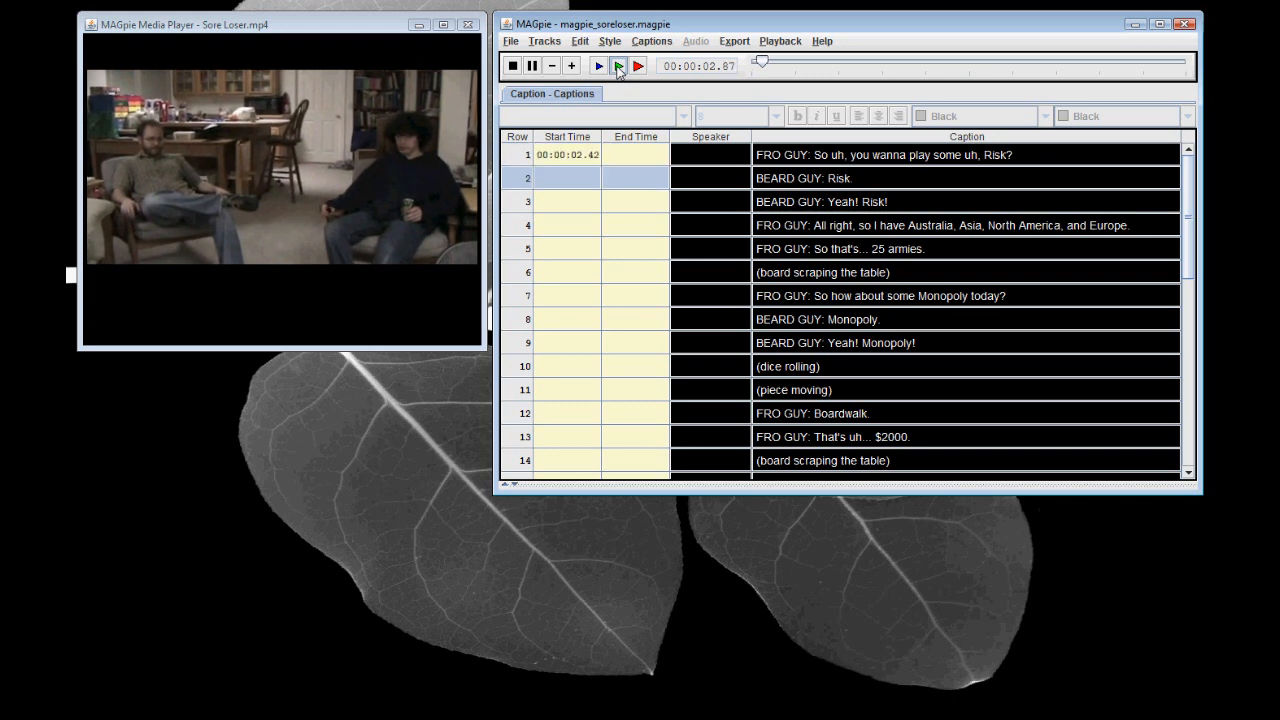
Stamp each caption's start time as the video plays through to row 43.
{"action": "left_click", "coordinate": [617, 65]}
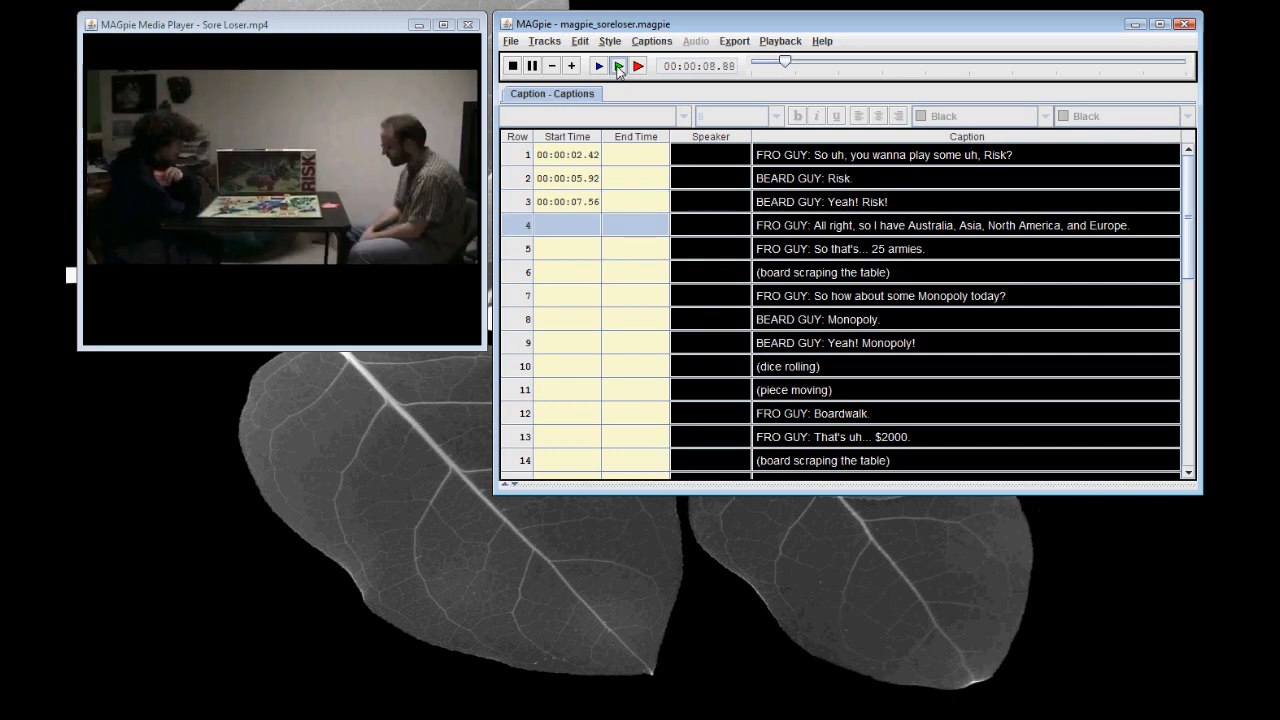
{"action": "left_click", "coordinate": [597, 65]}
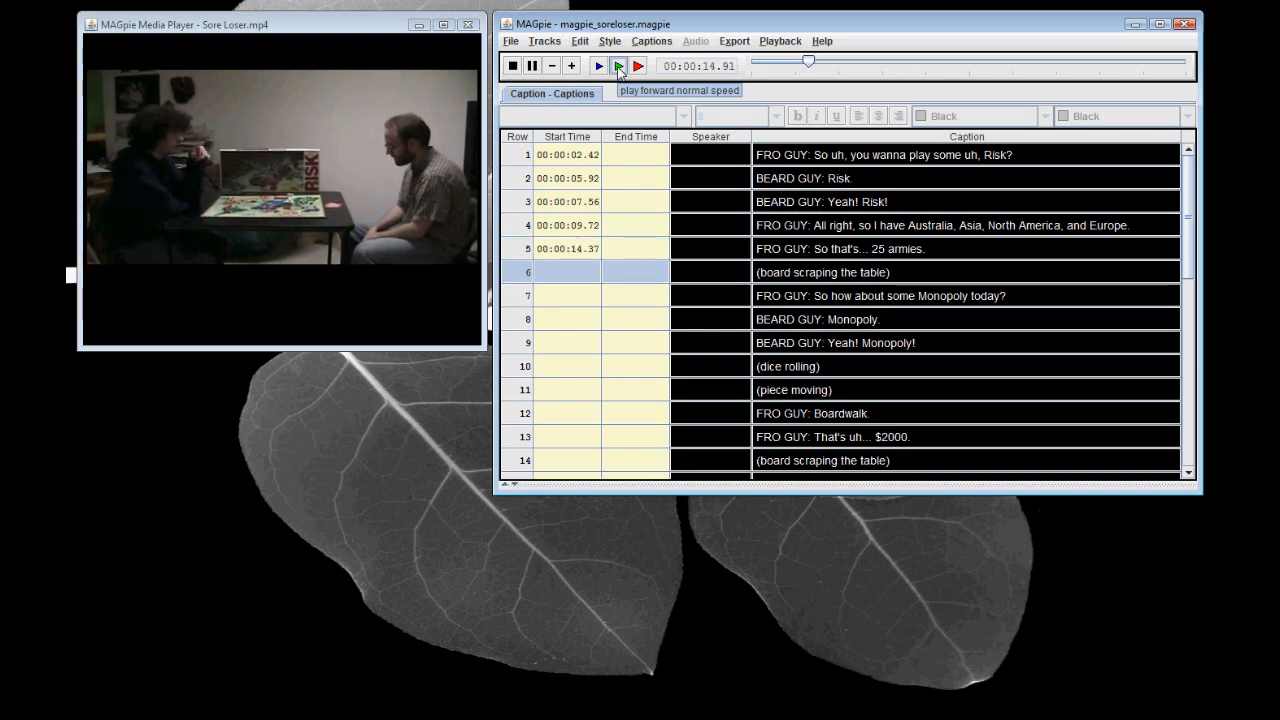
{"action": "left_click", "coordinate": [597, 65]}
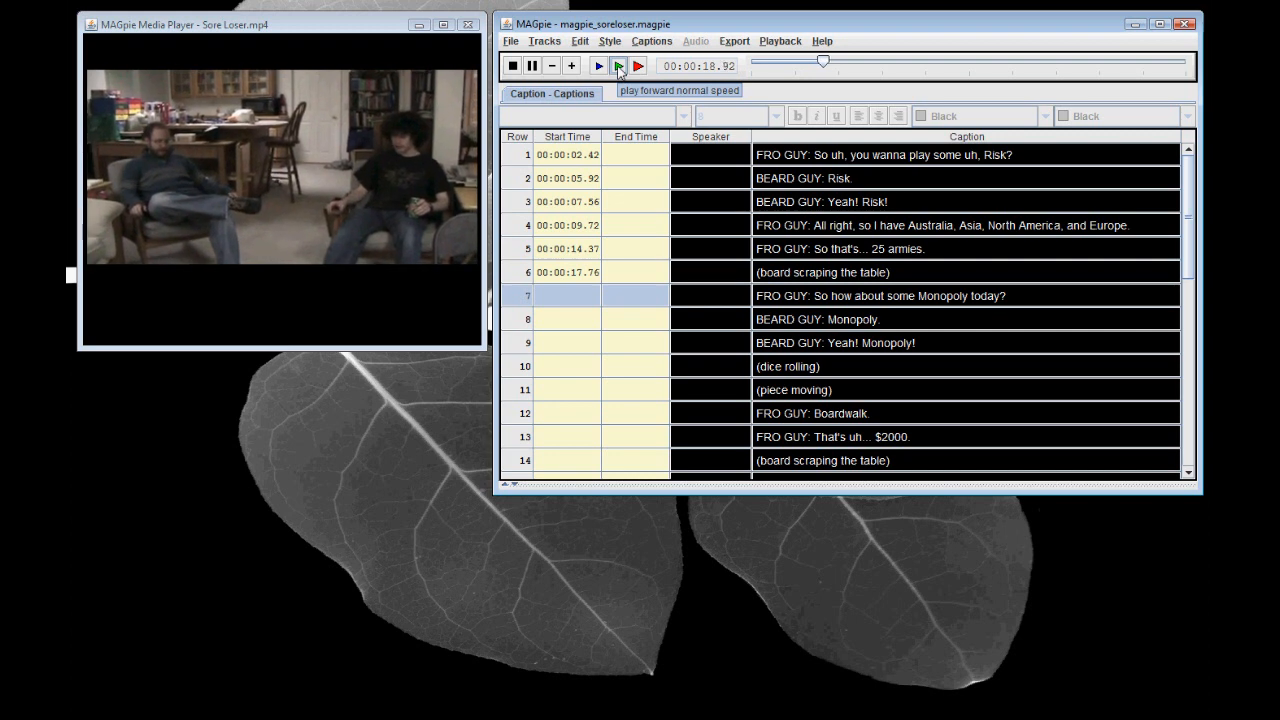
{"action": "left_click", "coordinate": [617, 65]}
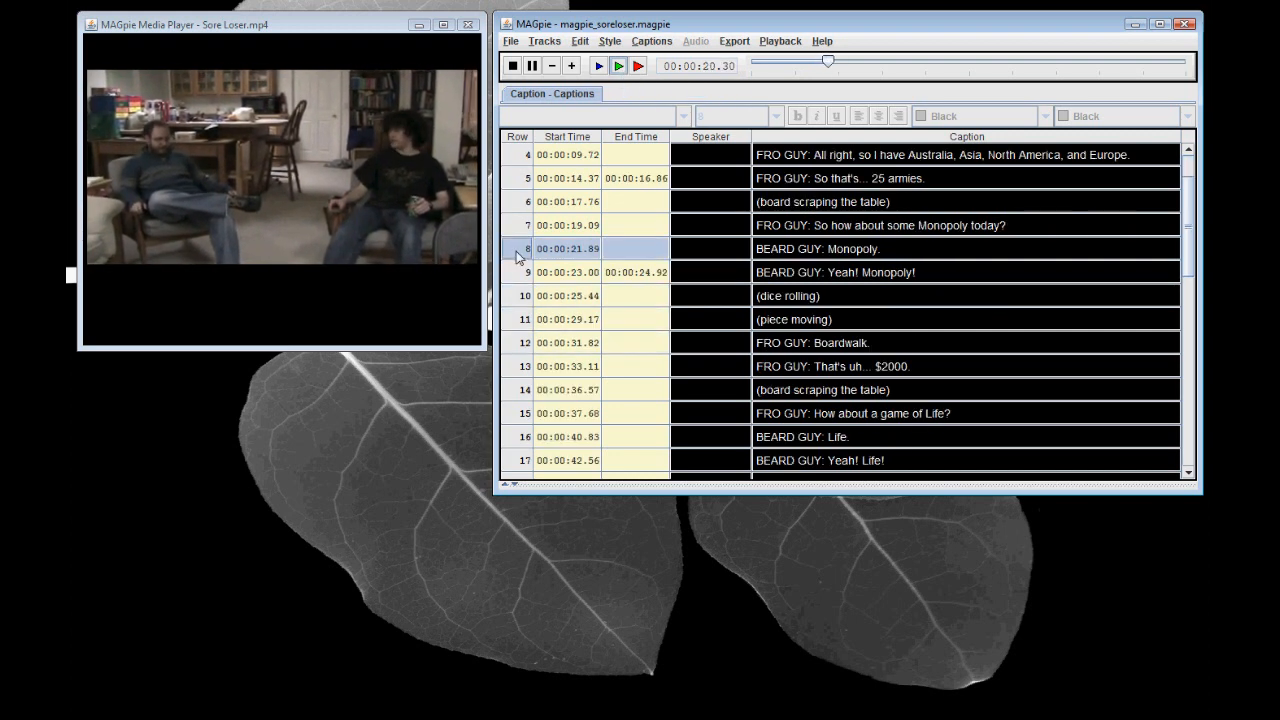
{"action": "left_click", "coordinate": [518, 272]}
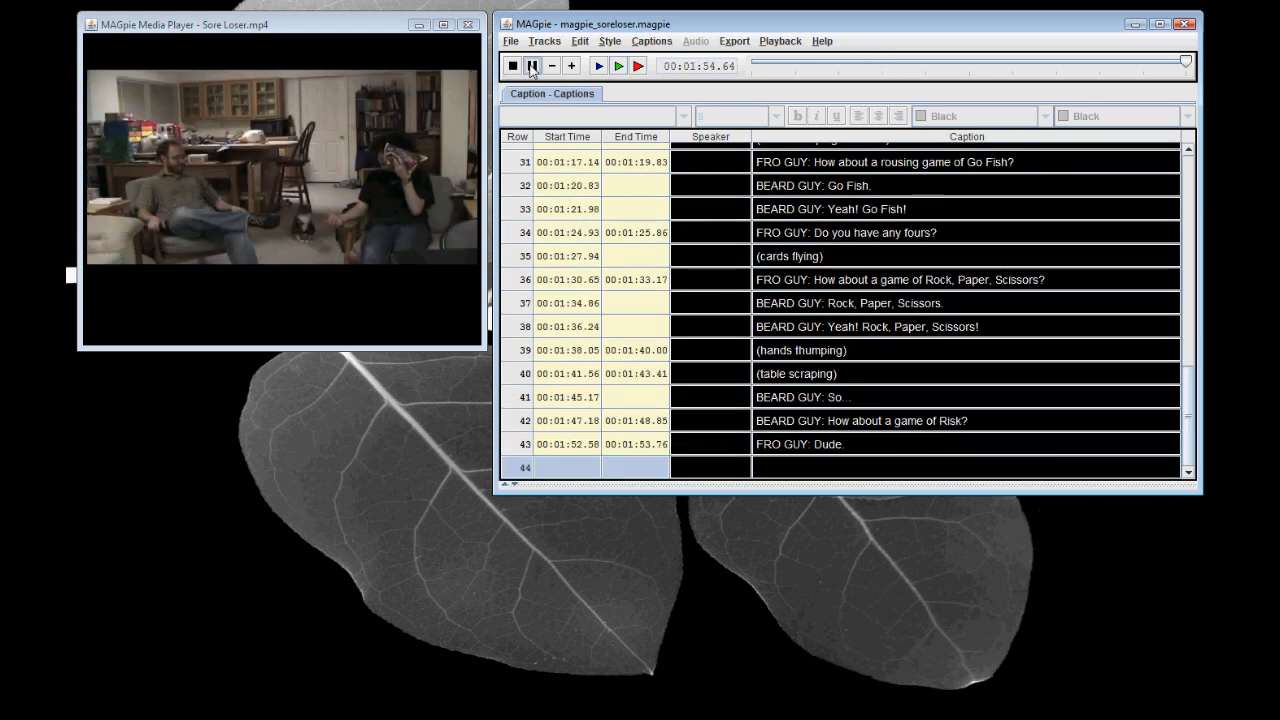
Stop playback, rewind to 00:00, move the video window, and replay to preview captions.
{"action": "left_click", "coordinate": [532, 65]}
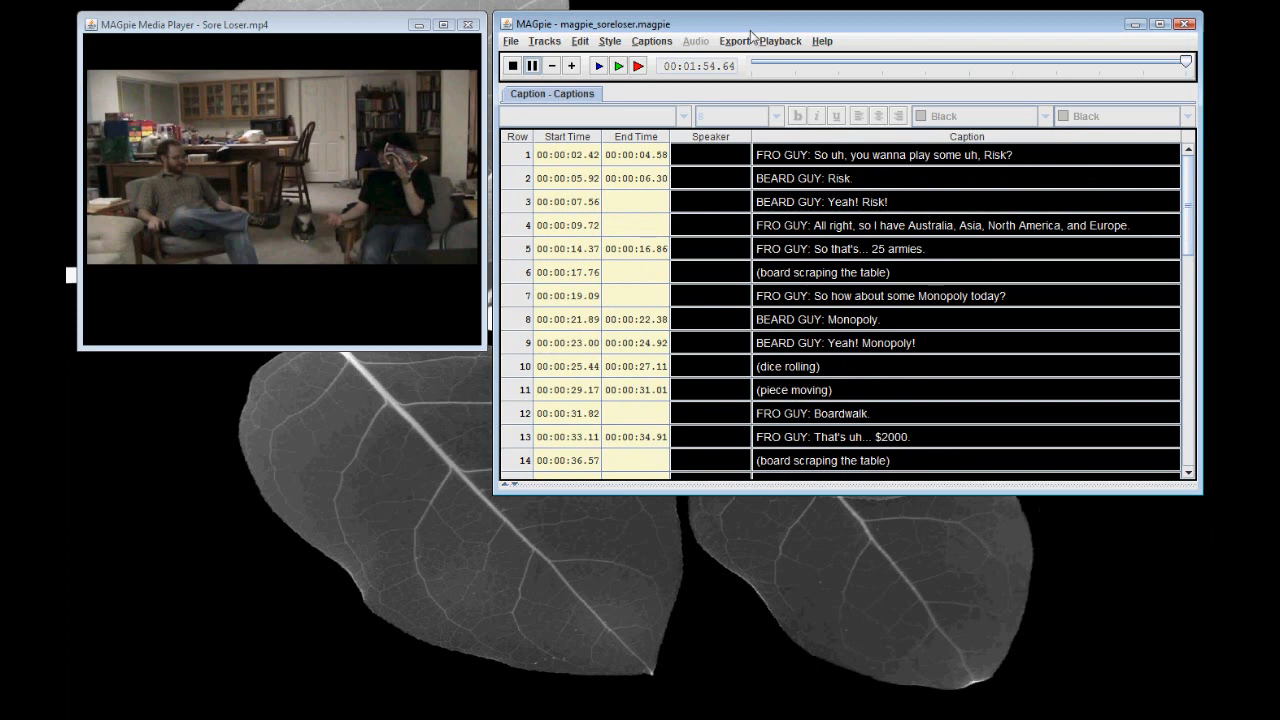
{"action": "left_click", "coordinate": [780, 41]}
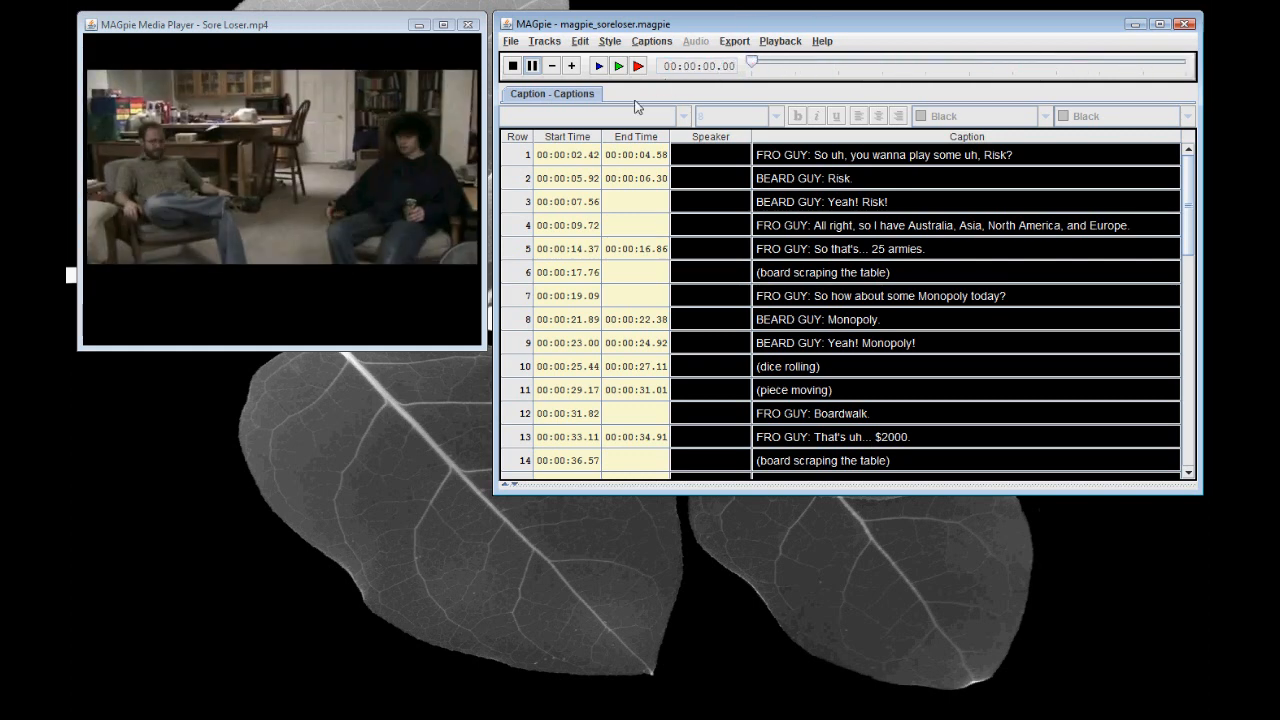
{"action": "left_click_drag", "start_coordinate": [283, 24], "coordinate": [380, 34]}
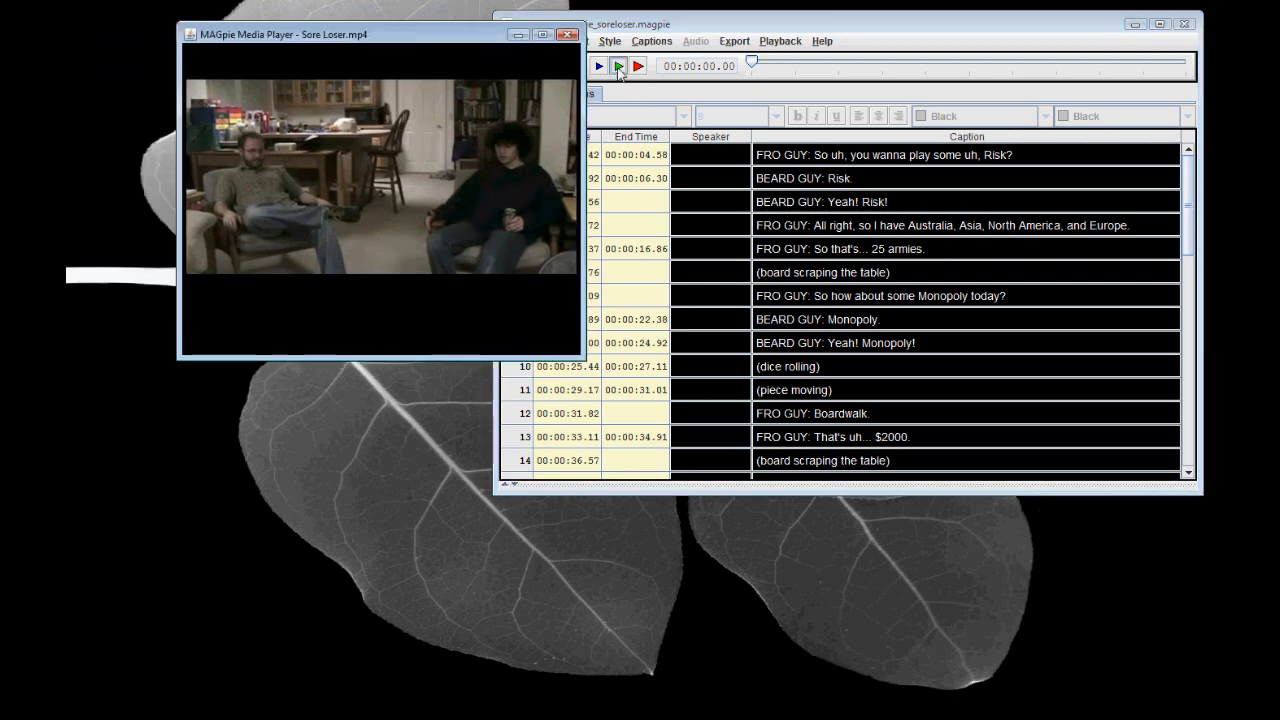
{"action": "left_click", "coordinate": [618, 65]}
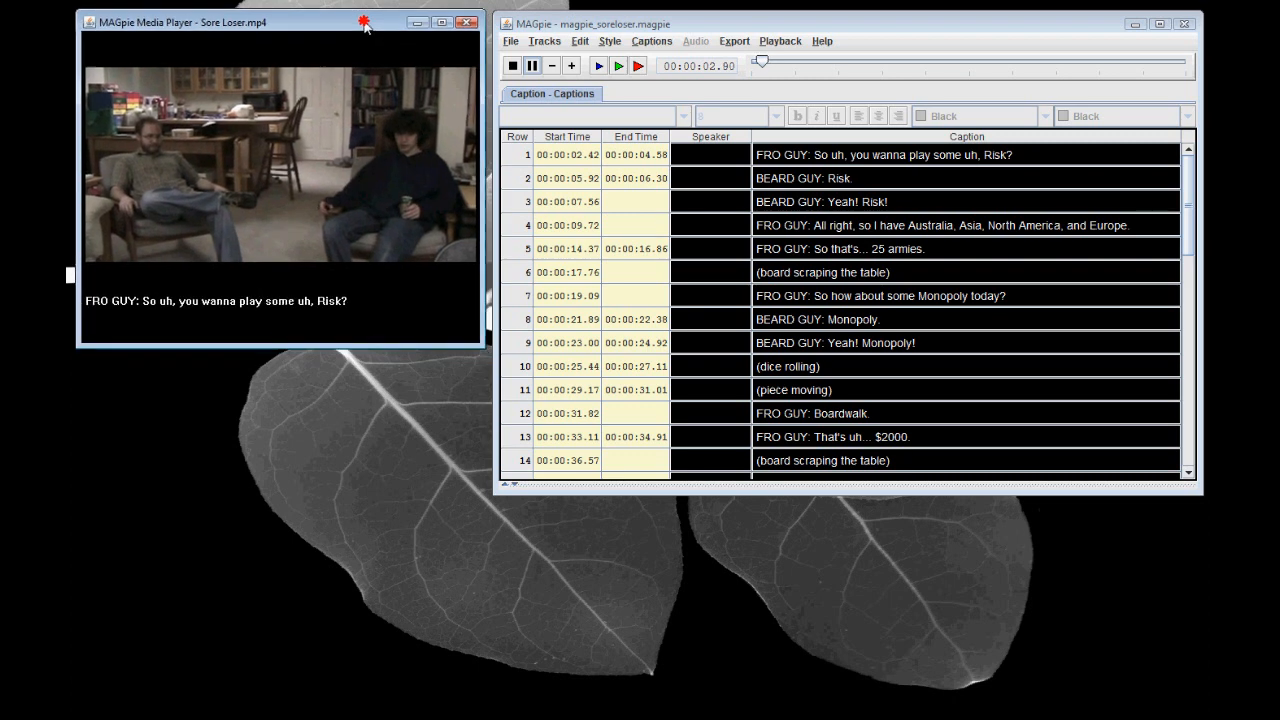
{"action": "left_click", "coordinate": [618, 65]}
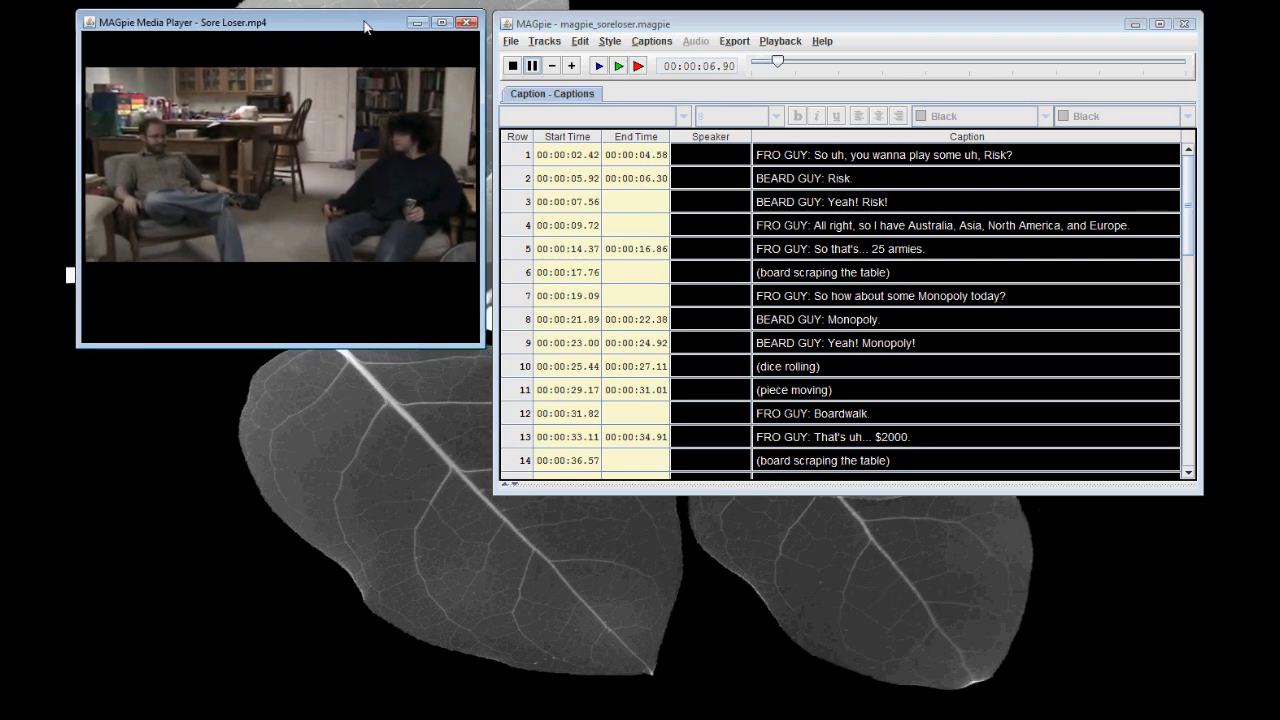
{"action": "left_click", "coordinate": [598, 65]}
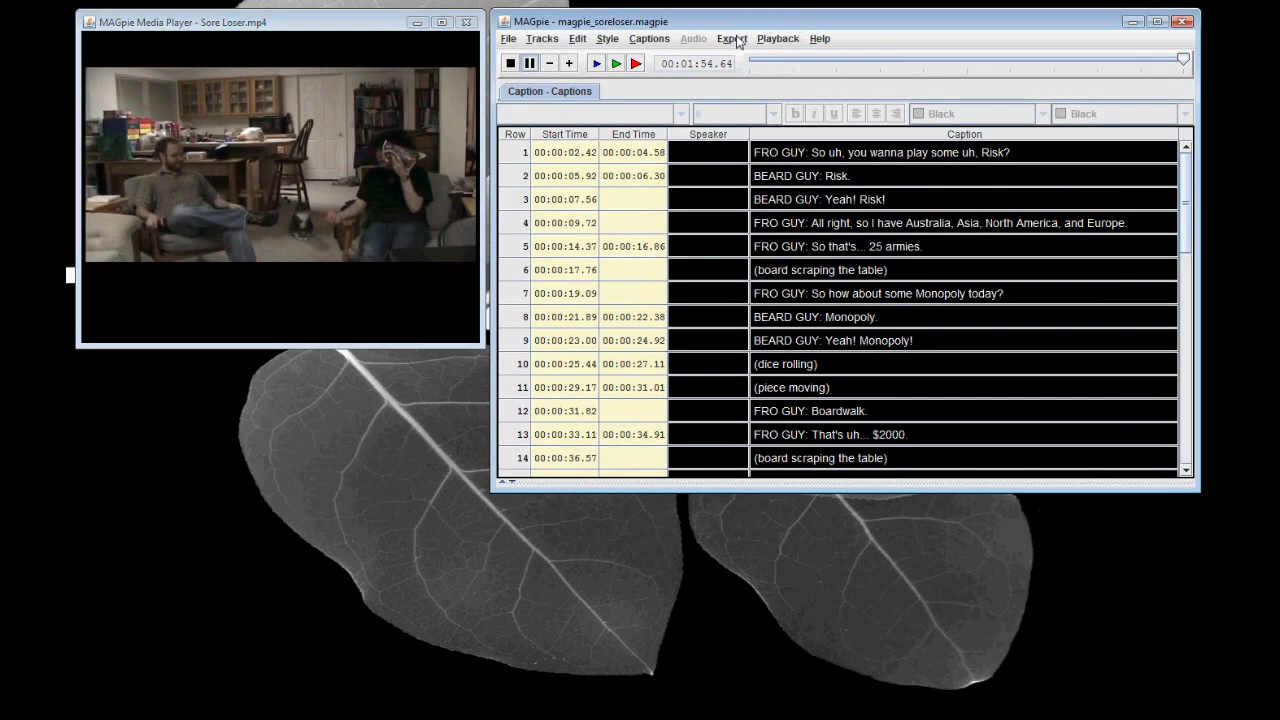
Export the captions in Adobe Flash - W3C DFXP format as Sore Loser.dfxp.
{"action": "left_click", "coordinate": [731, 38]}
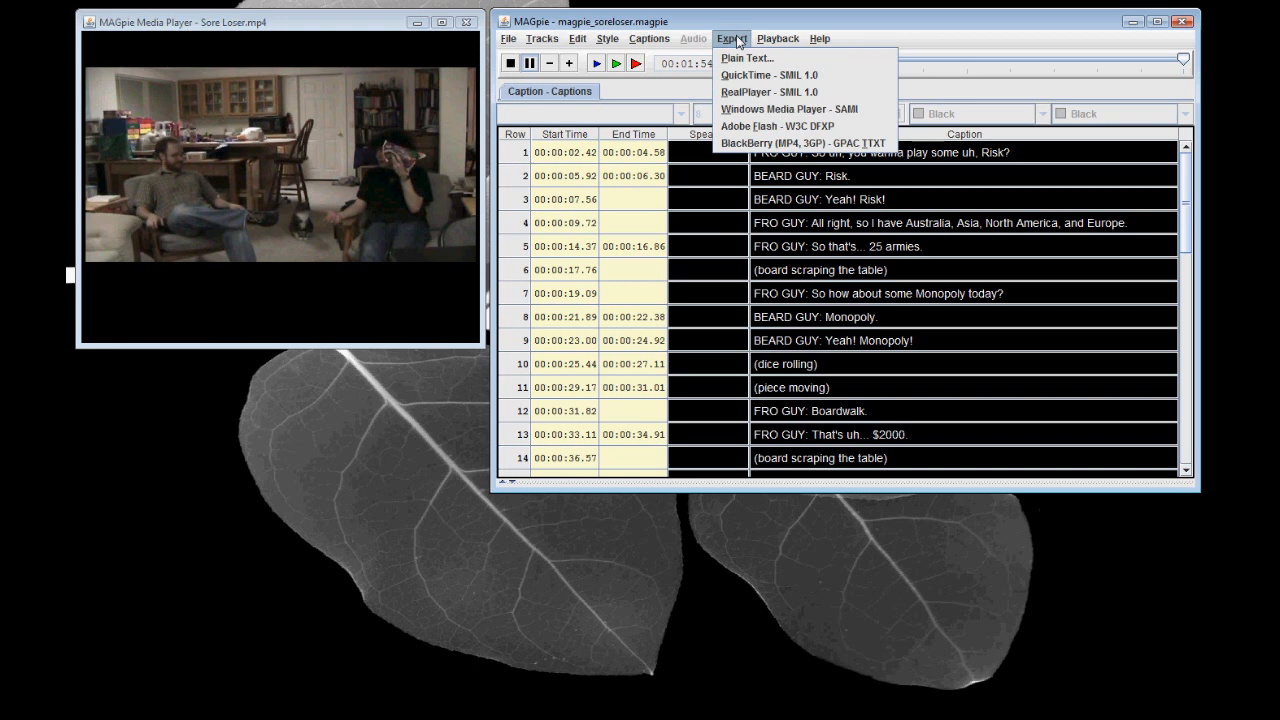
{"action": "mouse_move", "coordinate": [745, 57]}
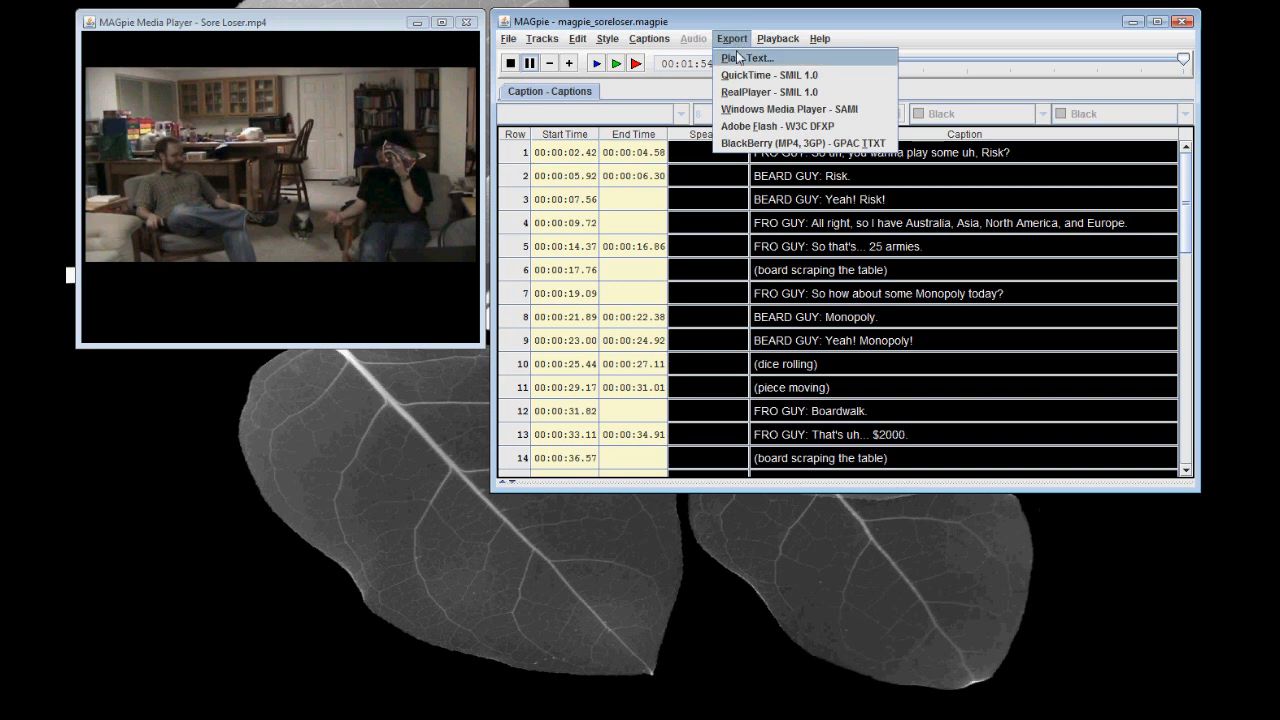
{"action": "mouse_move", "coordinate": [775, 126]}
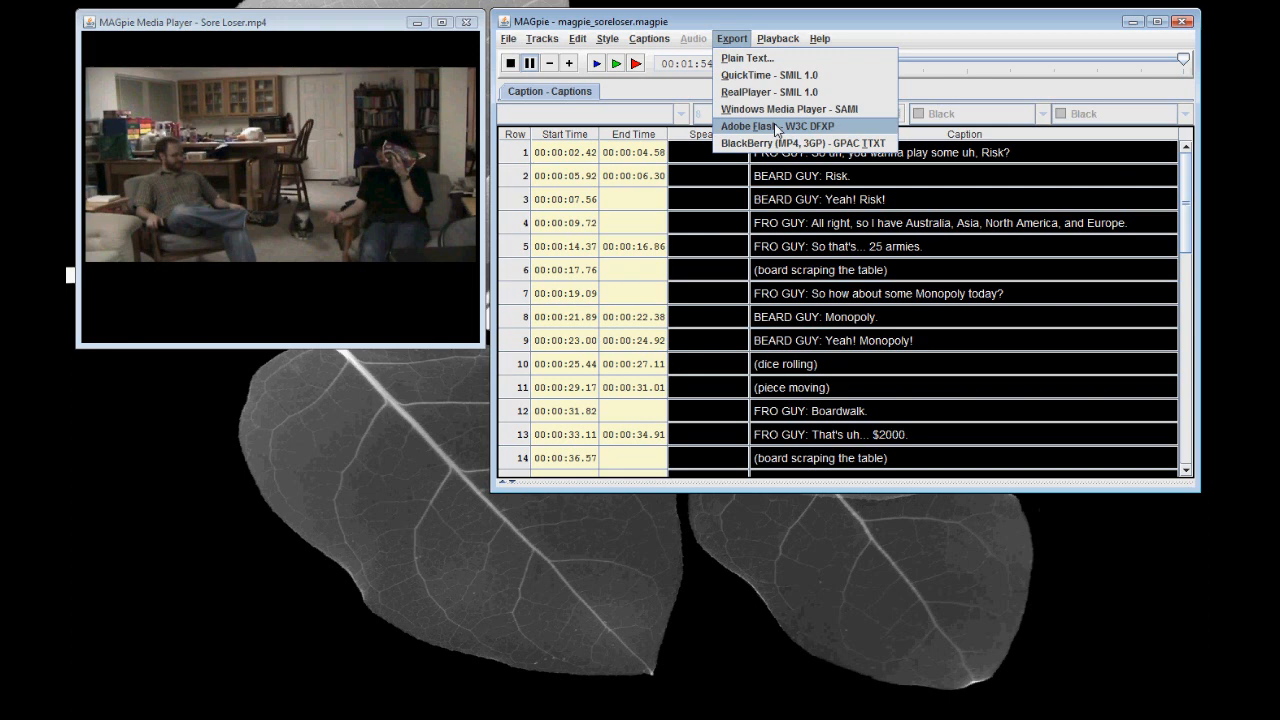
{"action": "left_click", "coordinate": [776, 125]}
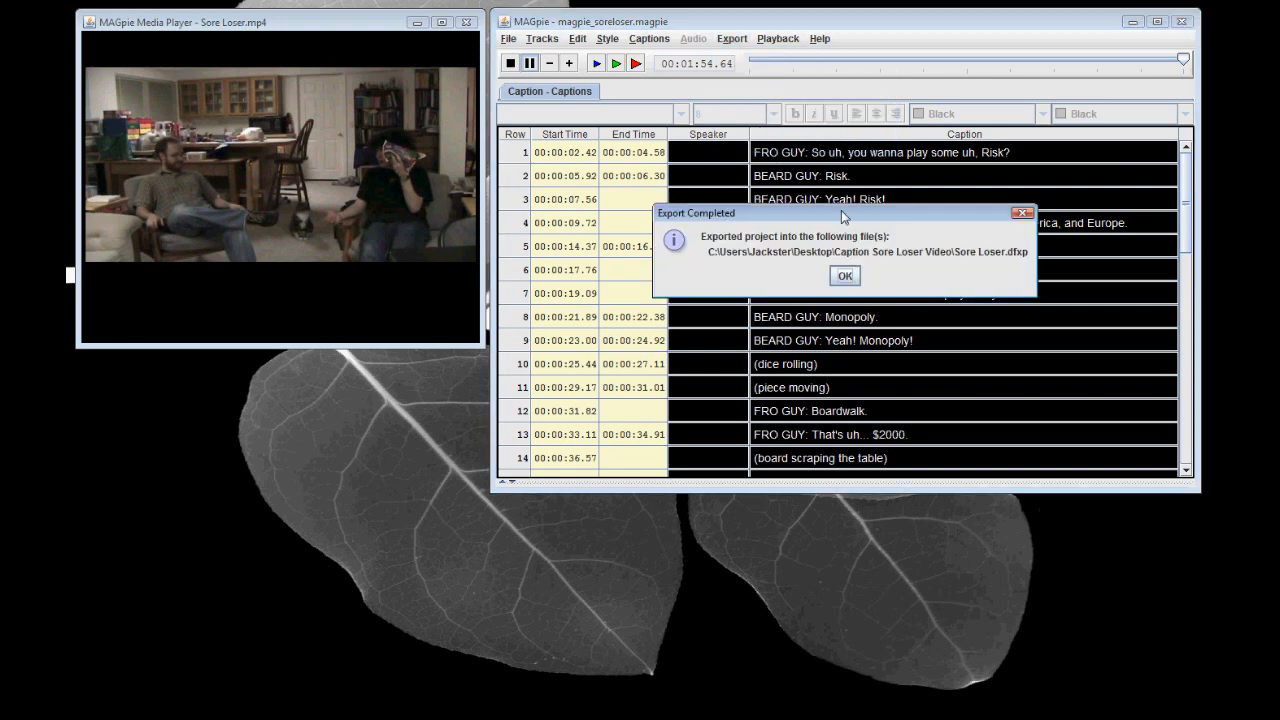
{"action": "mouse_move", "coordinate": [875, 273]}
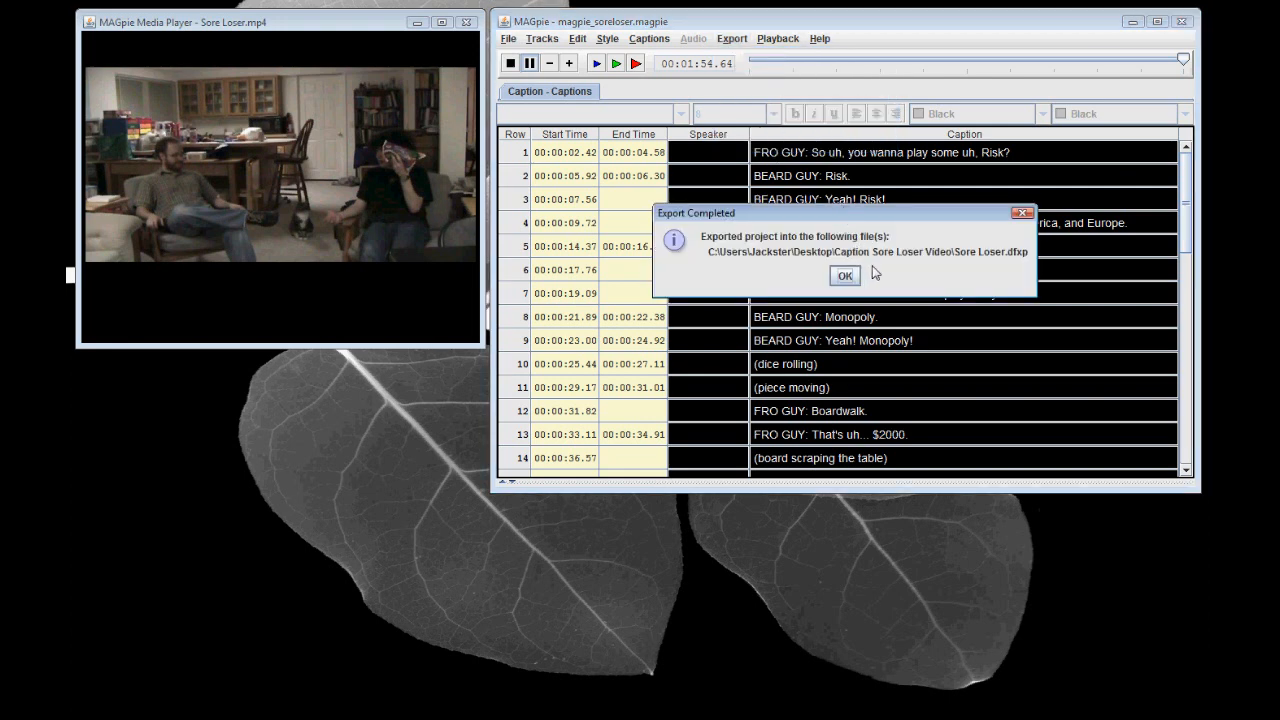